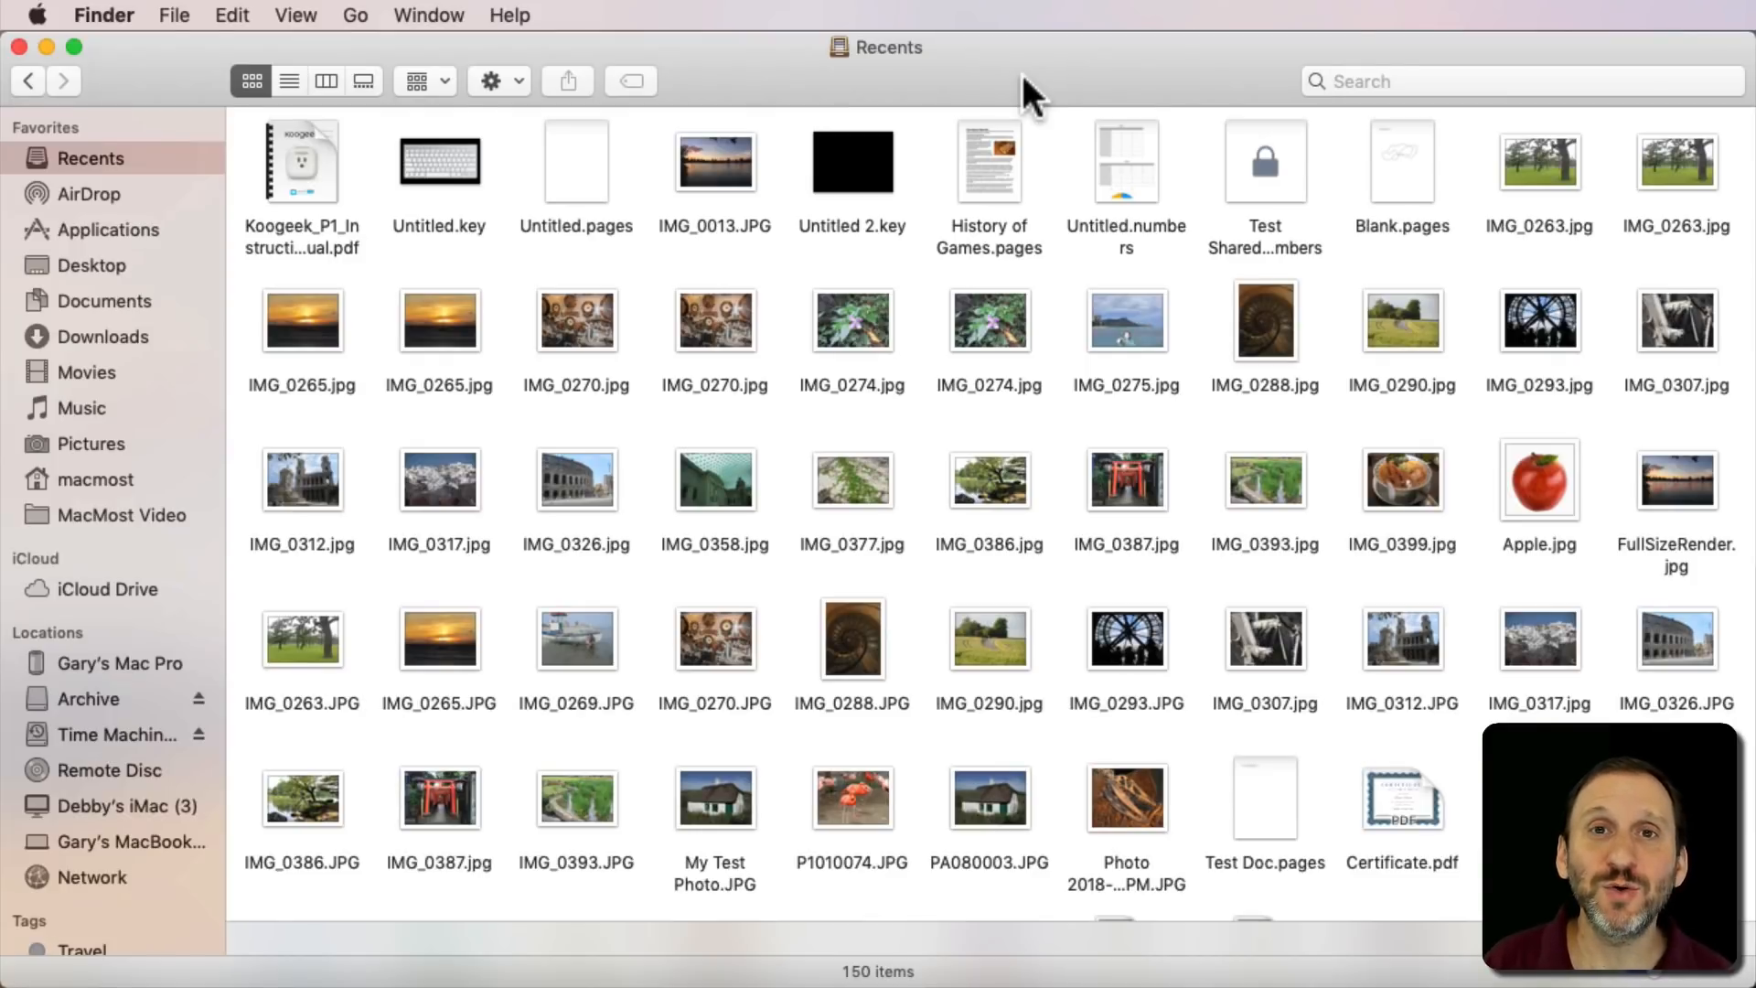
mouse_move(112, 168)
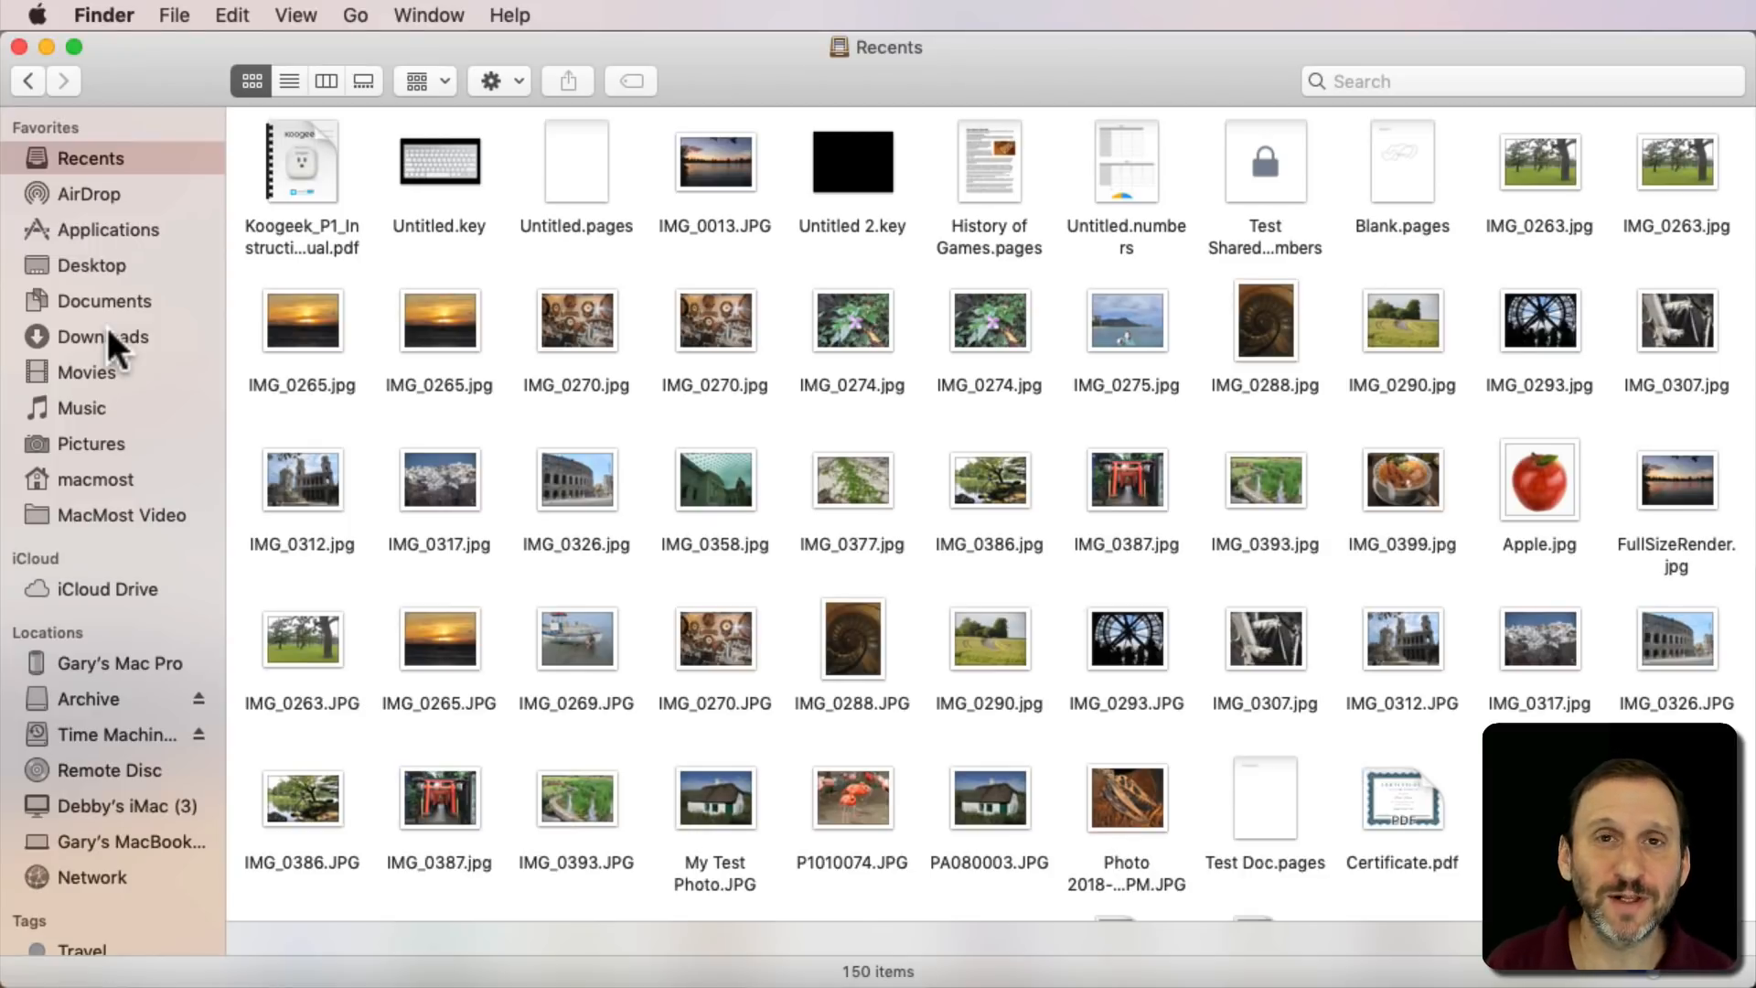
mouse_move(101, 168)
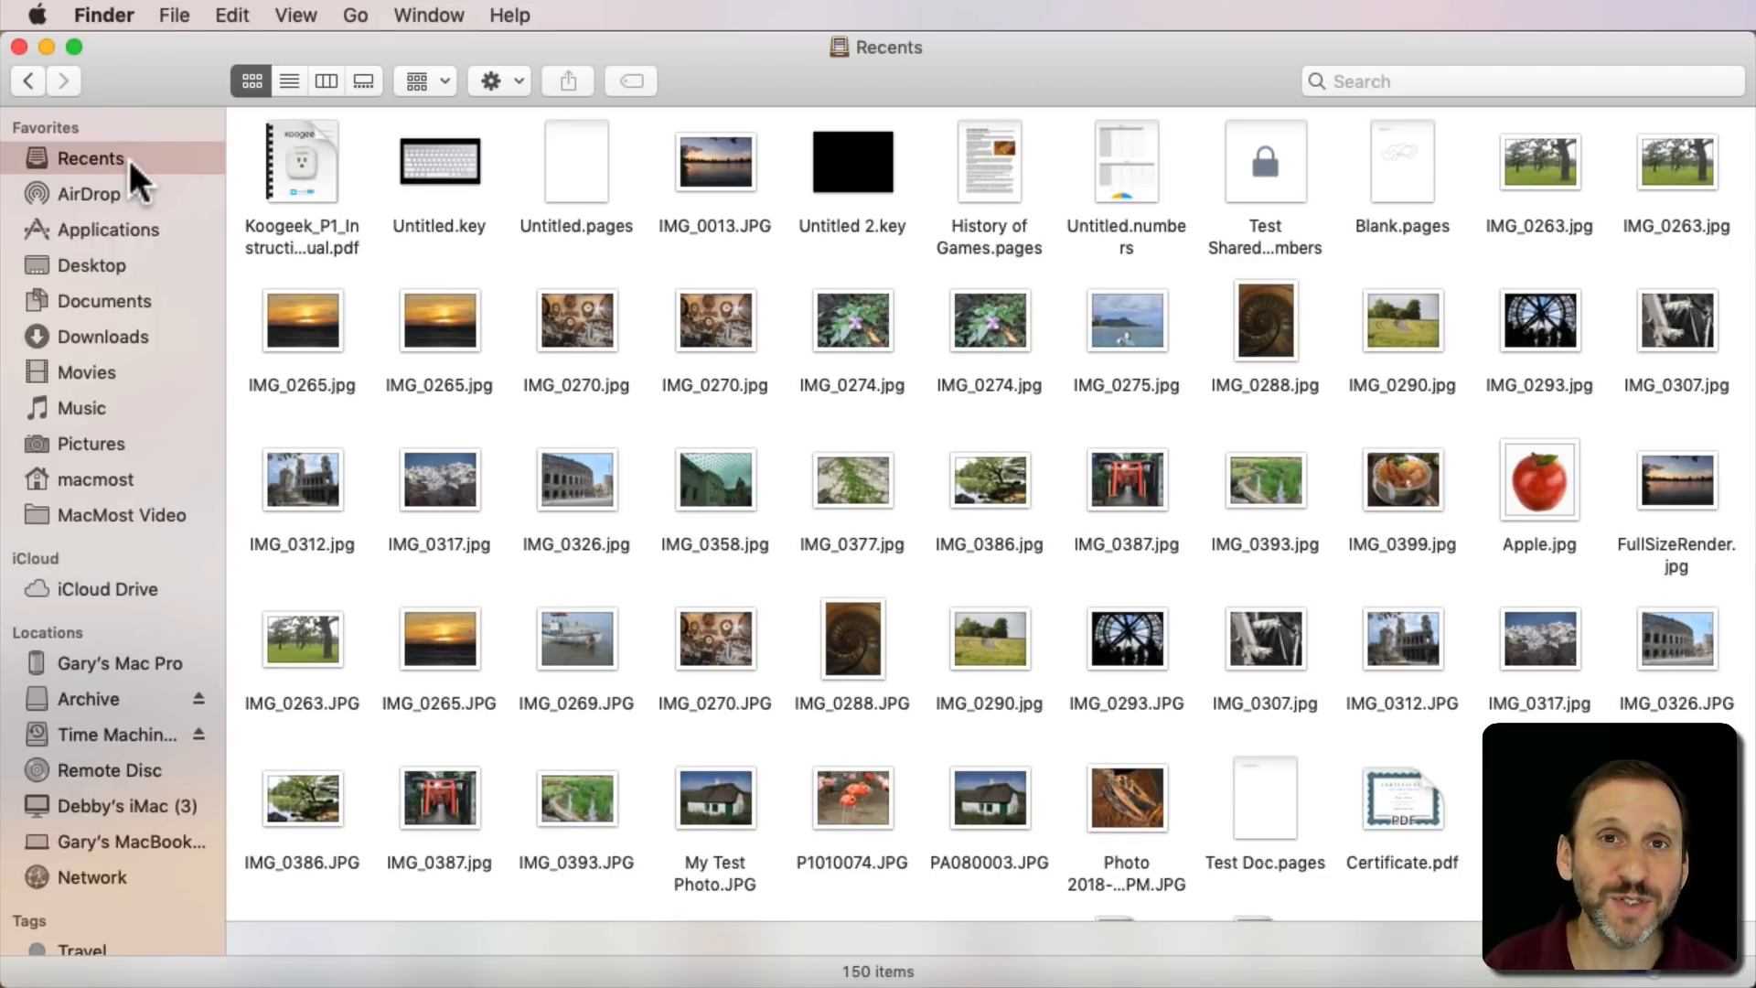
mouse_move(67, 189)
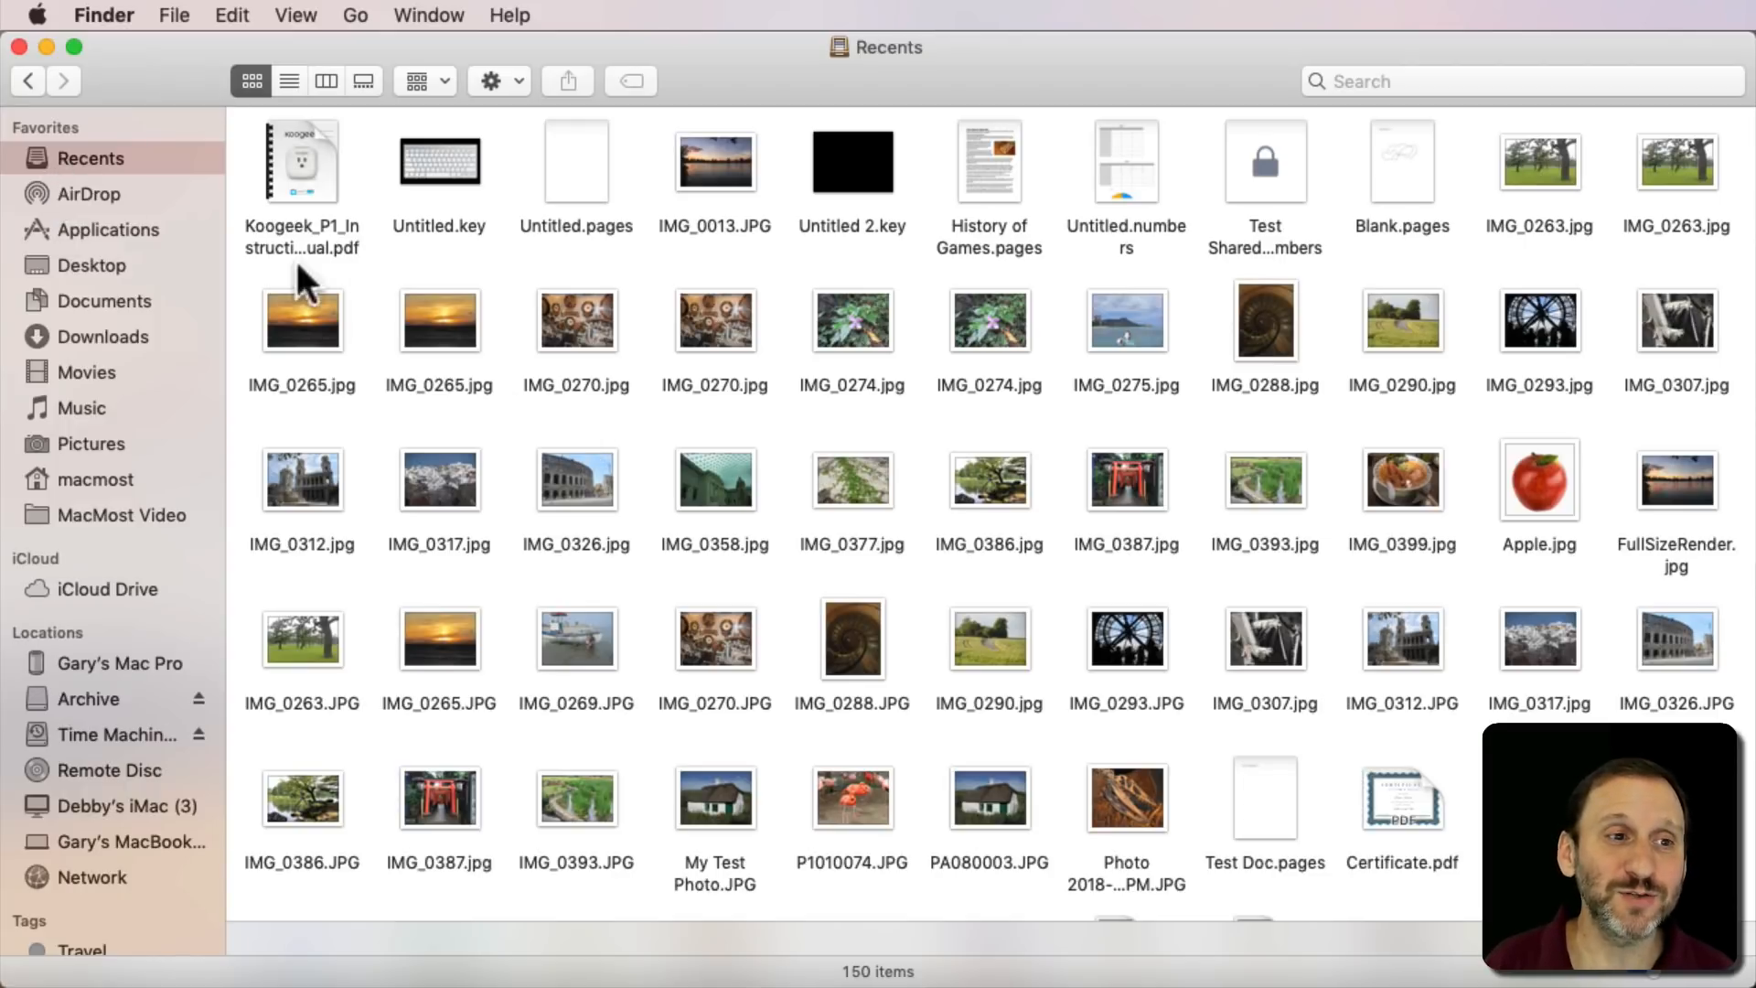
mouse_move(706, 464)
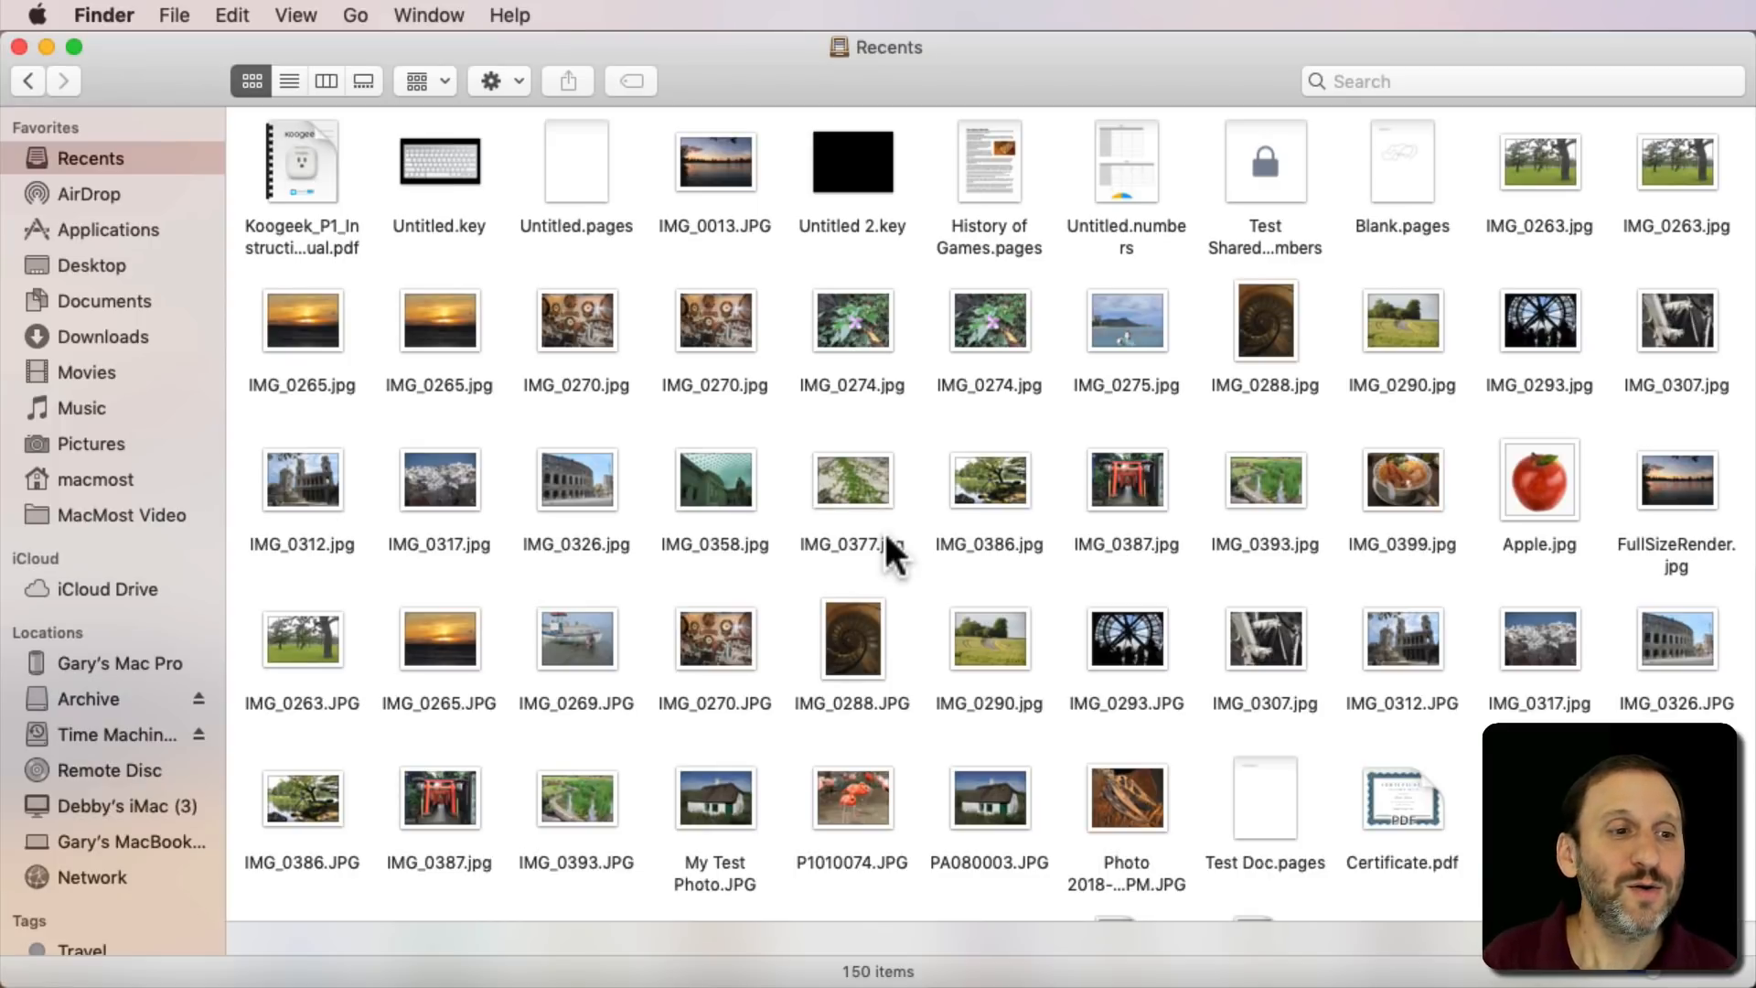
mouse_move(99, 479)
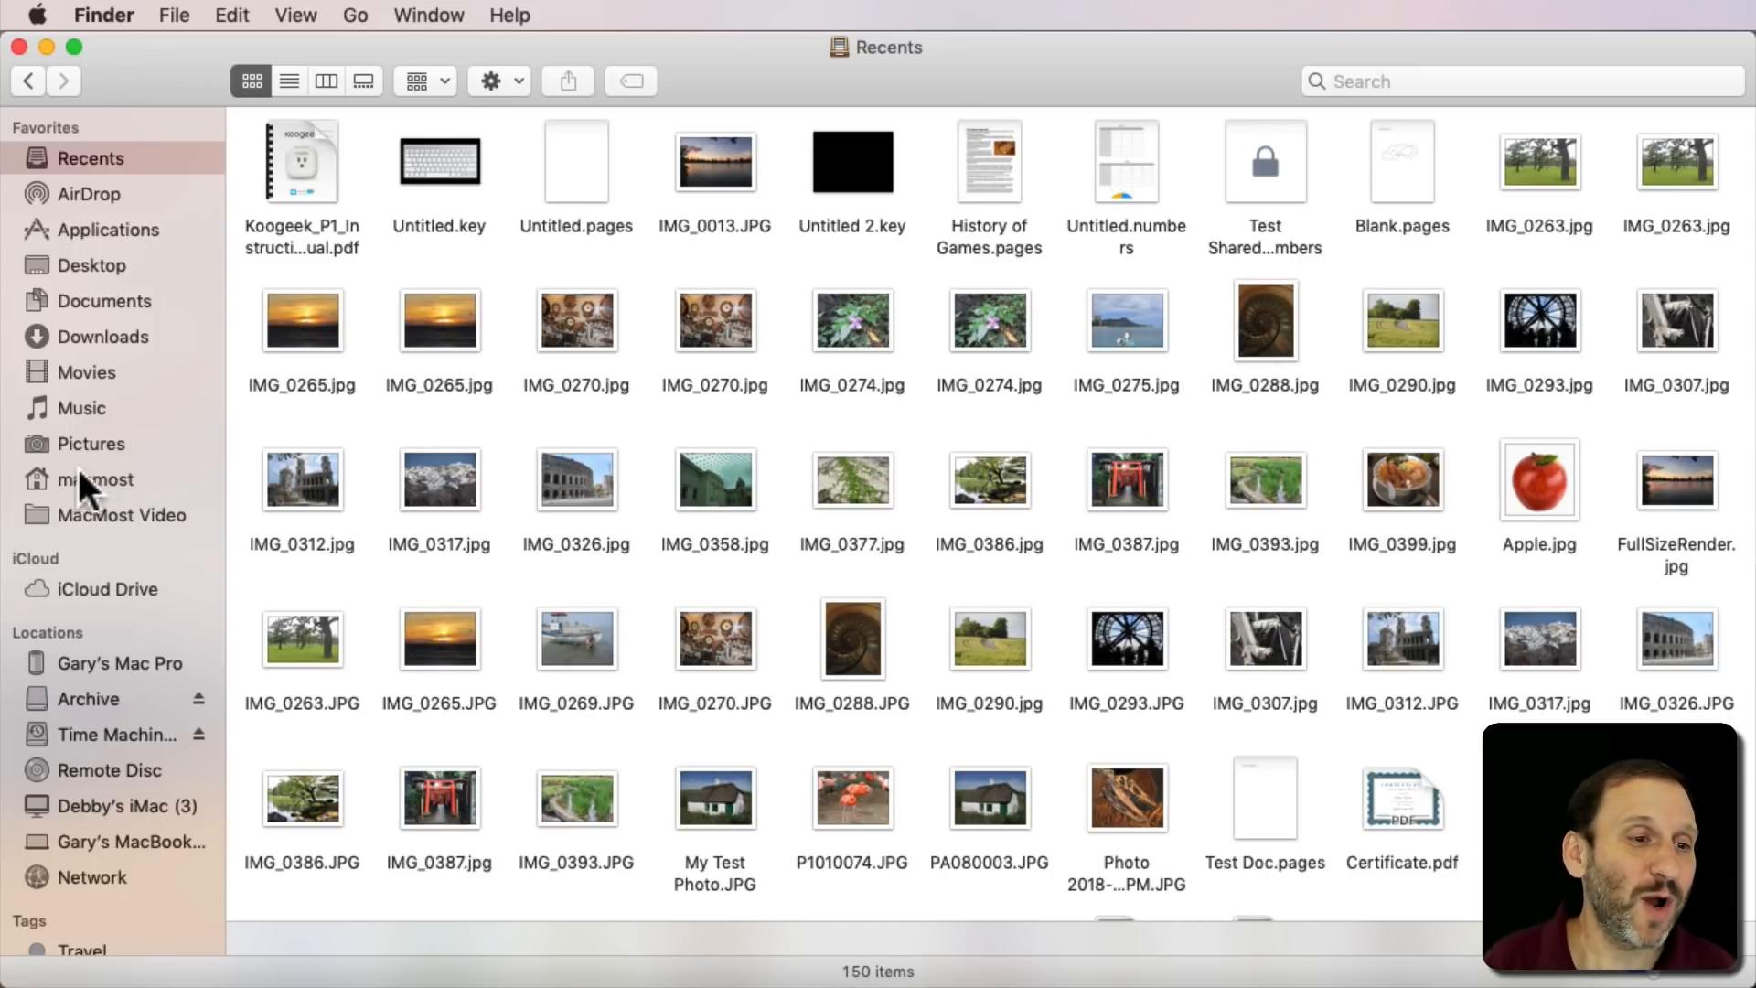
- Create a new Smart Folder scoped to the macmost home folder
click(93, 479)
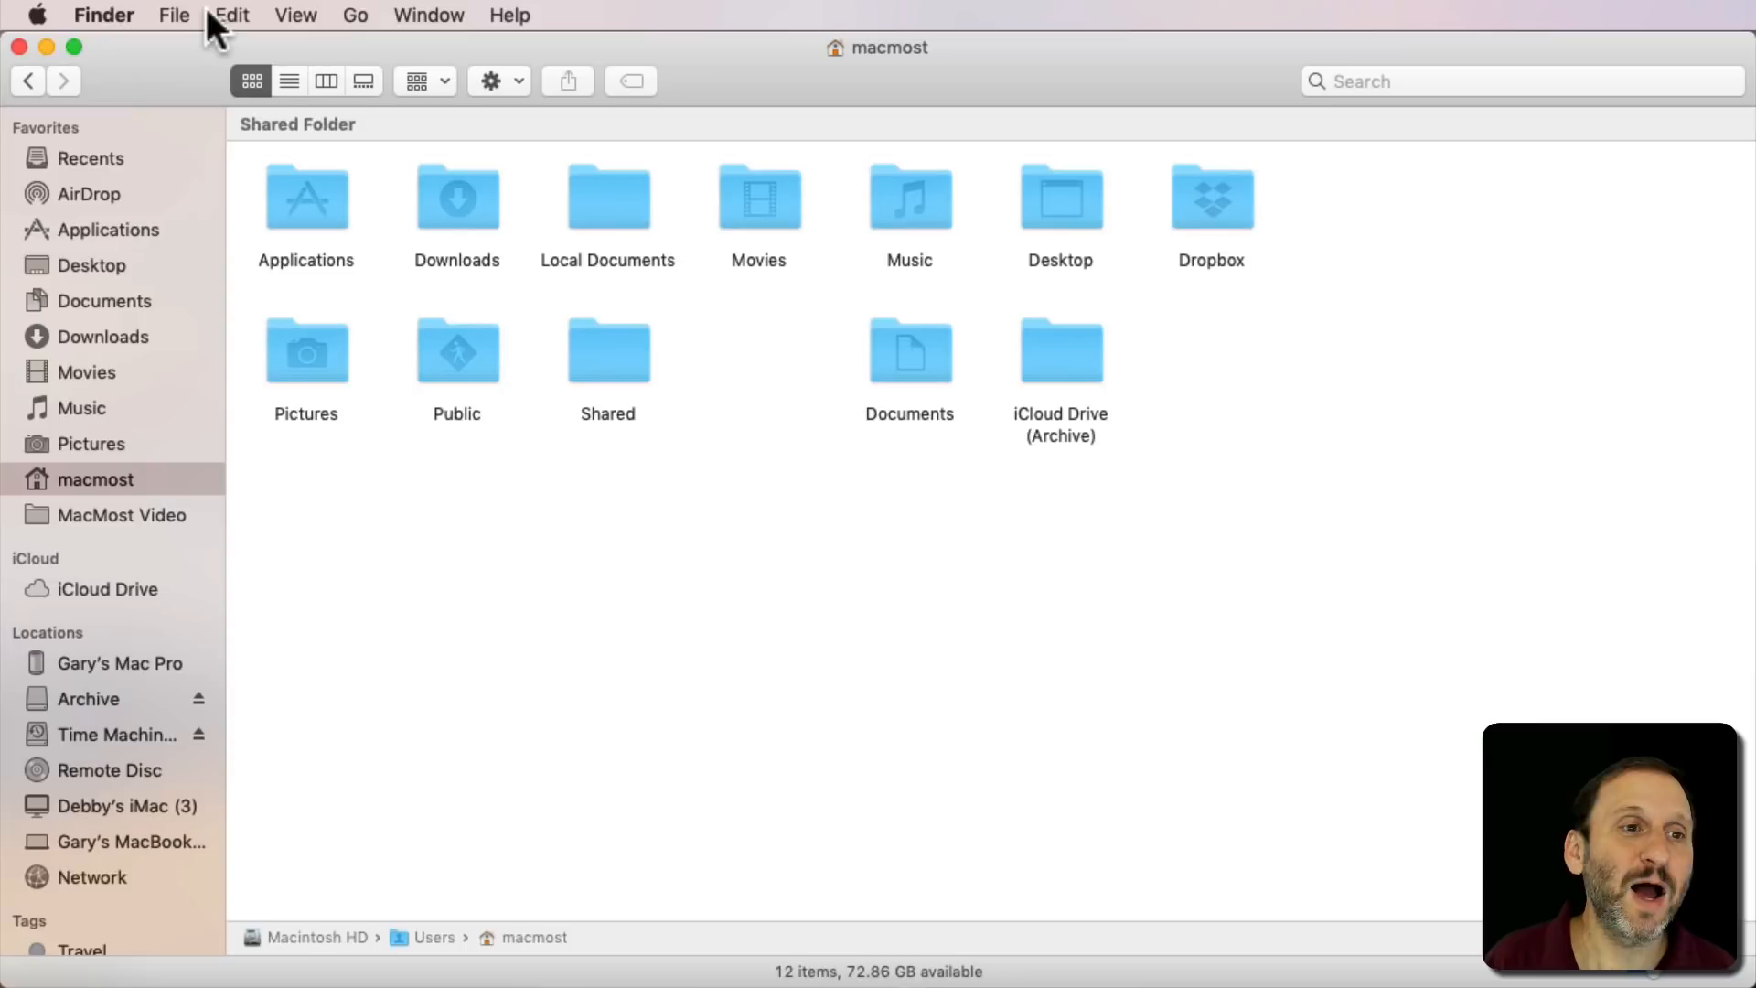
mouse_move(839, 22)
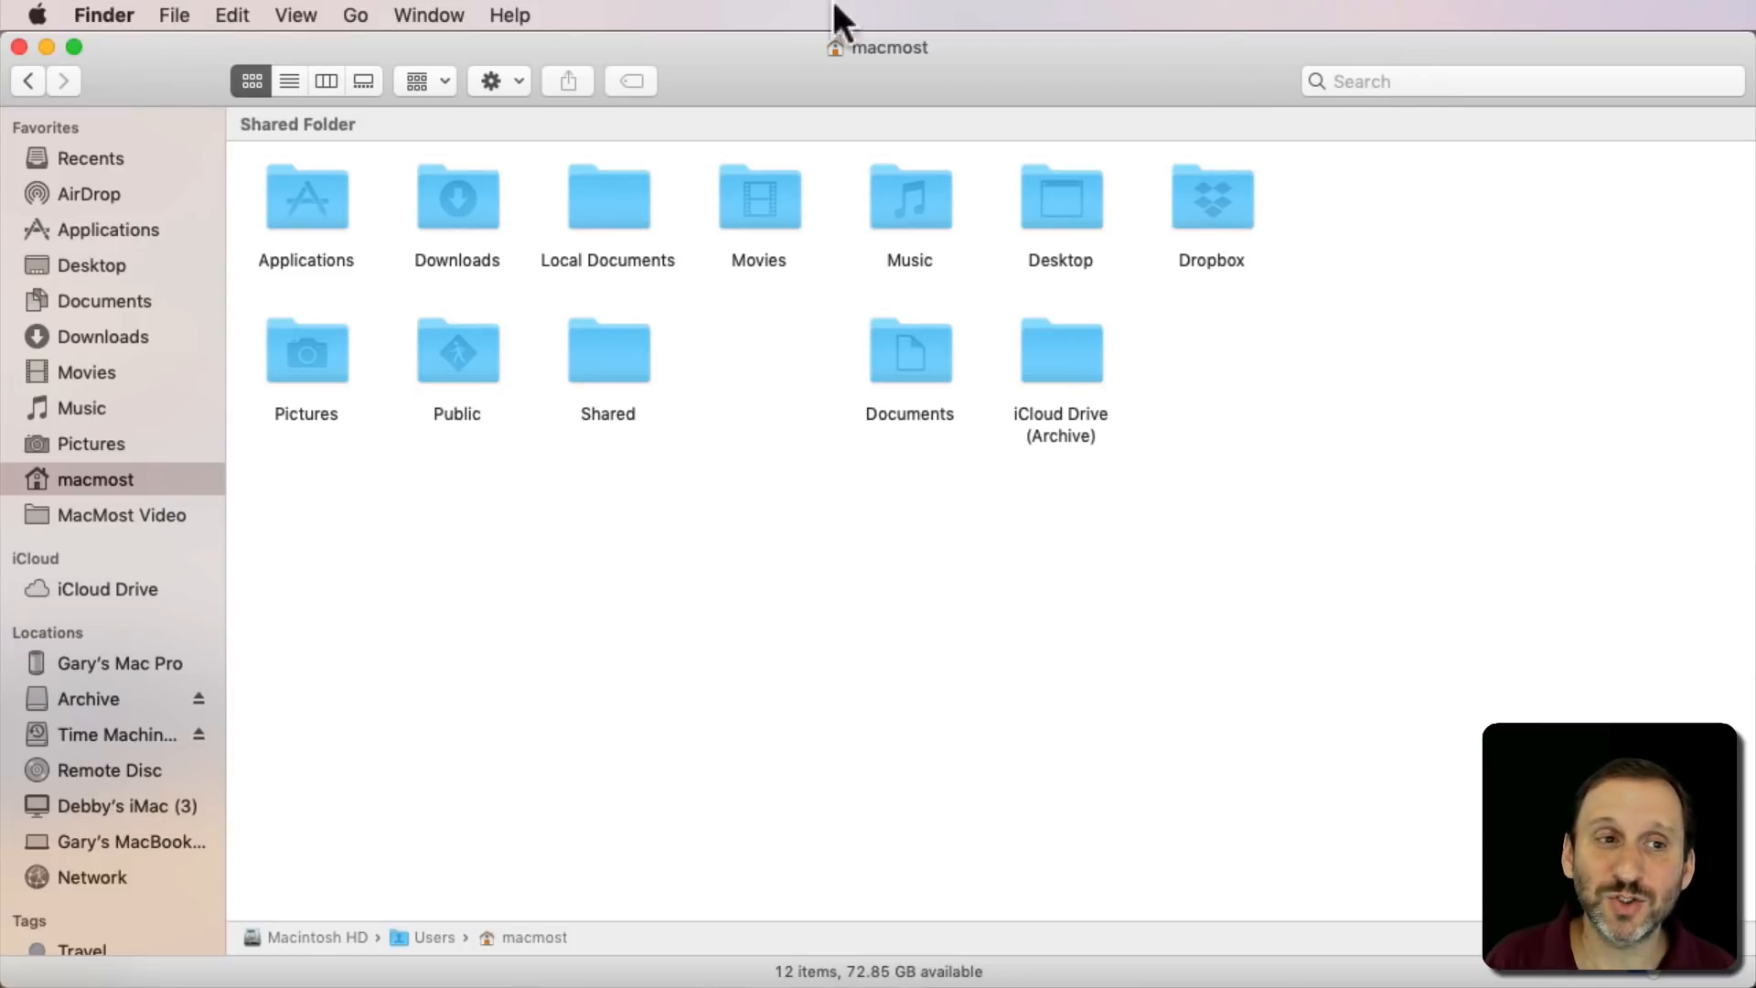
click(173, 15)
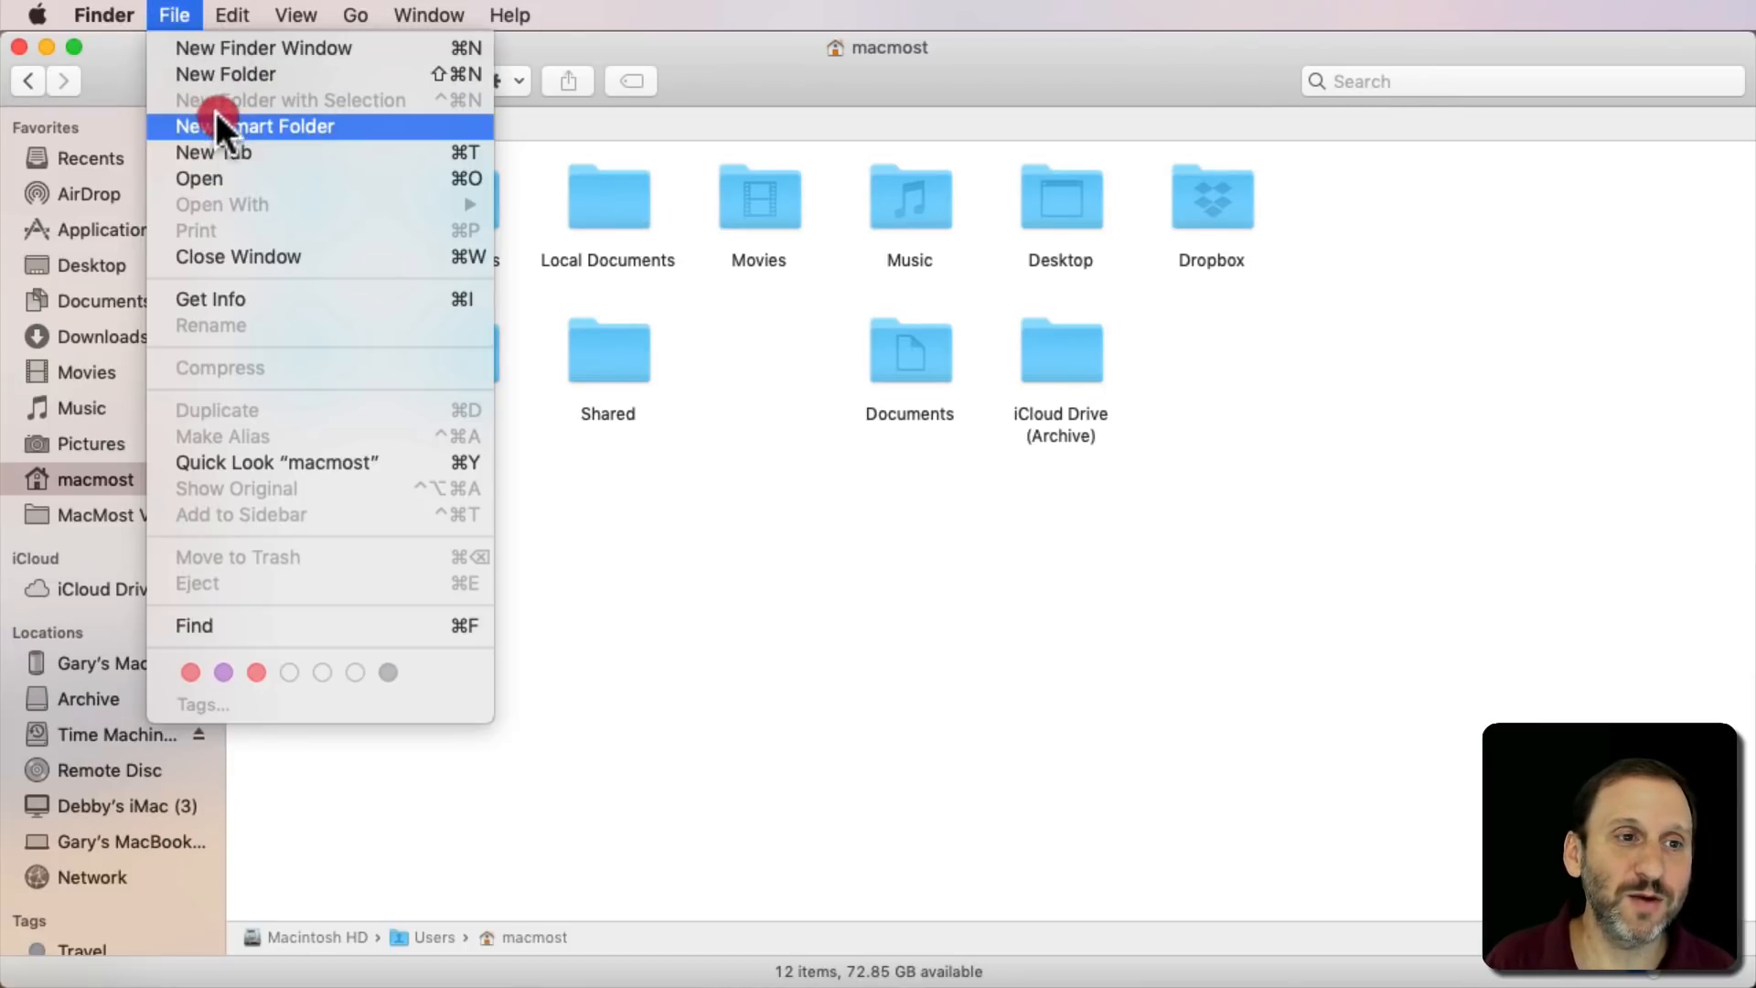
click(256, 126)
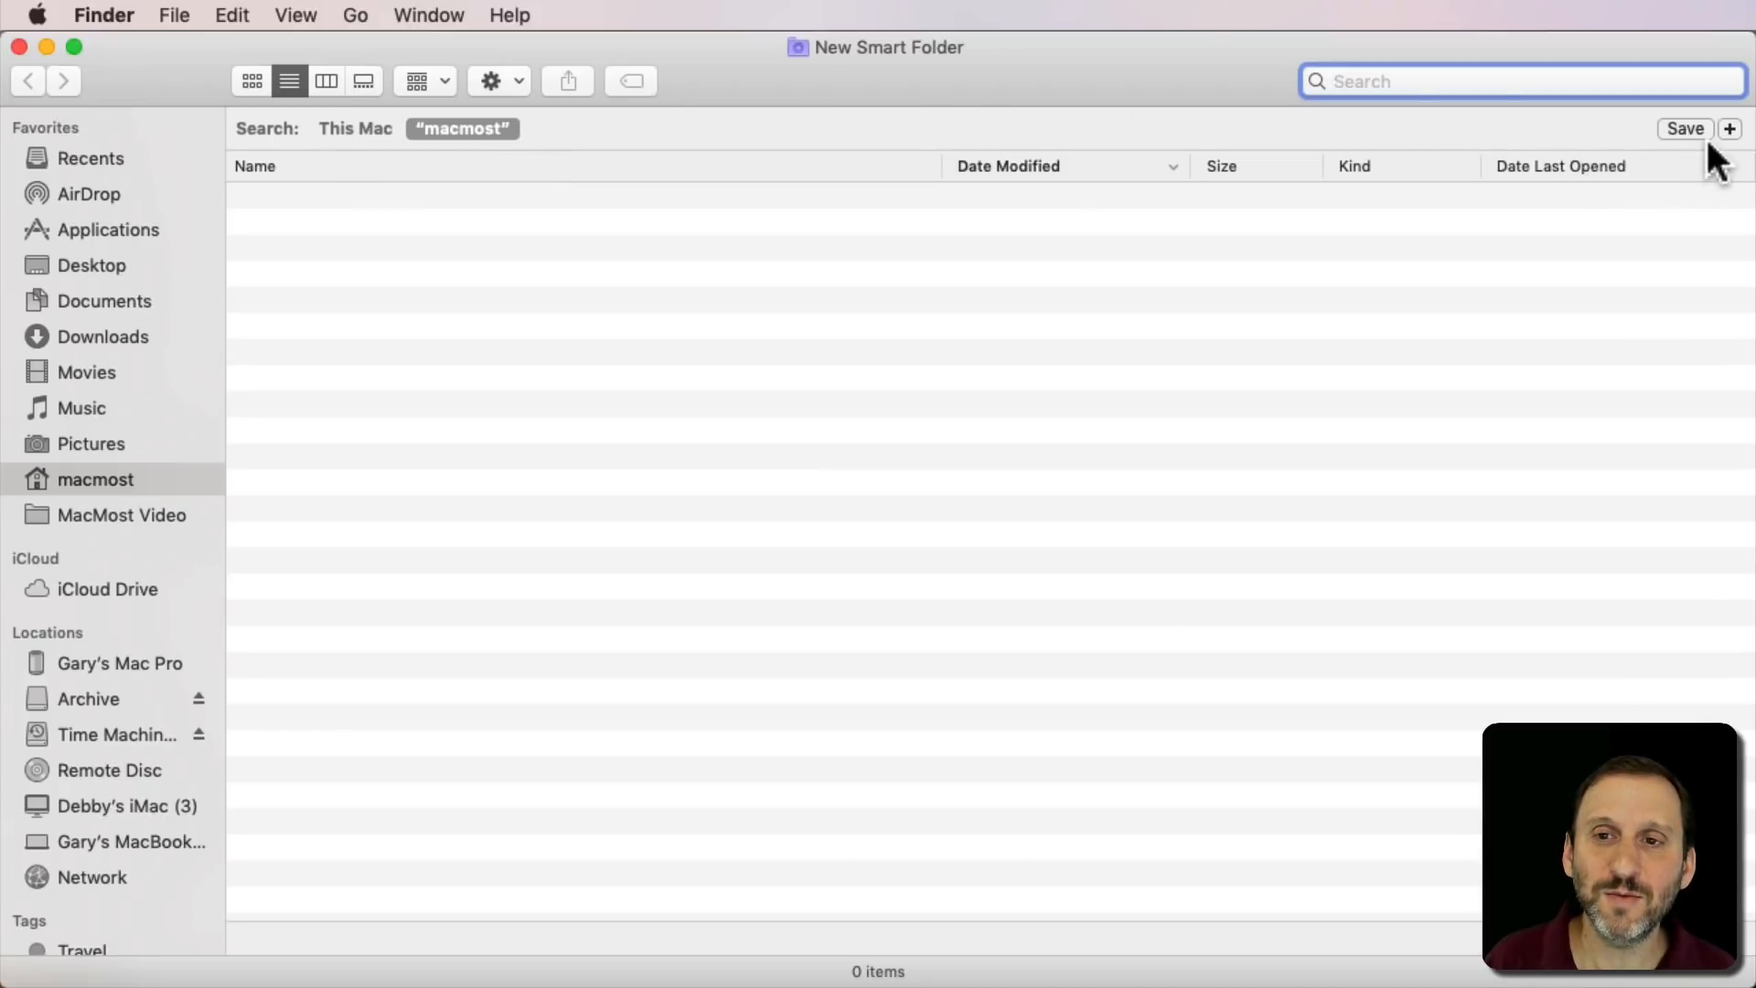
- Add a 'Kind is Document' criterion, listing 423 matching home-folder files
click(1728, 128)
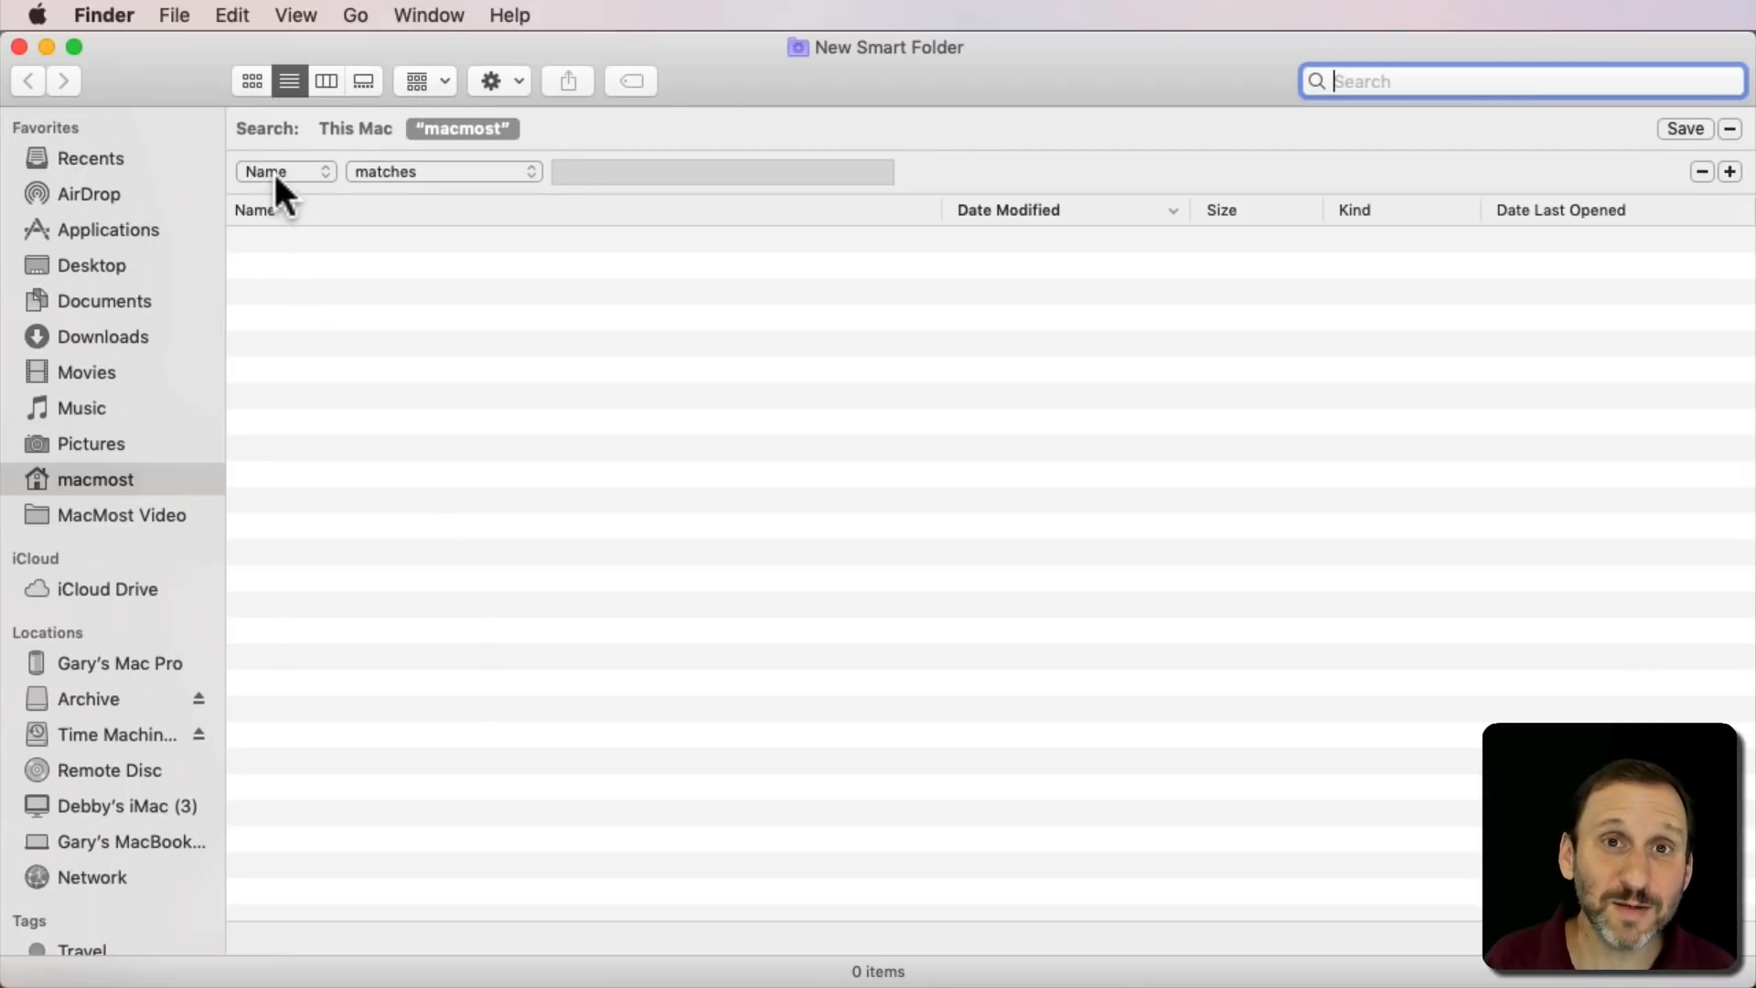
click(283, 170)
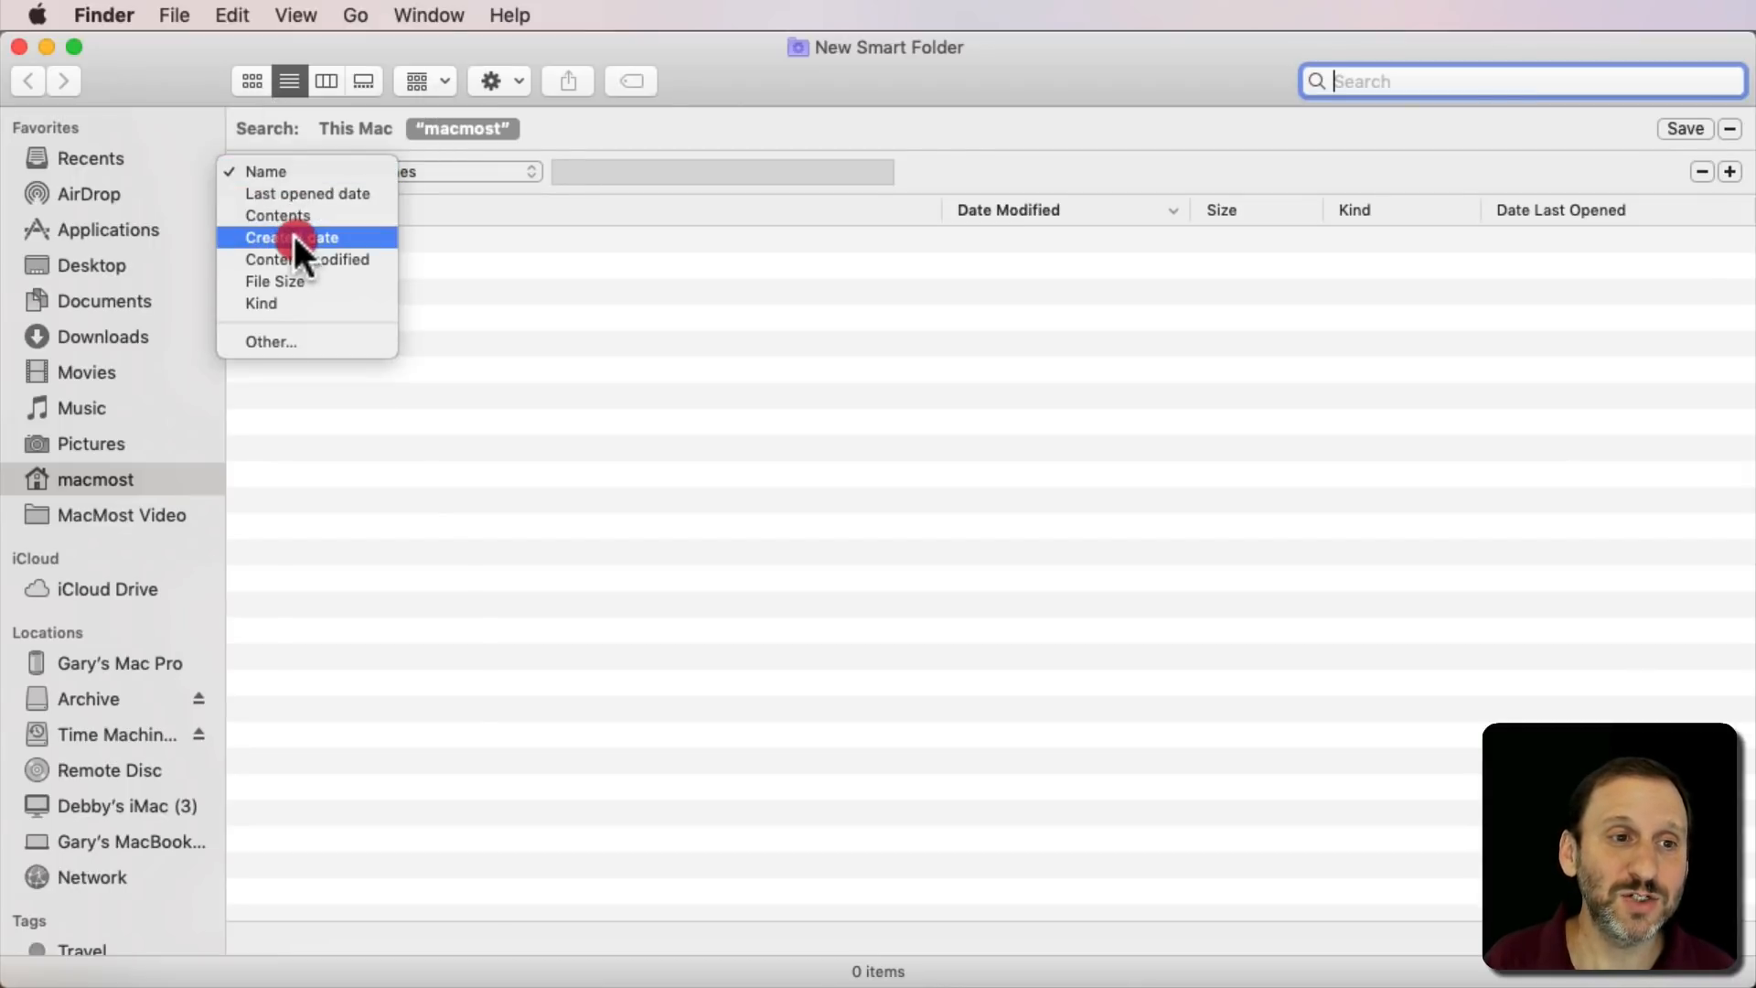
mouse_move(306, 258)
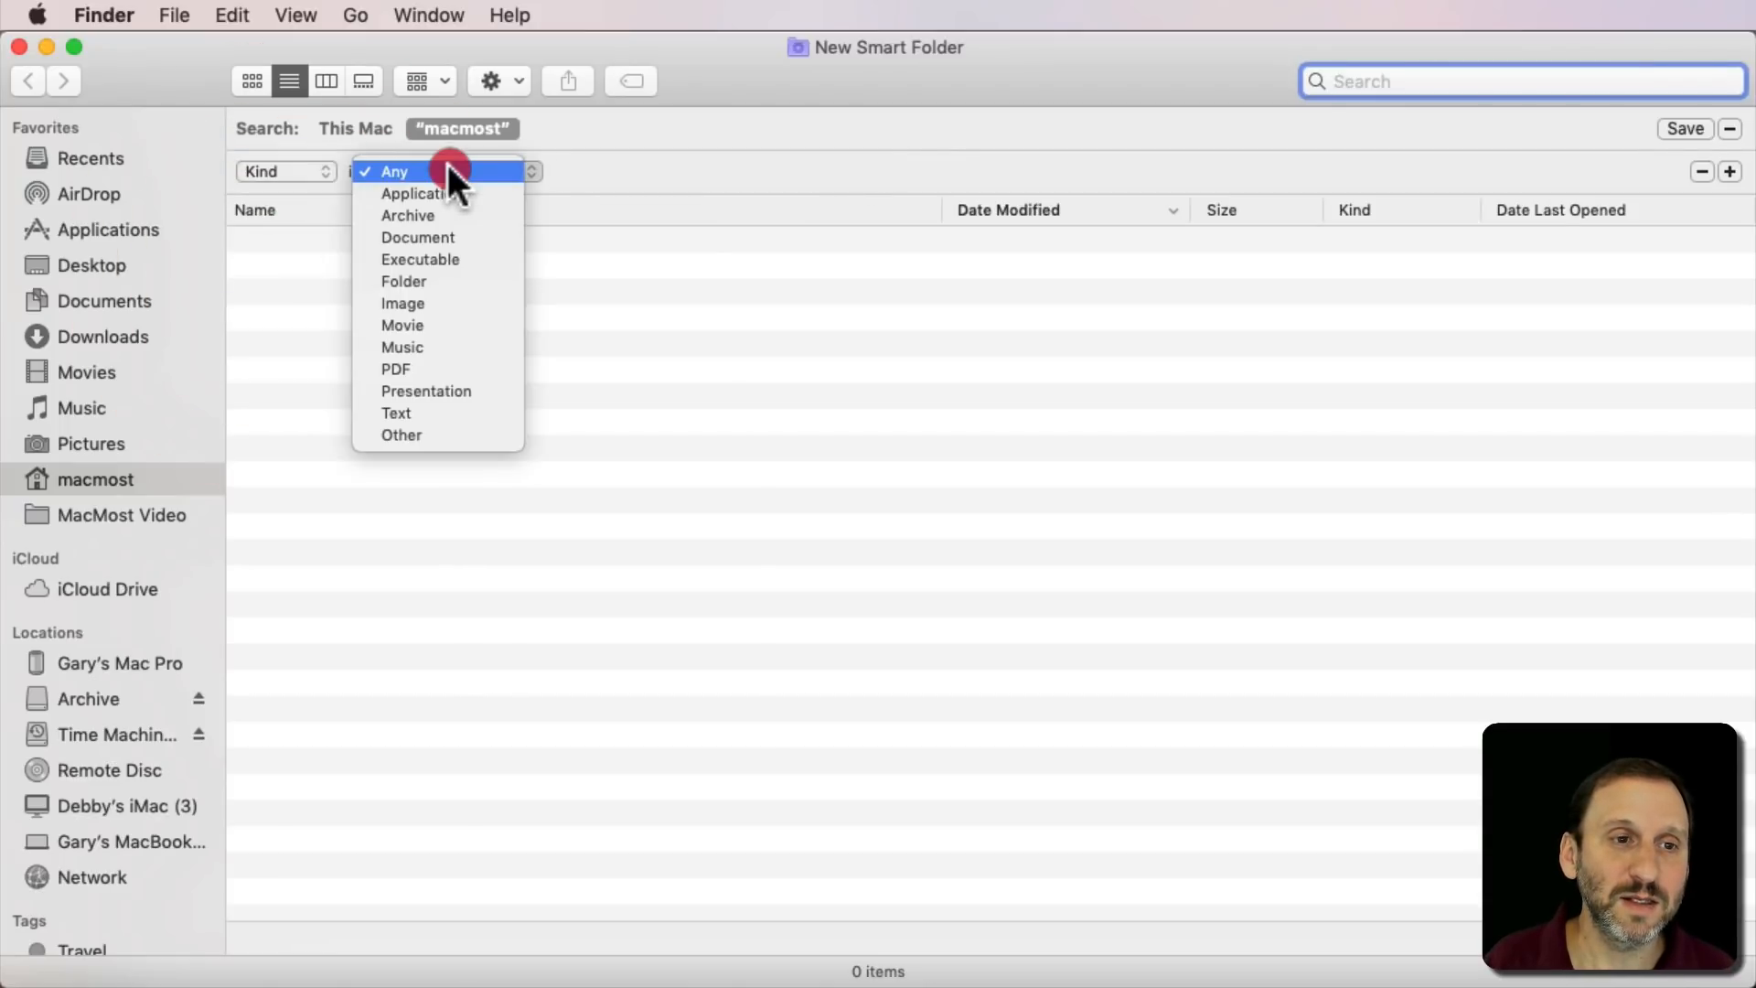
click(417, 236)
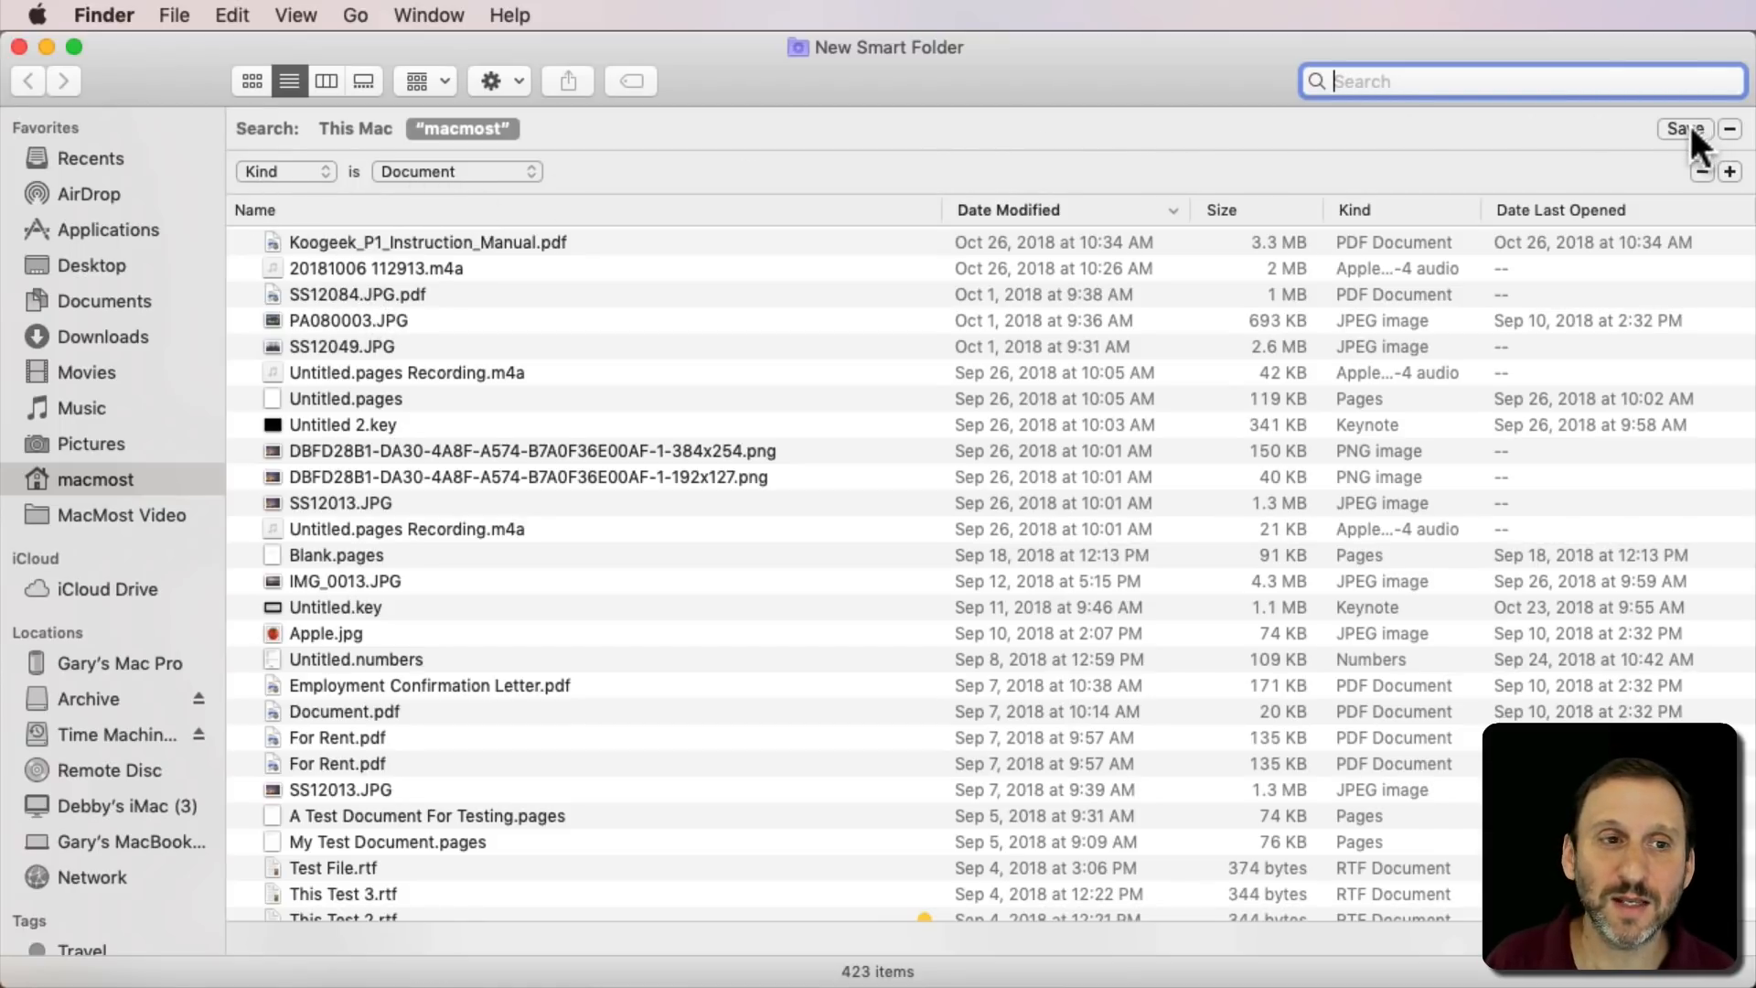
- Save the search as 'All My Files' with Add To Sidebar checked
click(1682, 128)
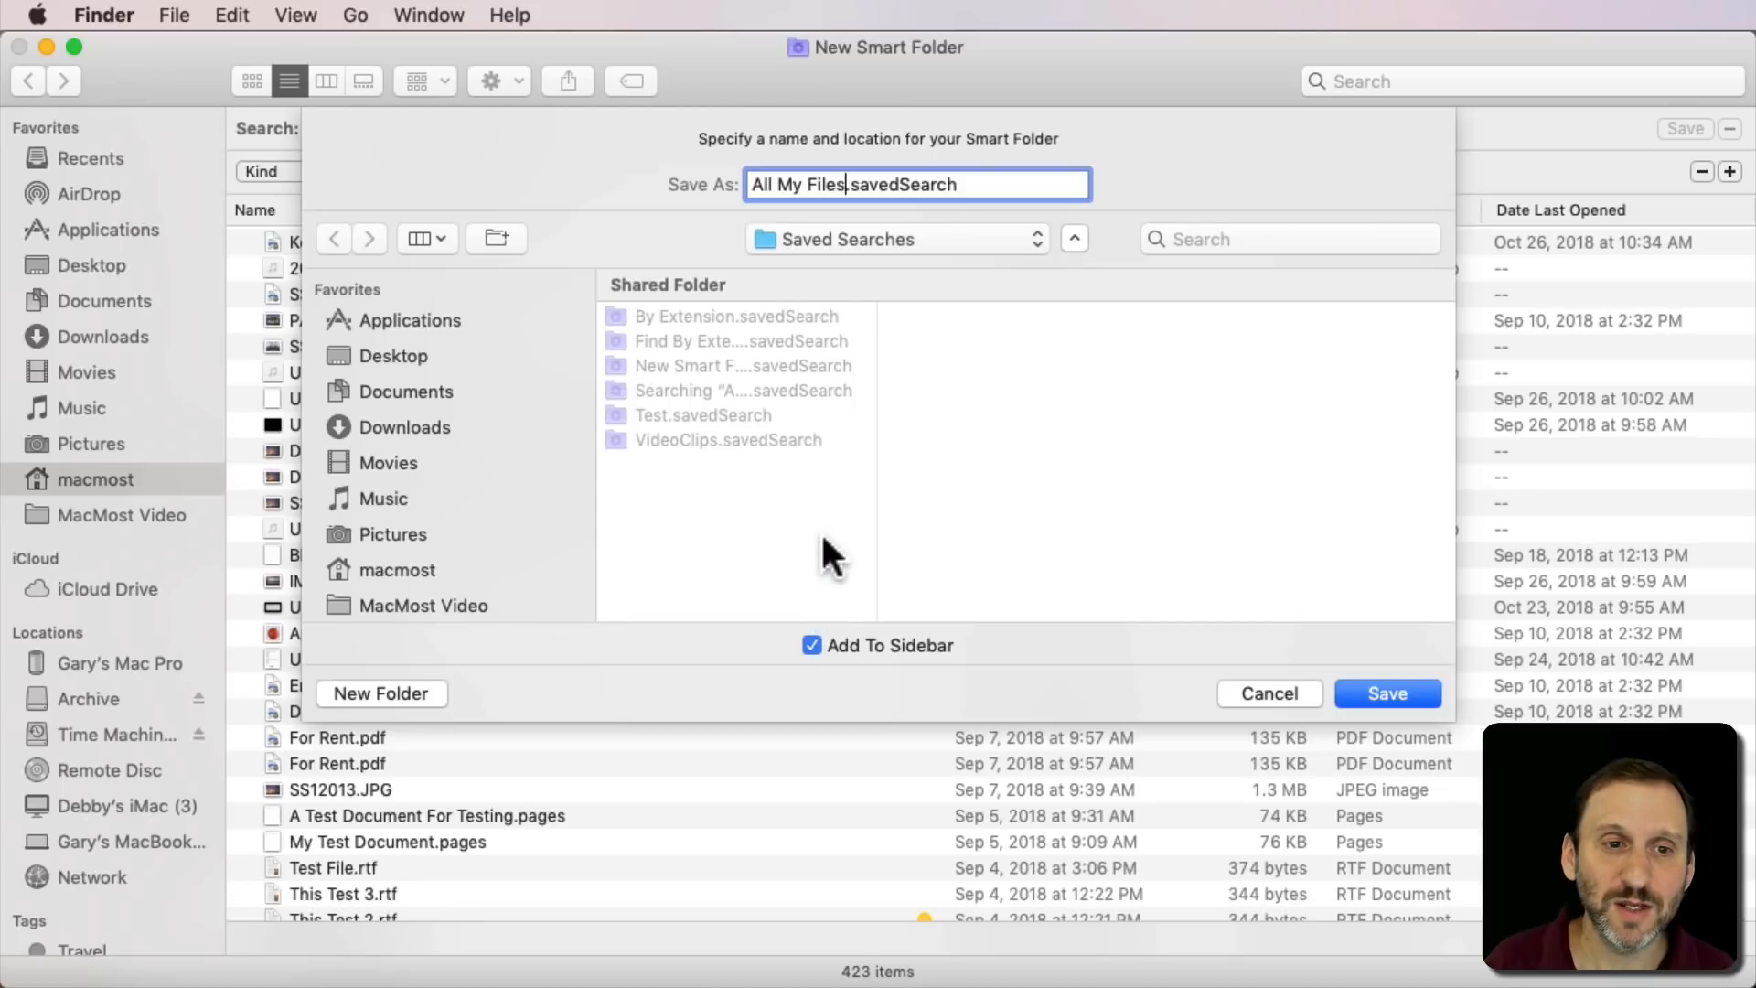
mouse_move(772, 380)
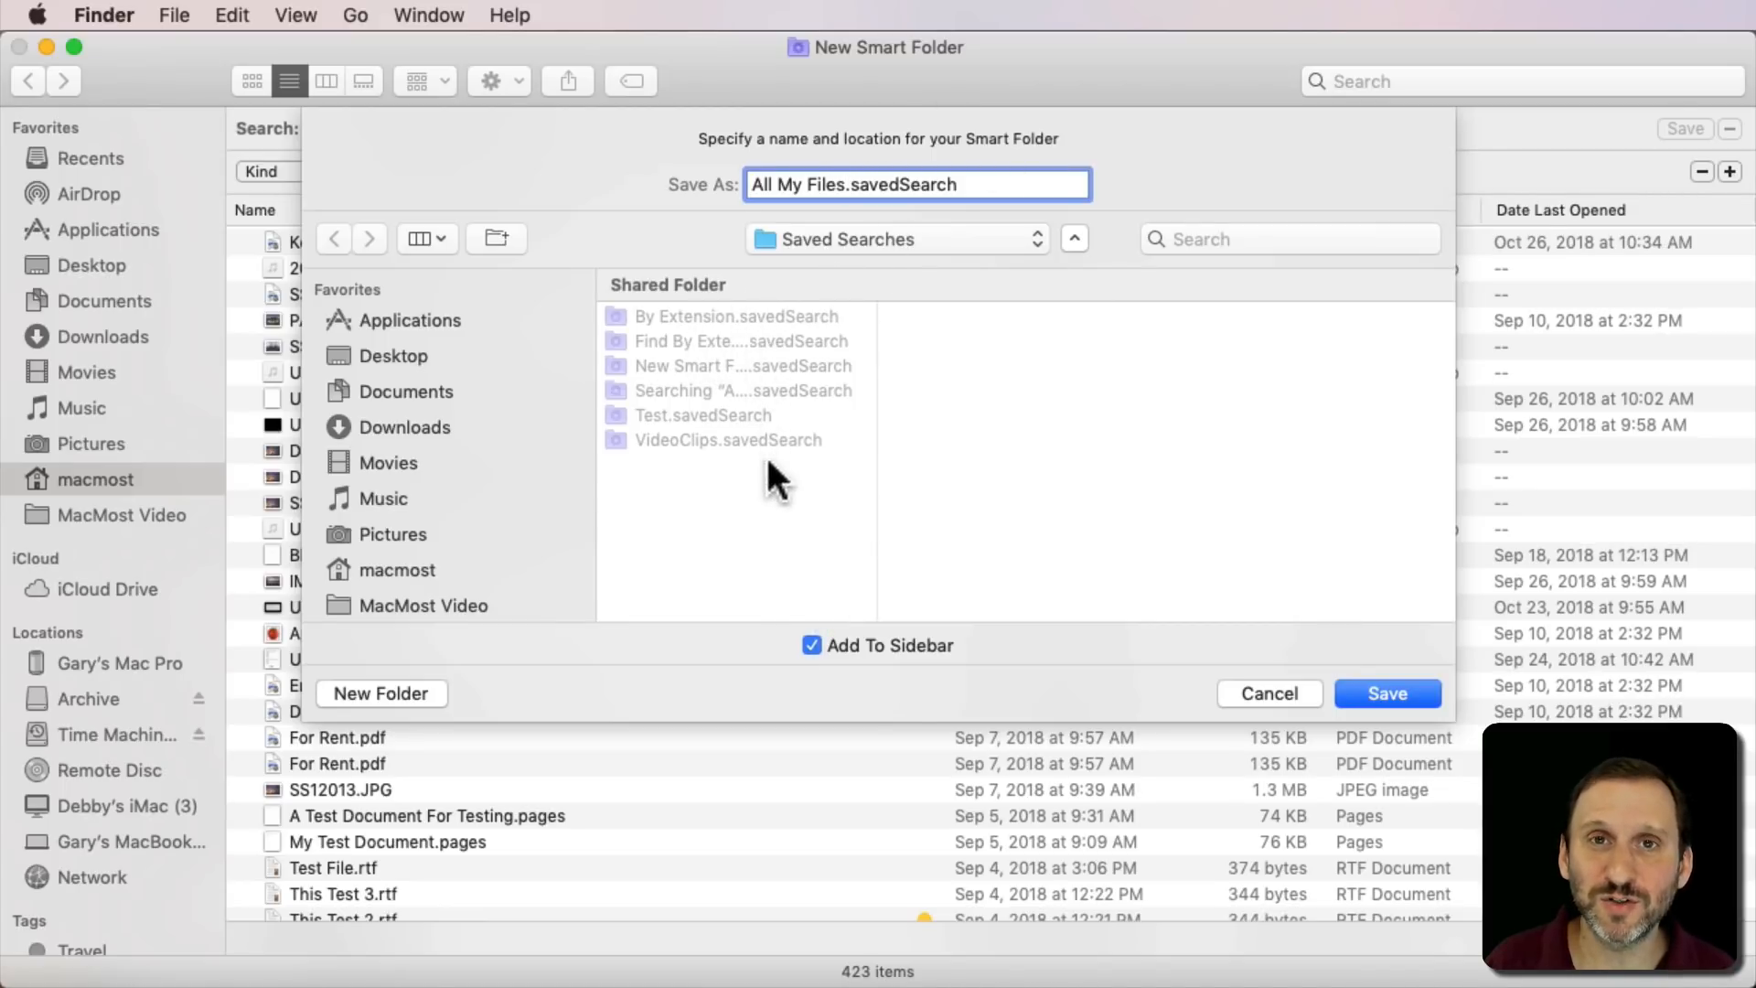
mouse_move(759, 444)
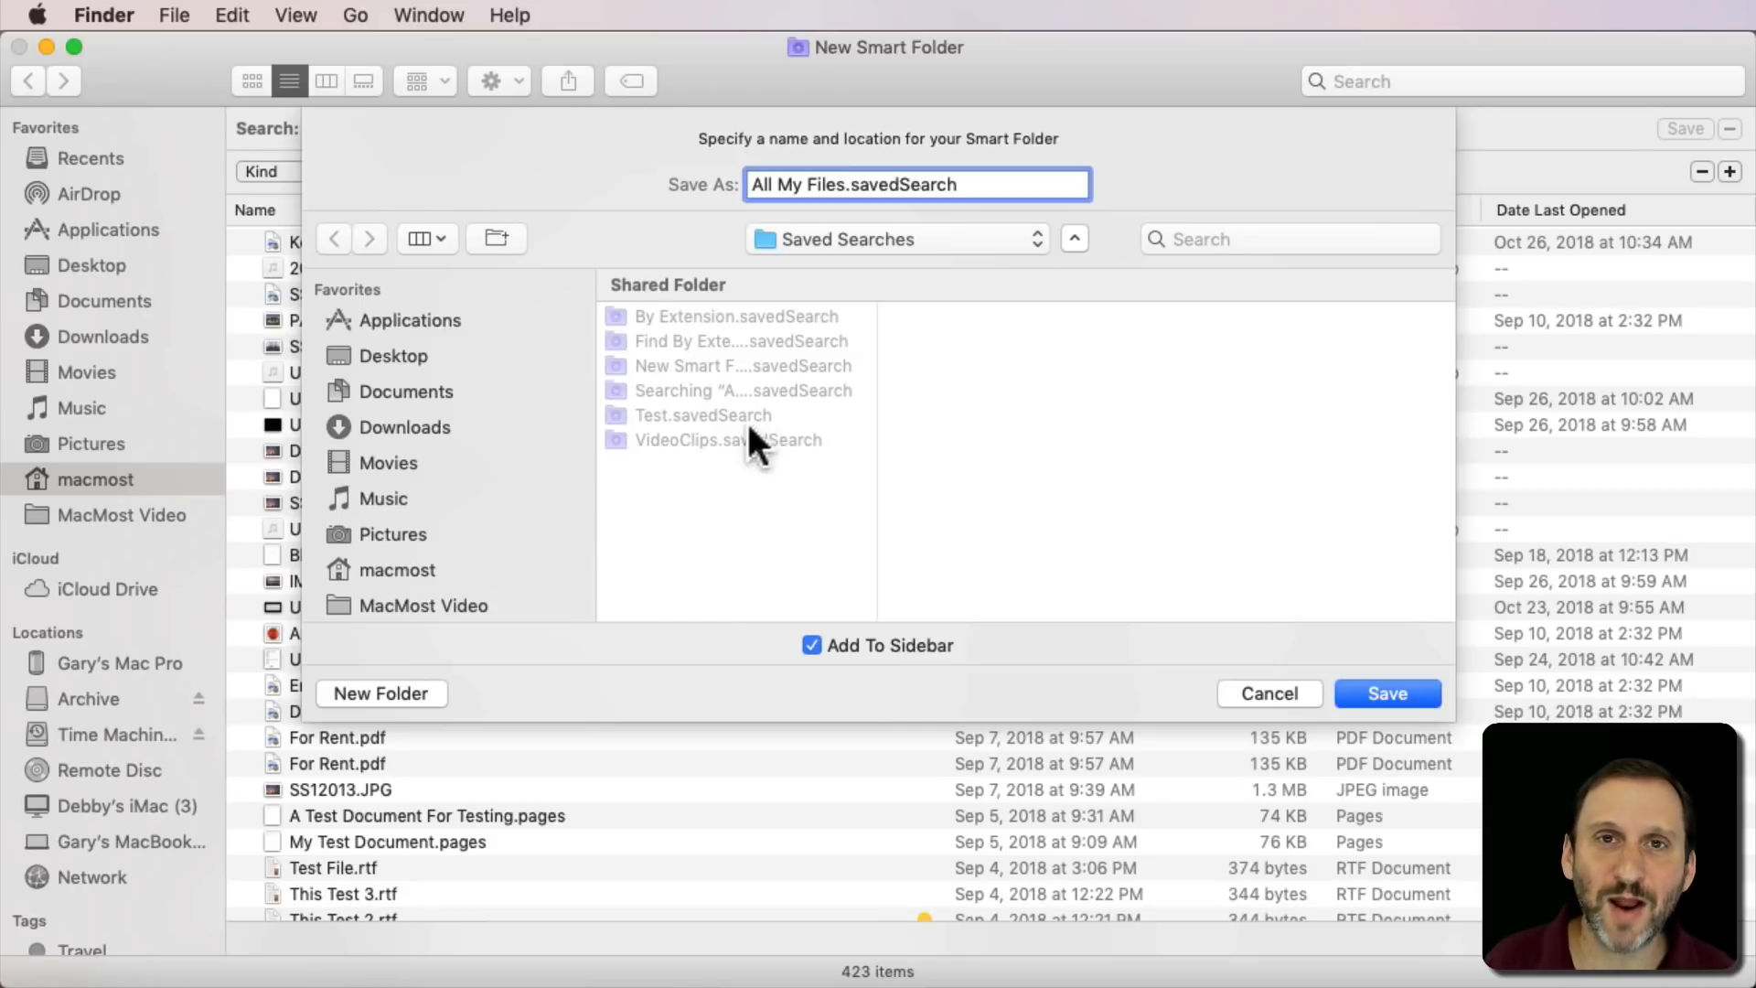
mouse_move(856, 653)
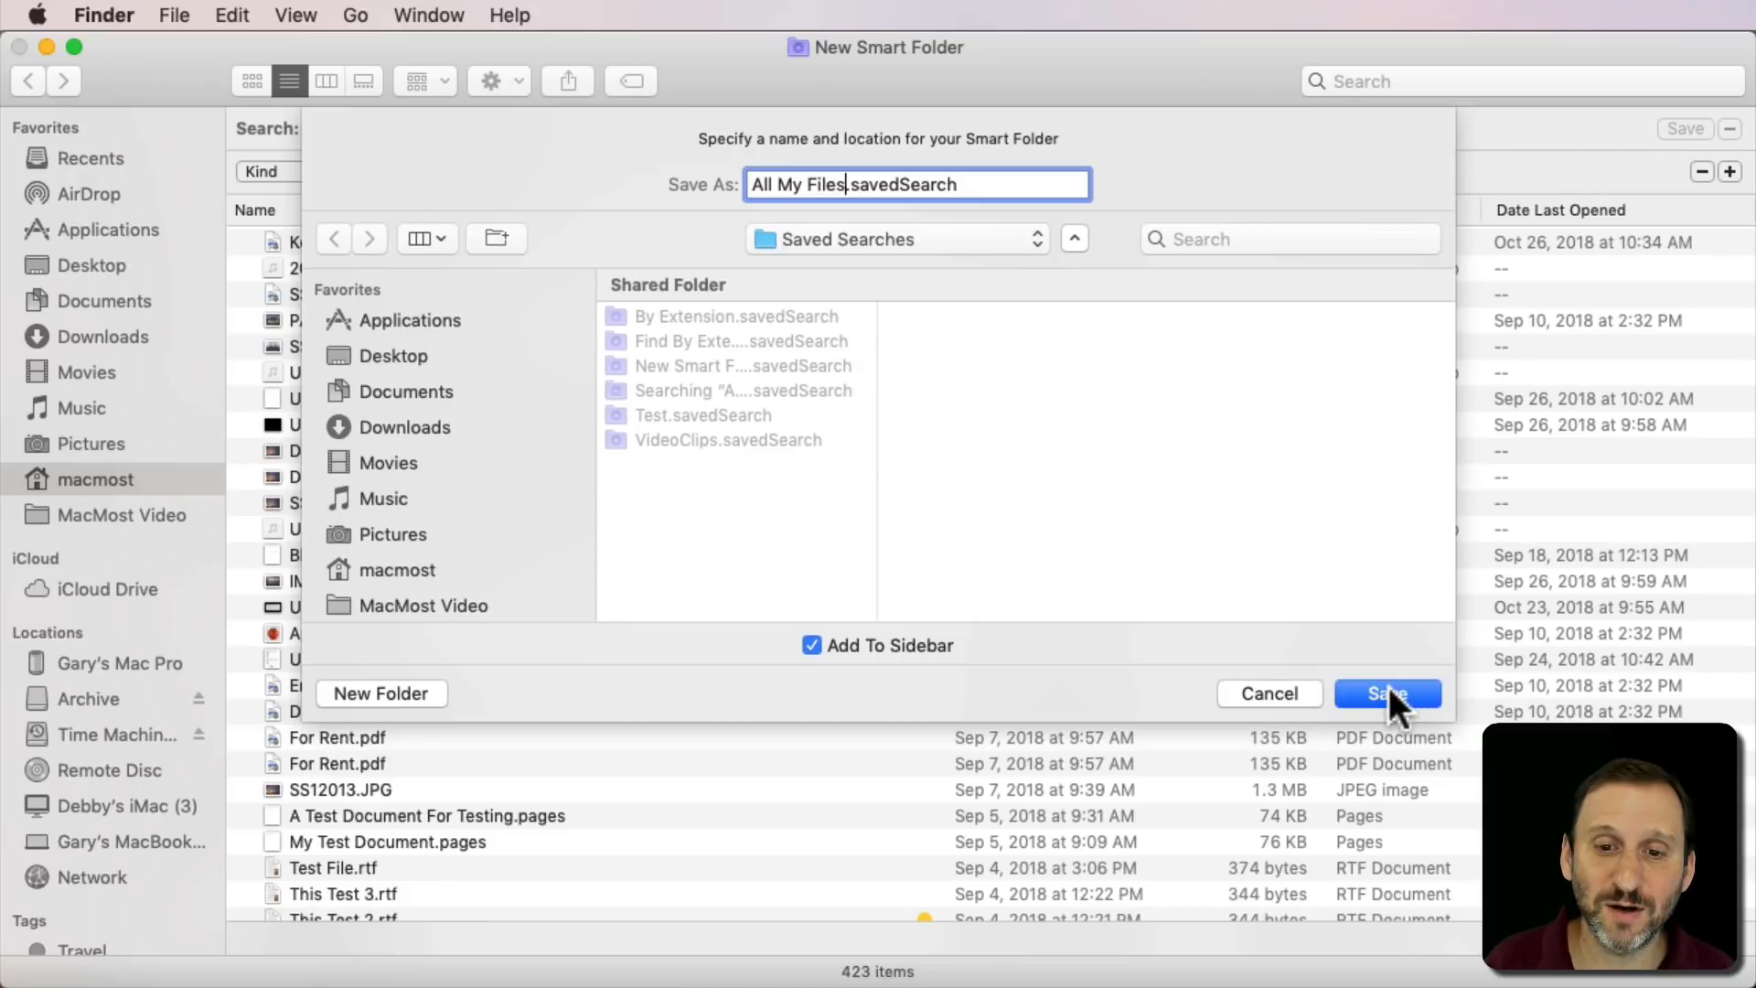
click(1387, 693)
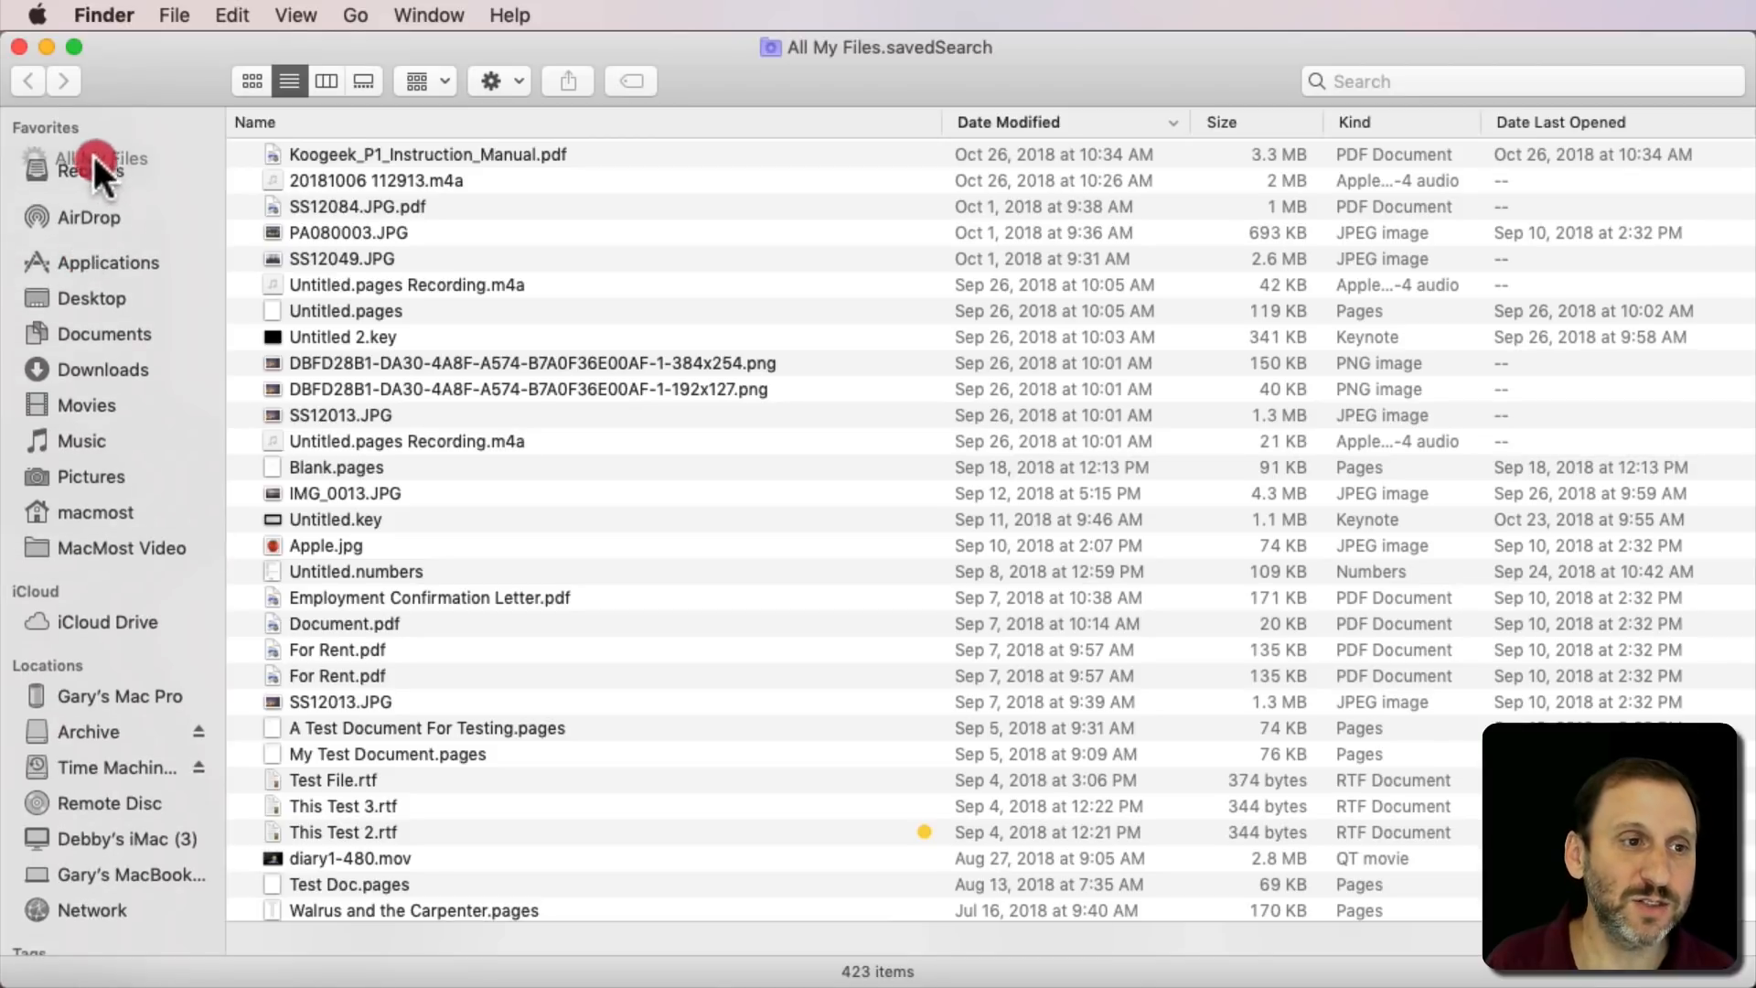
click(97, 157)
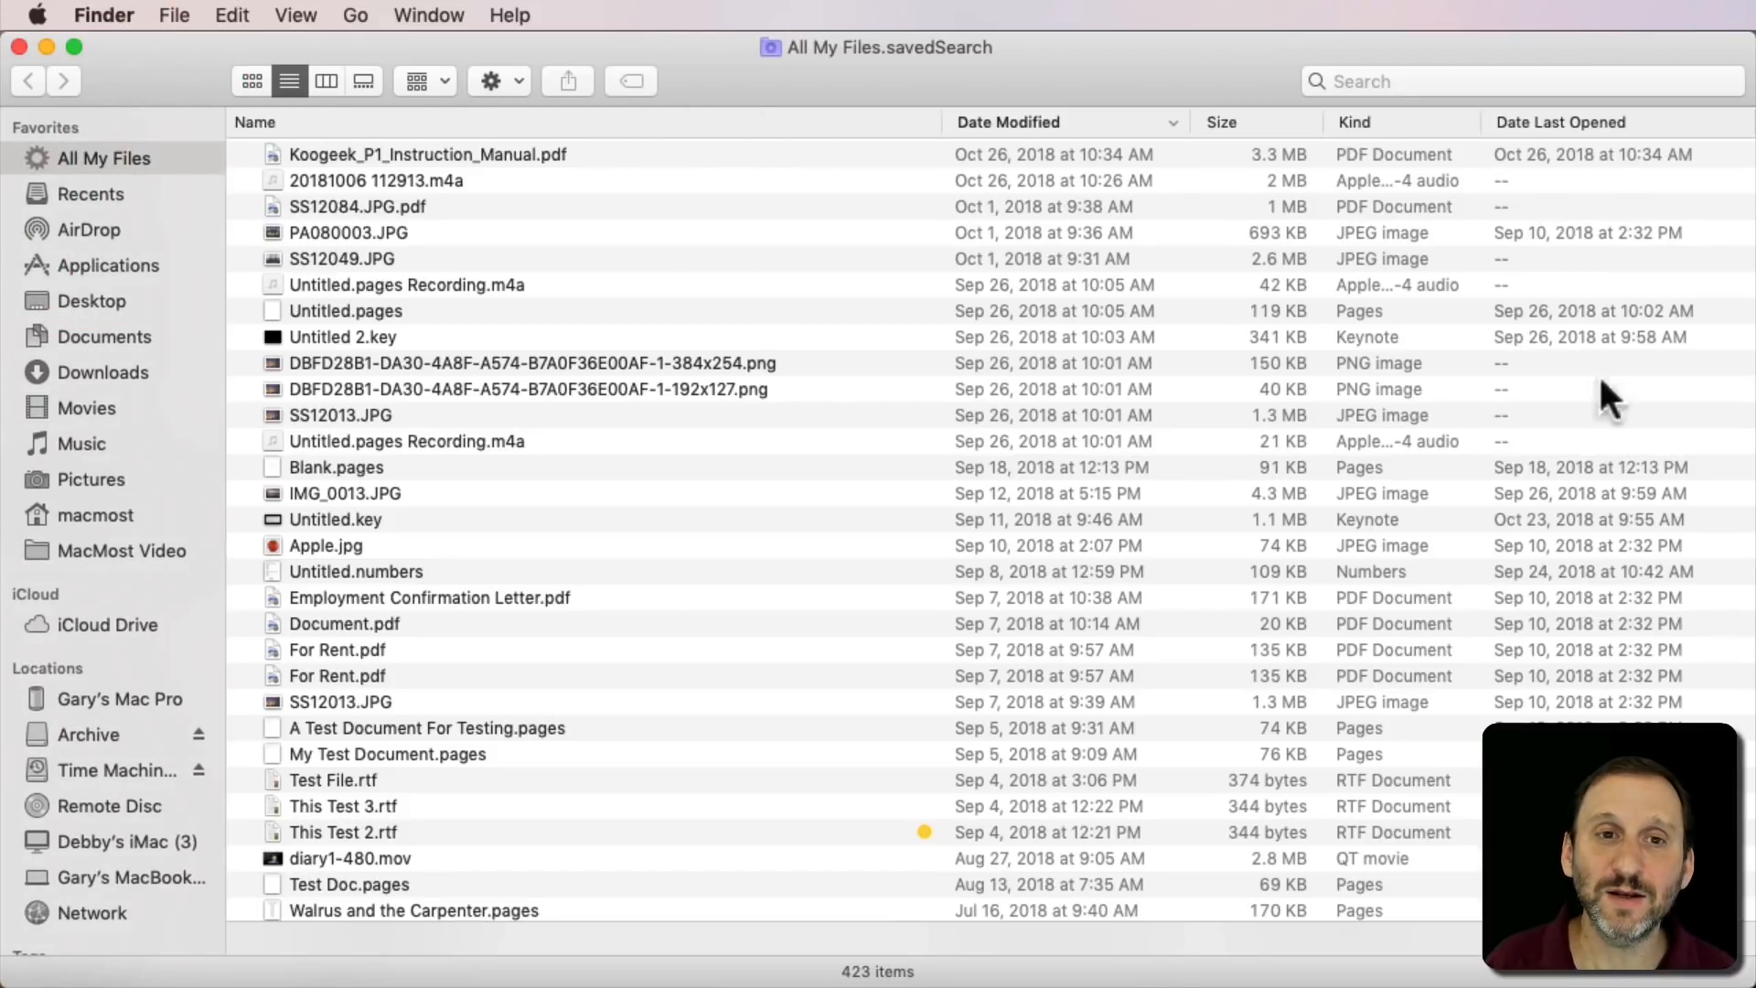
mouse_move(806, 232)
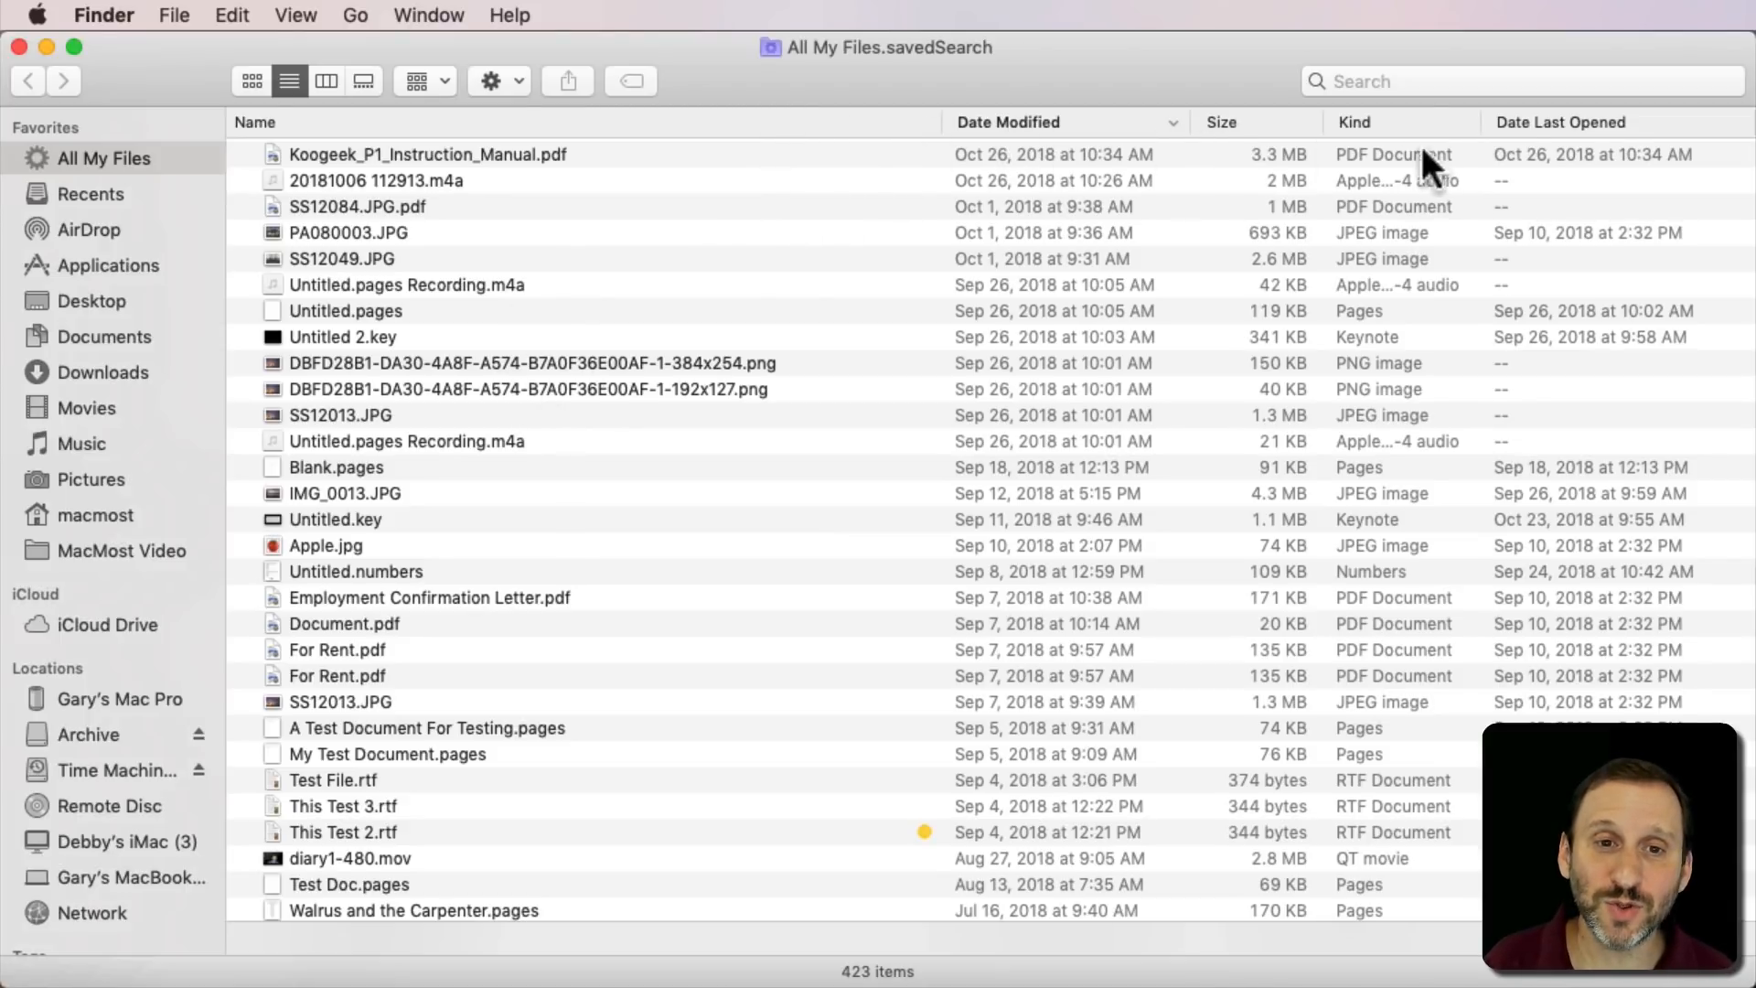
click(1005, 123)
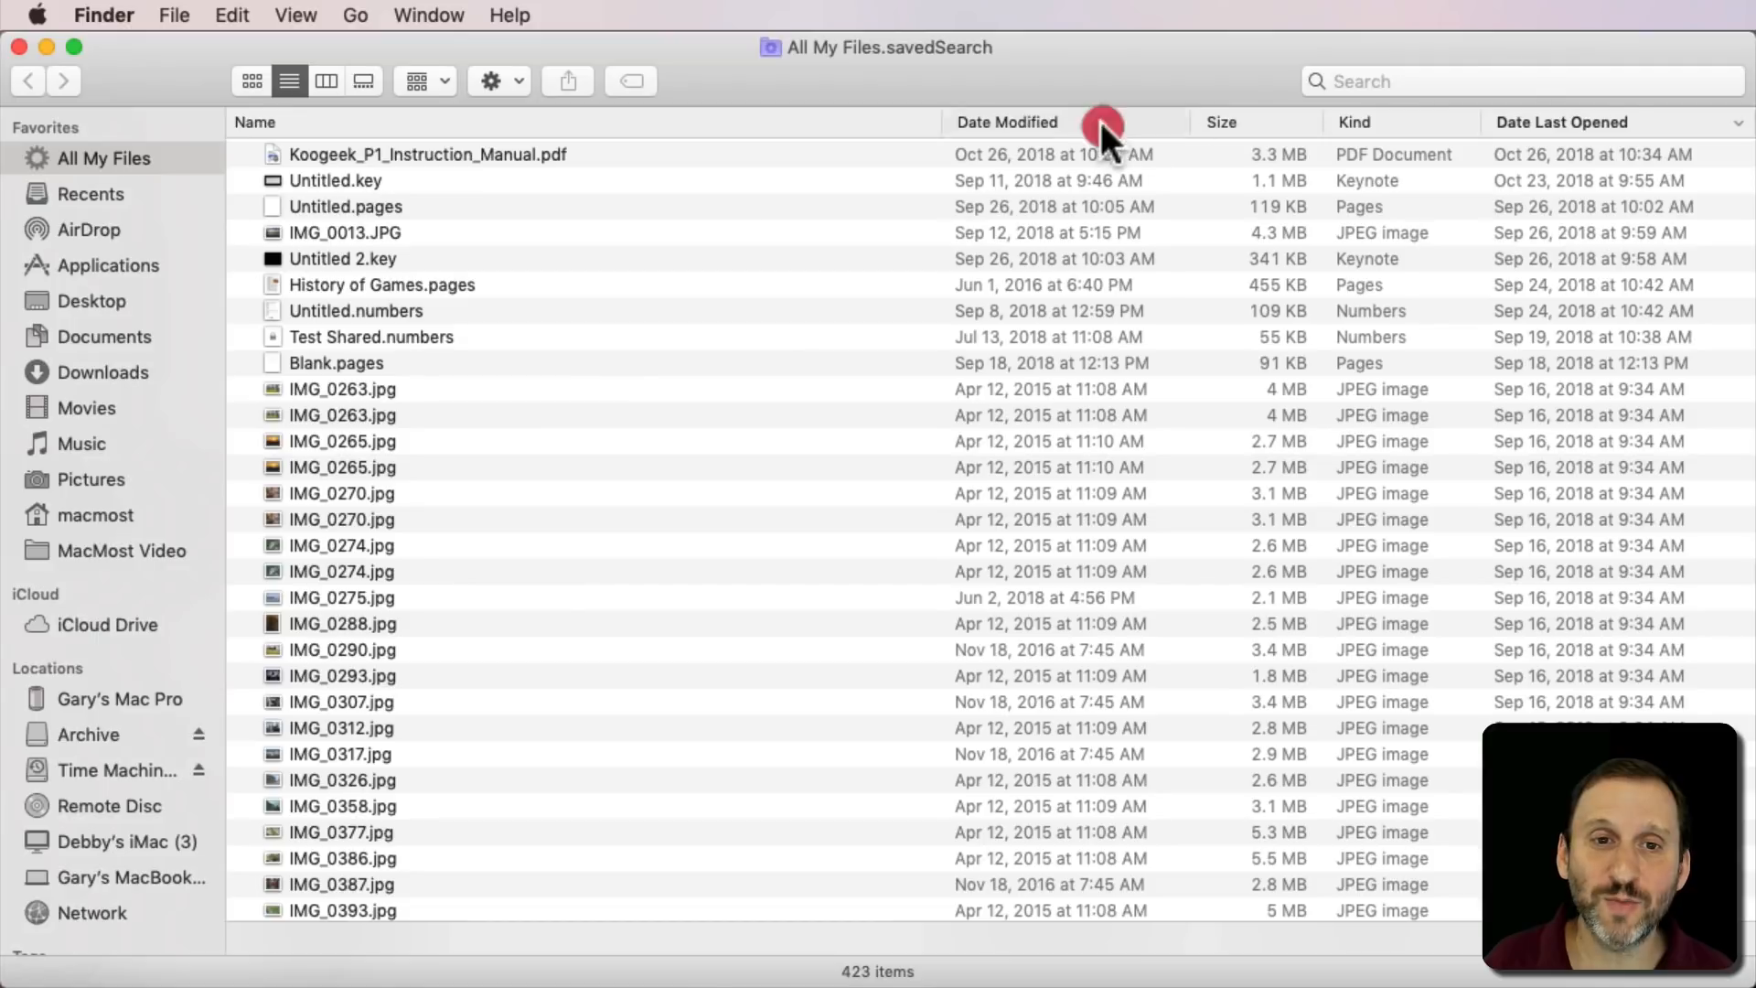
click(1006, 123)
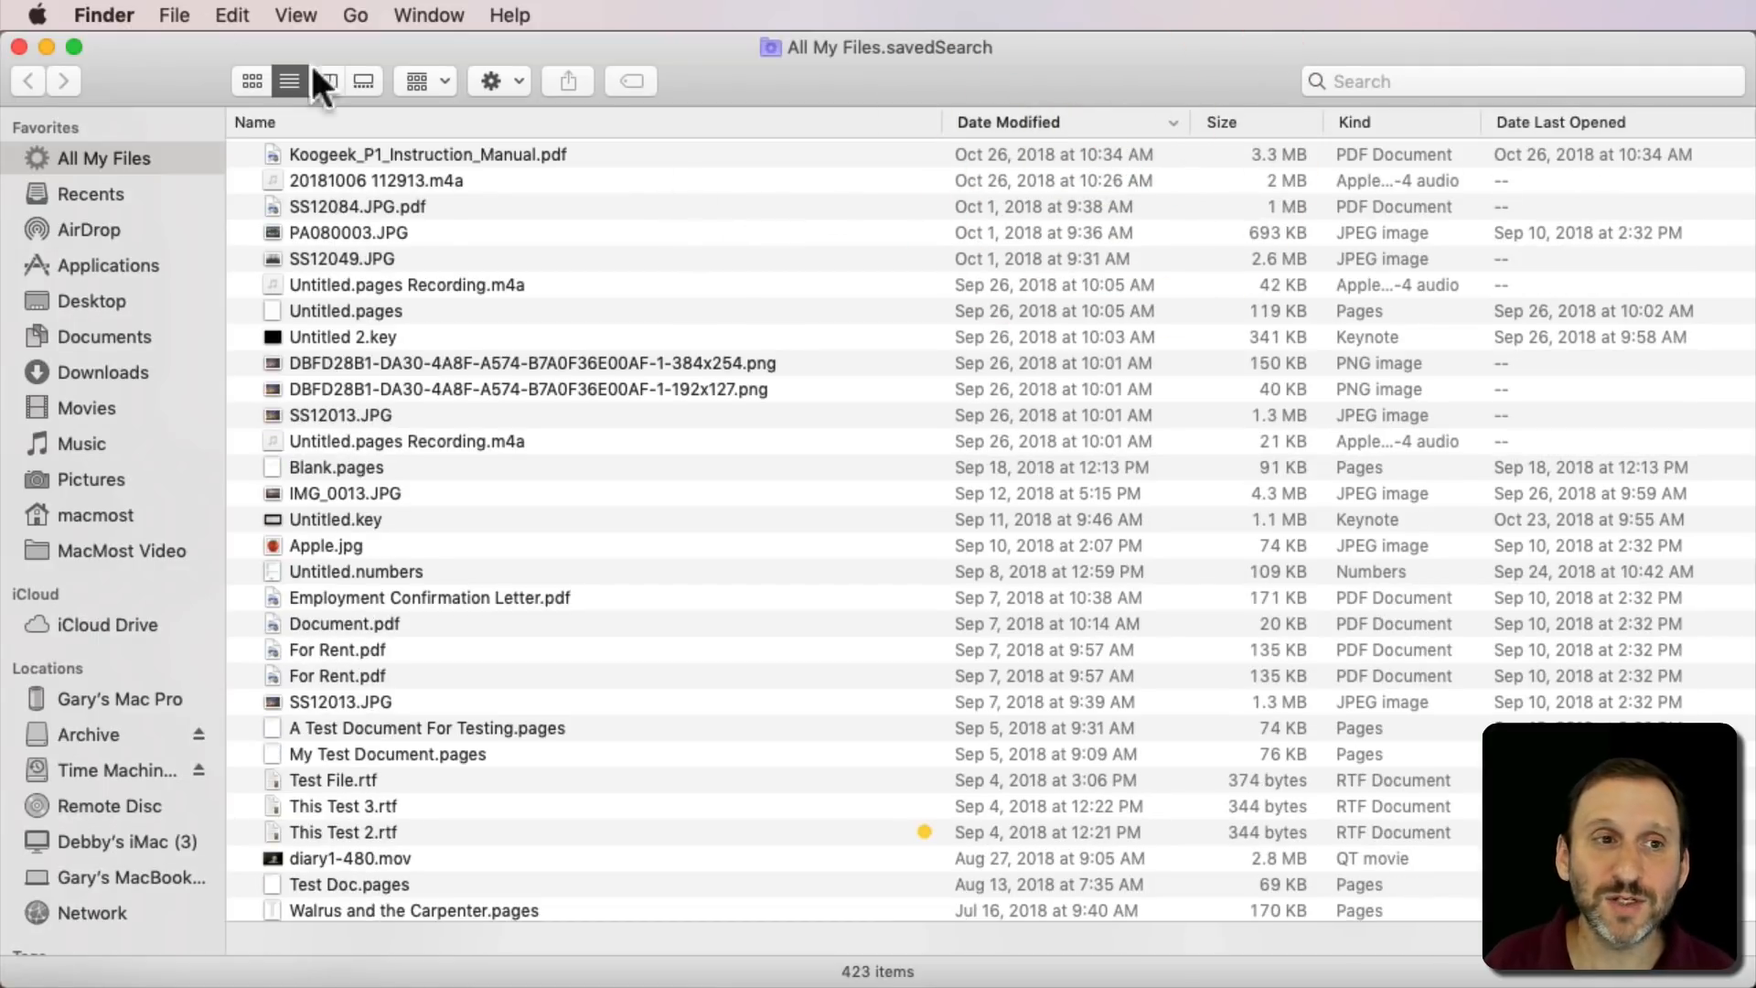
click(296, 15)
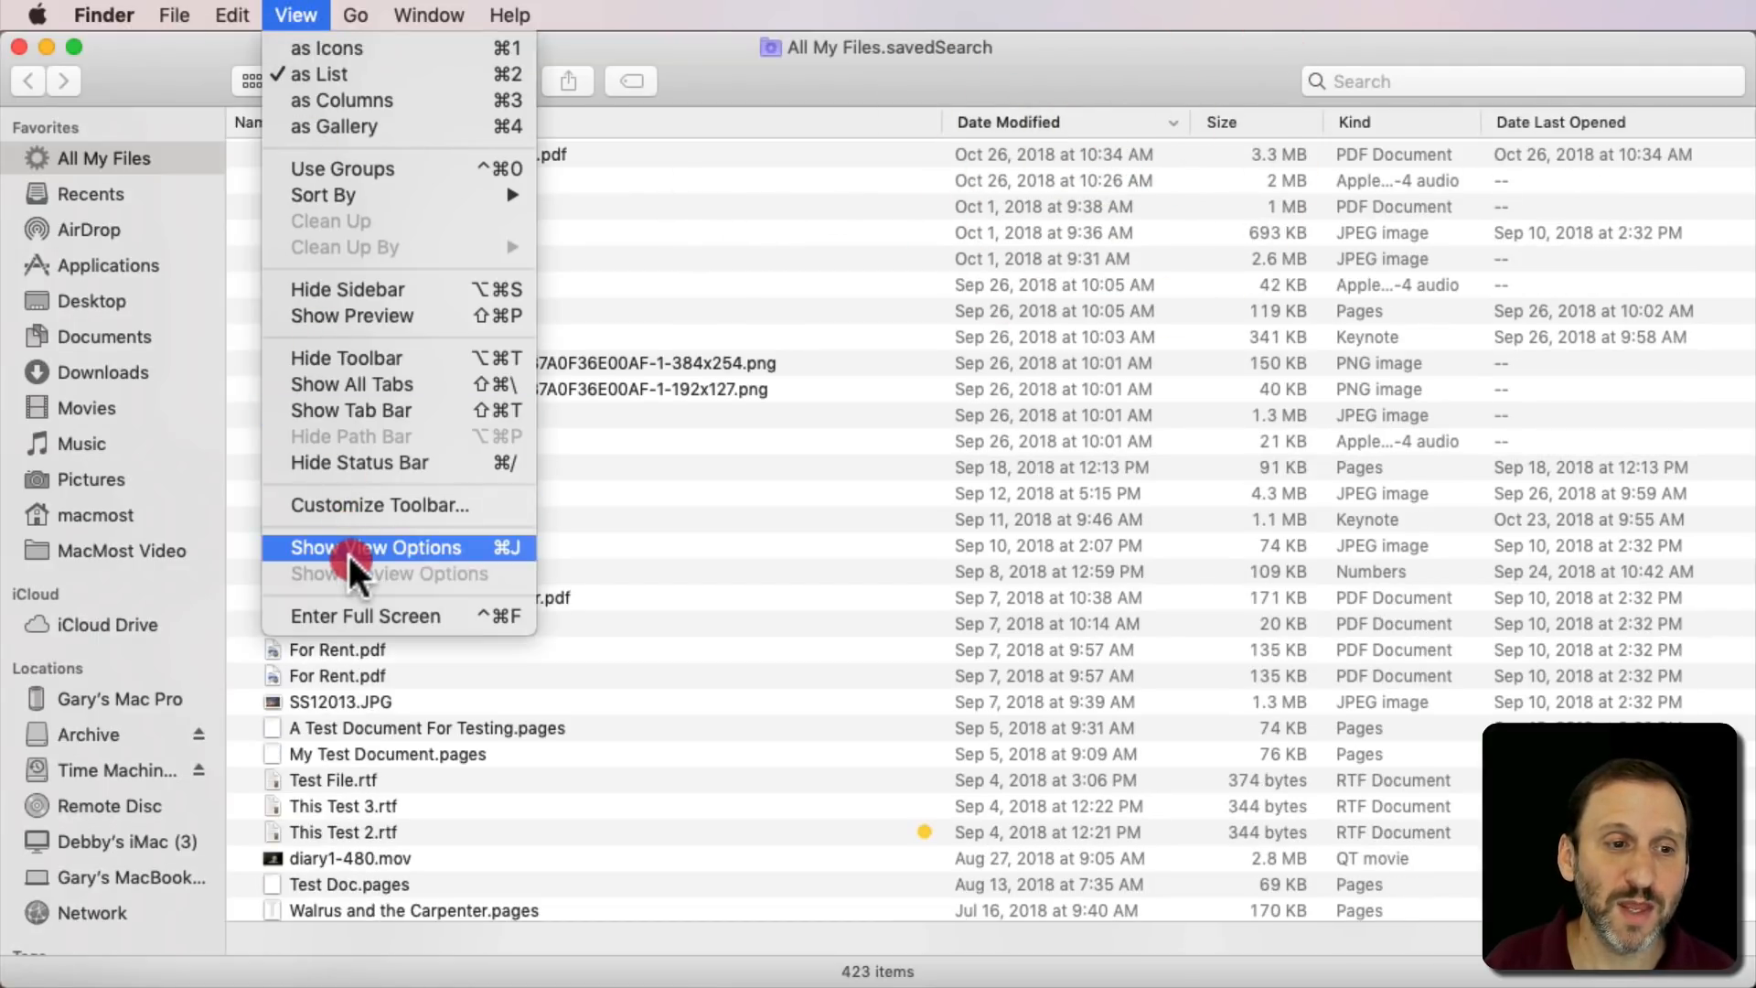
- Briefly toggle the Date Created column in View Options, then show the 423 items as icons
click(373, 547)
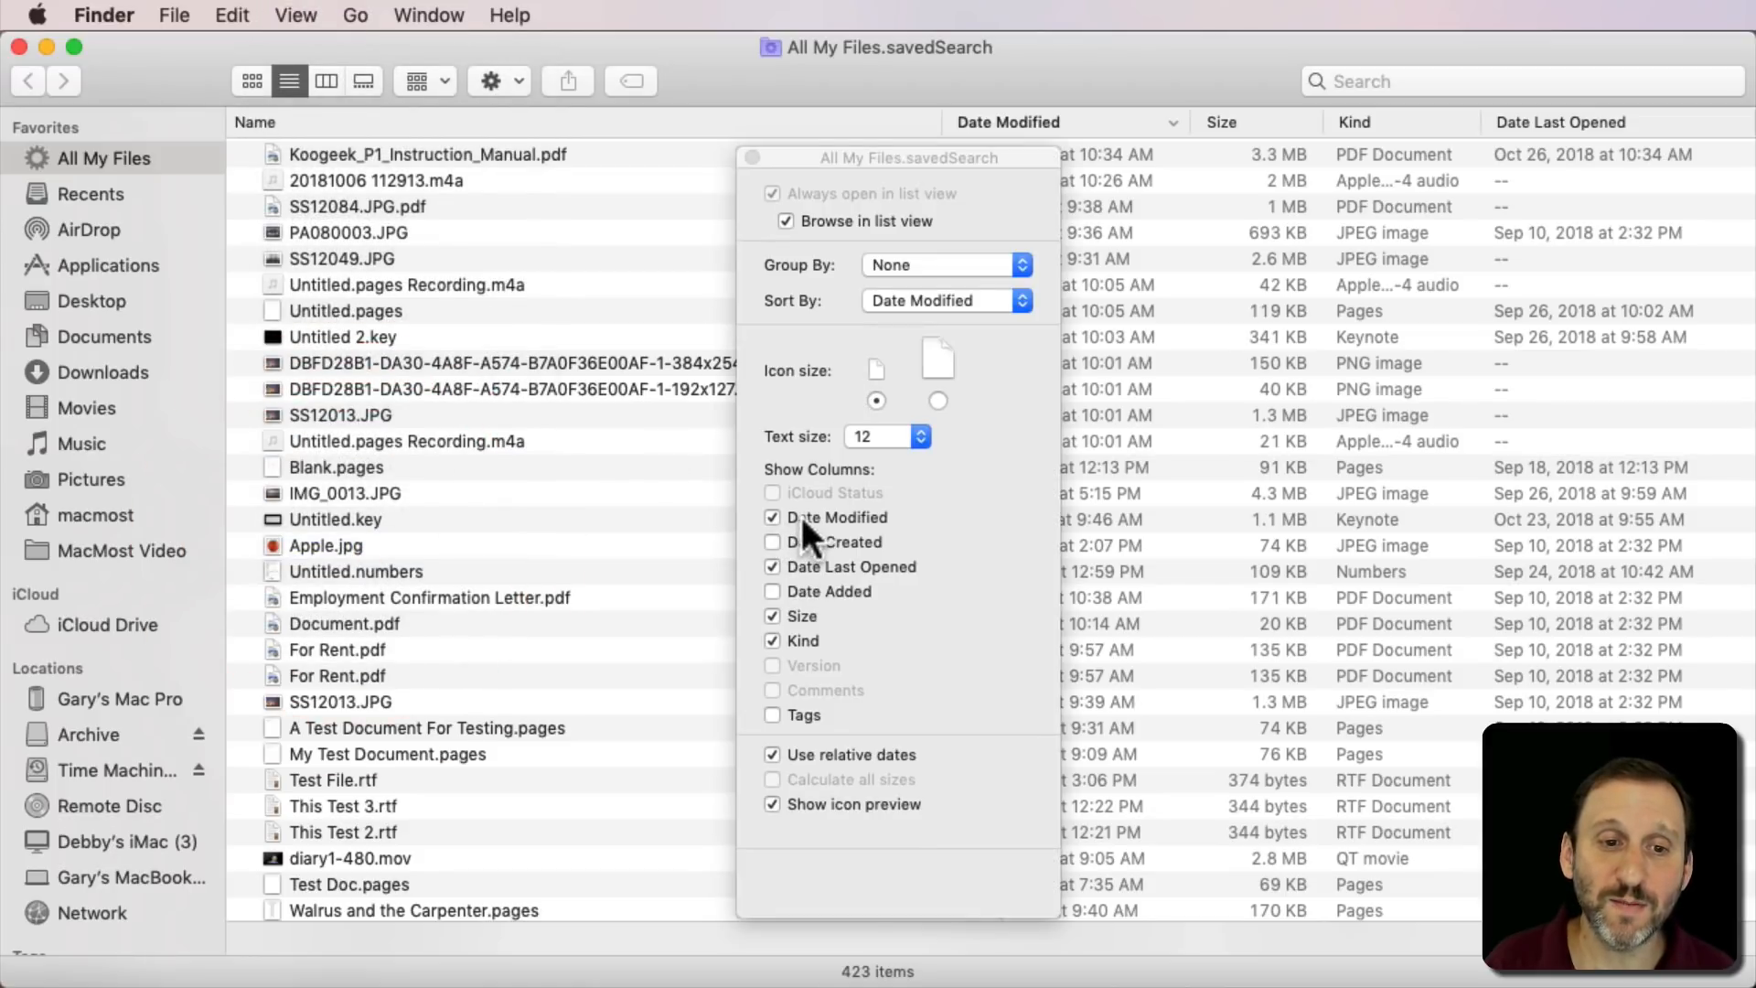
click(771, 542)
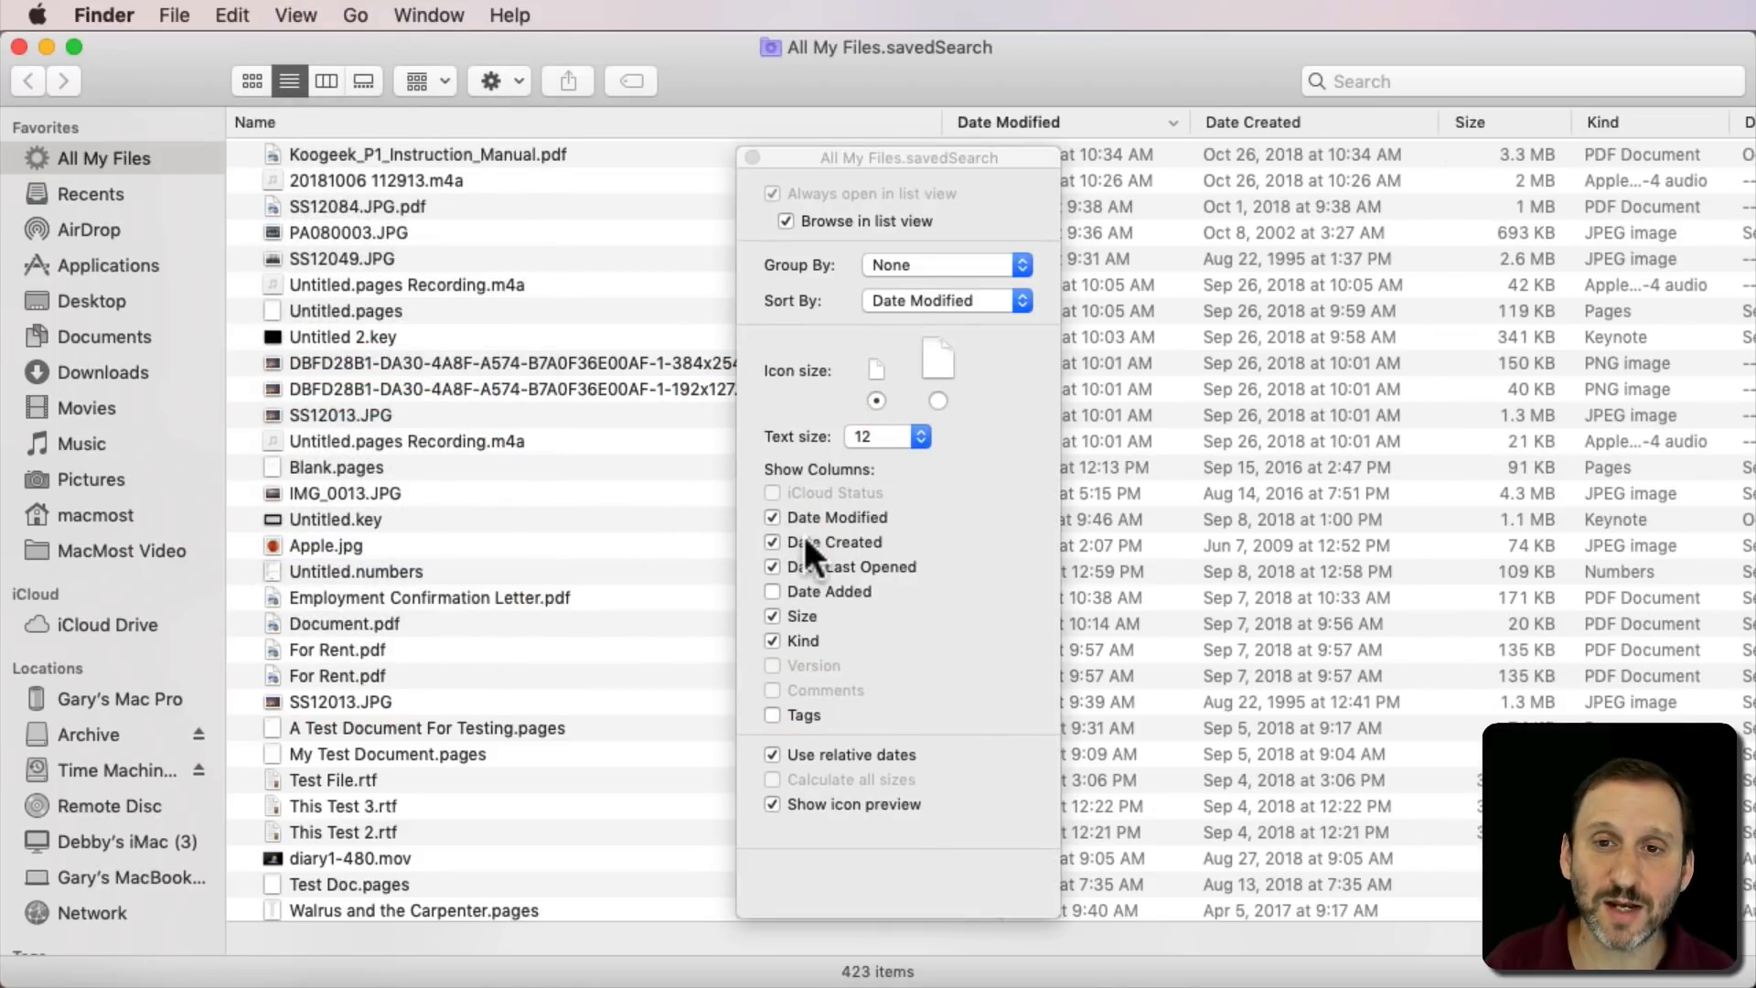
click(772, 542)
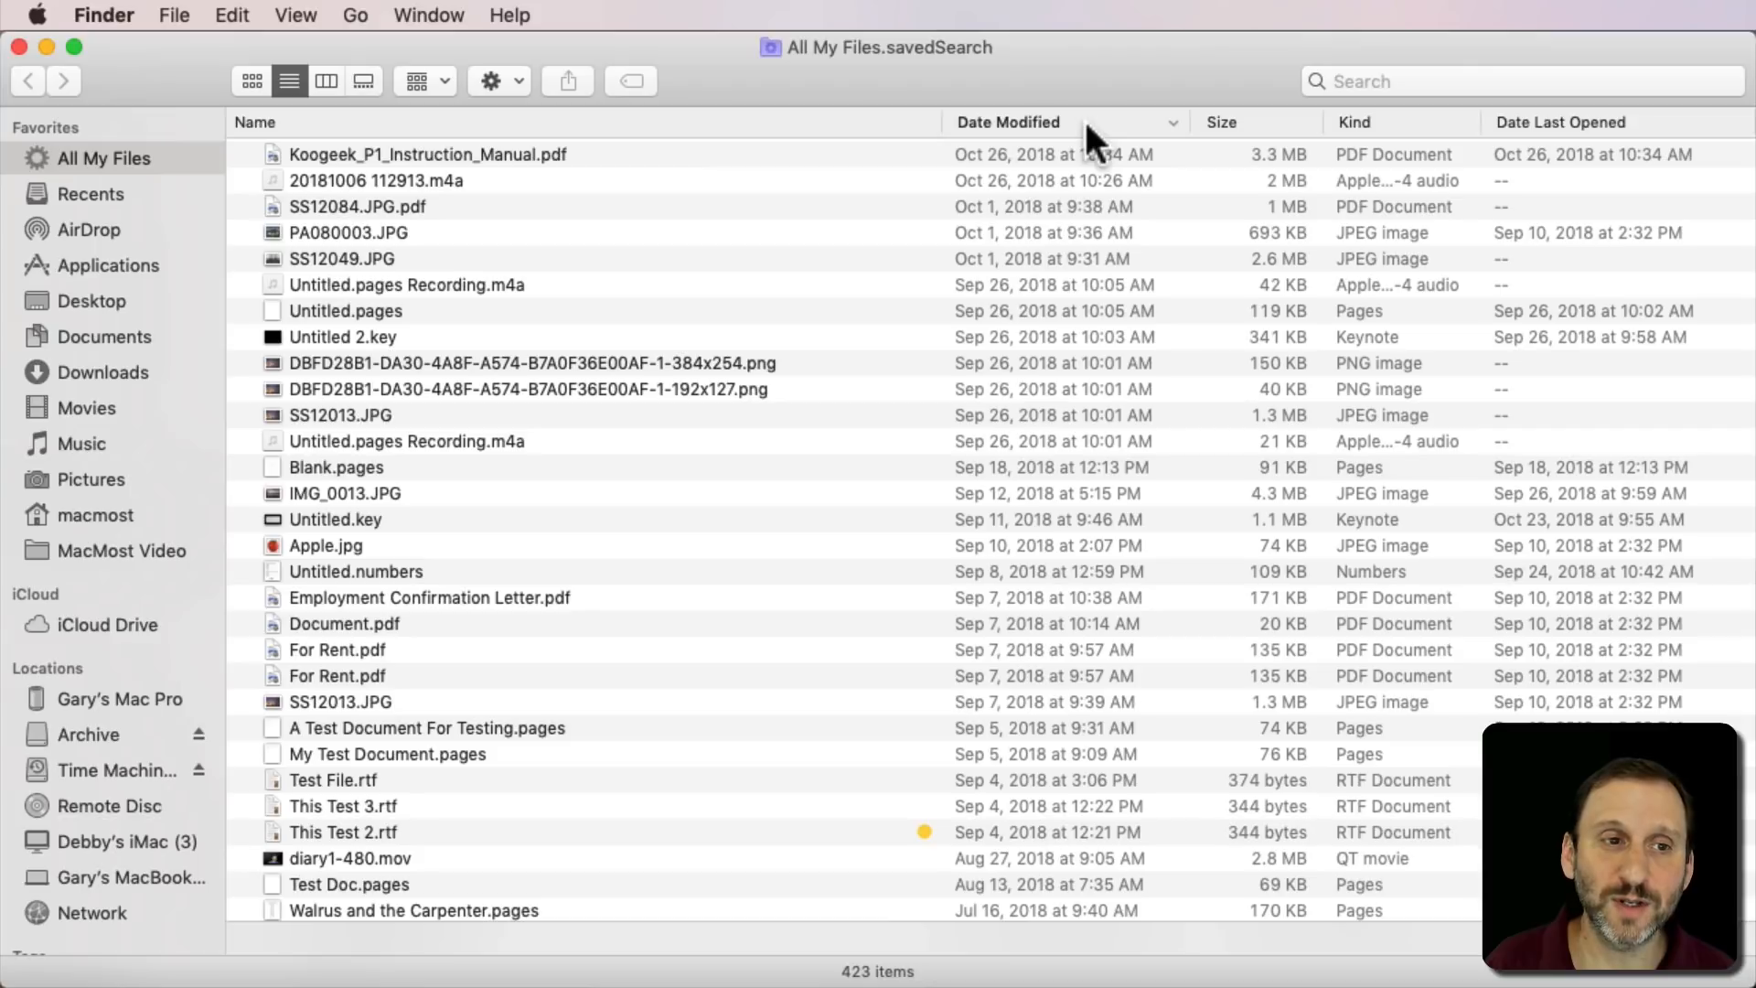
click(1054, 122)
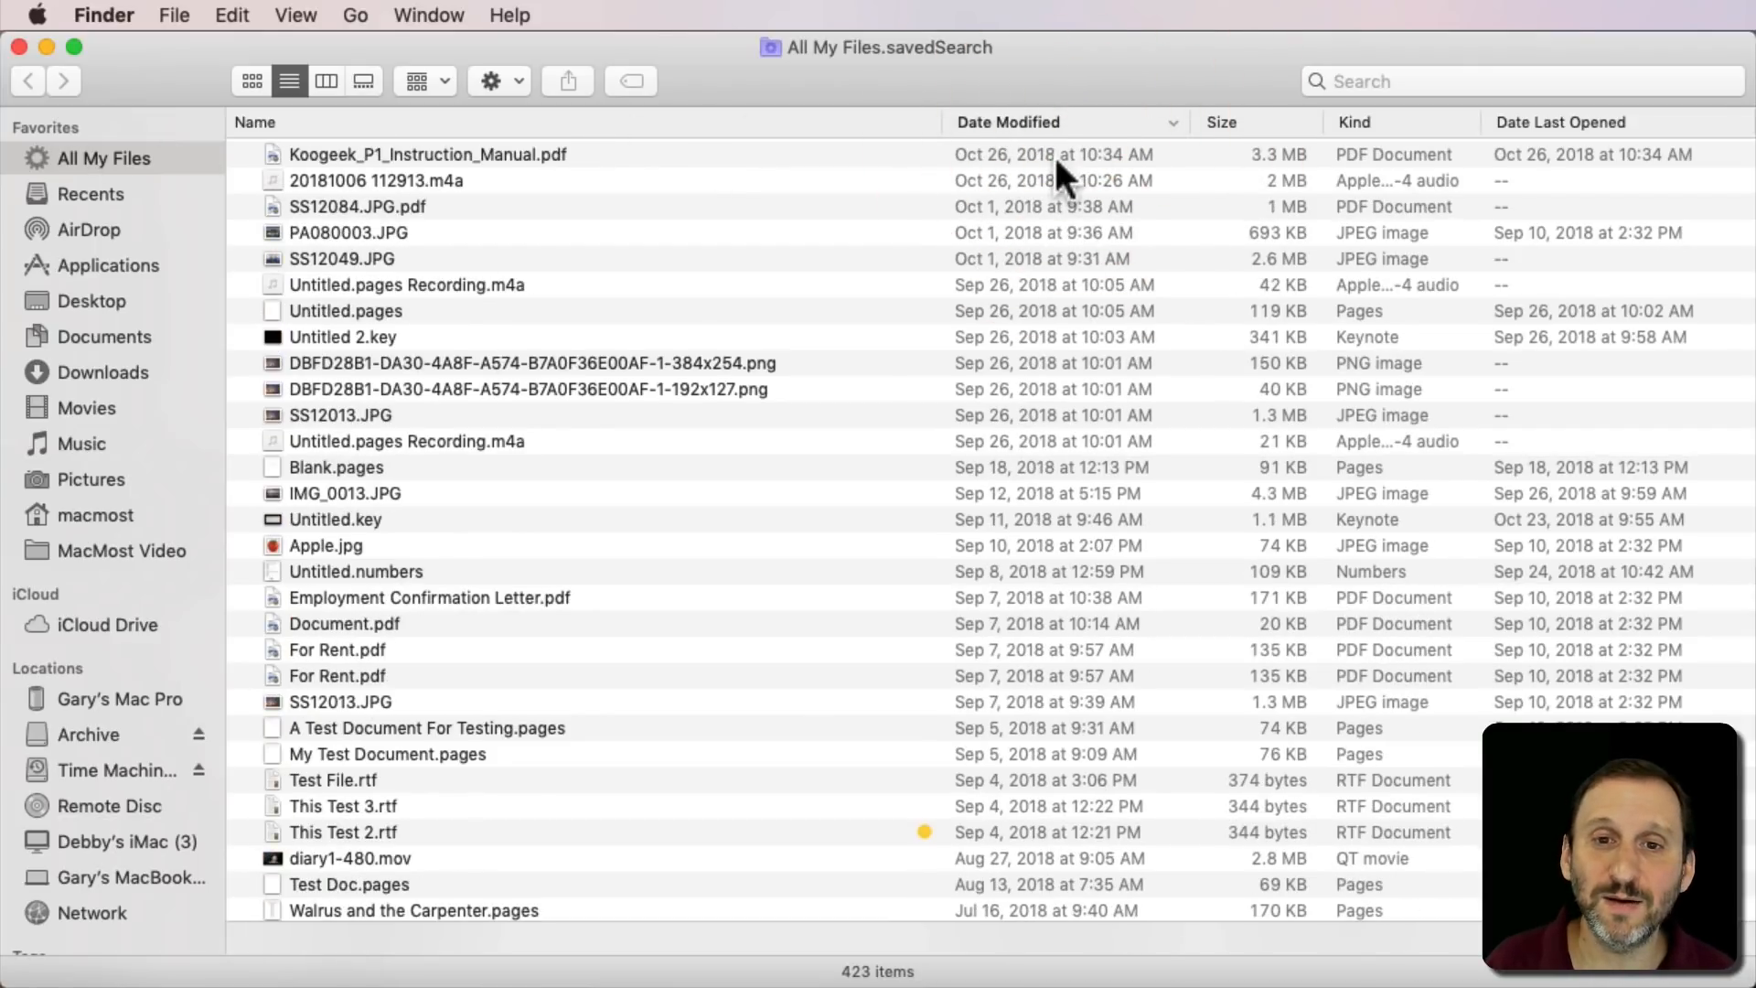
click(251, 80)
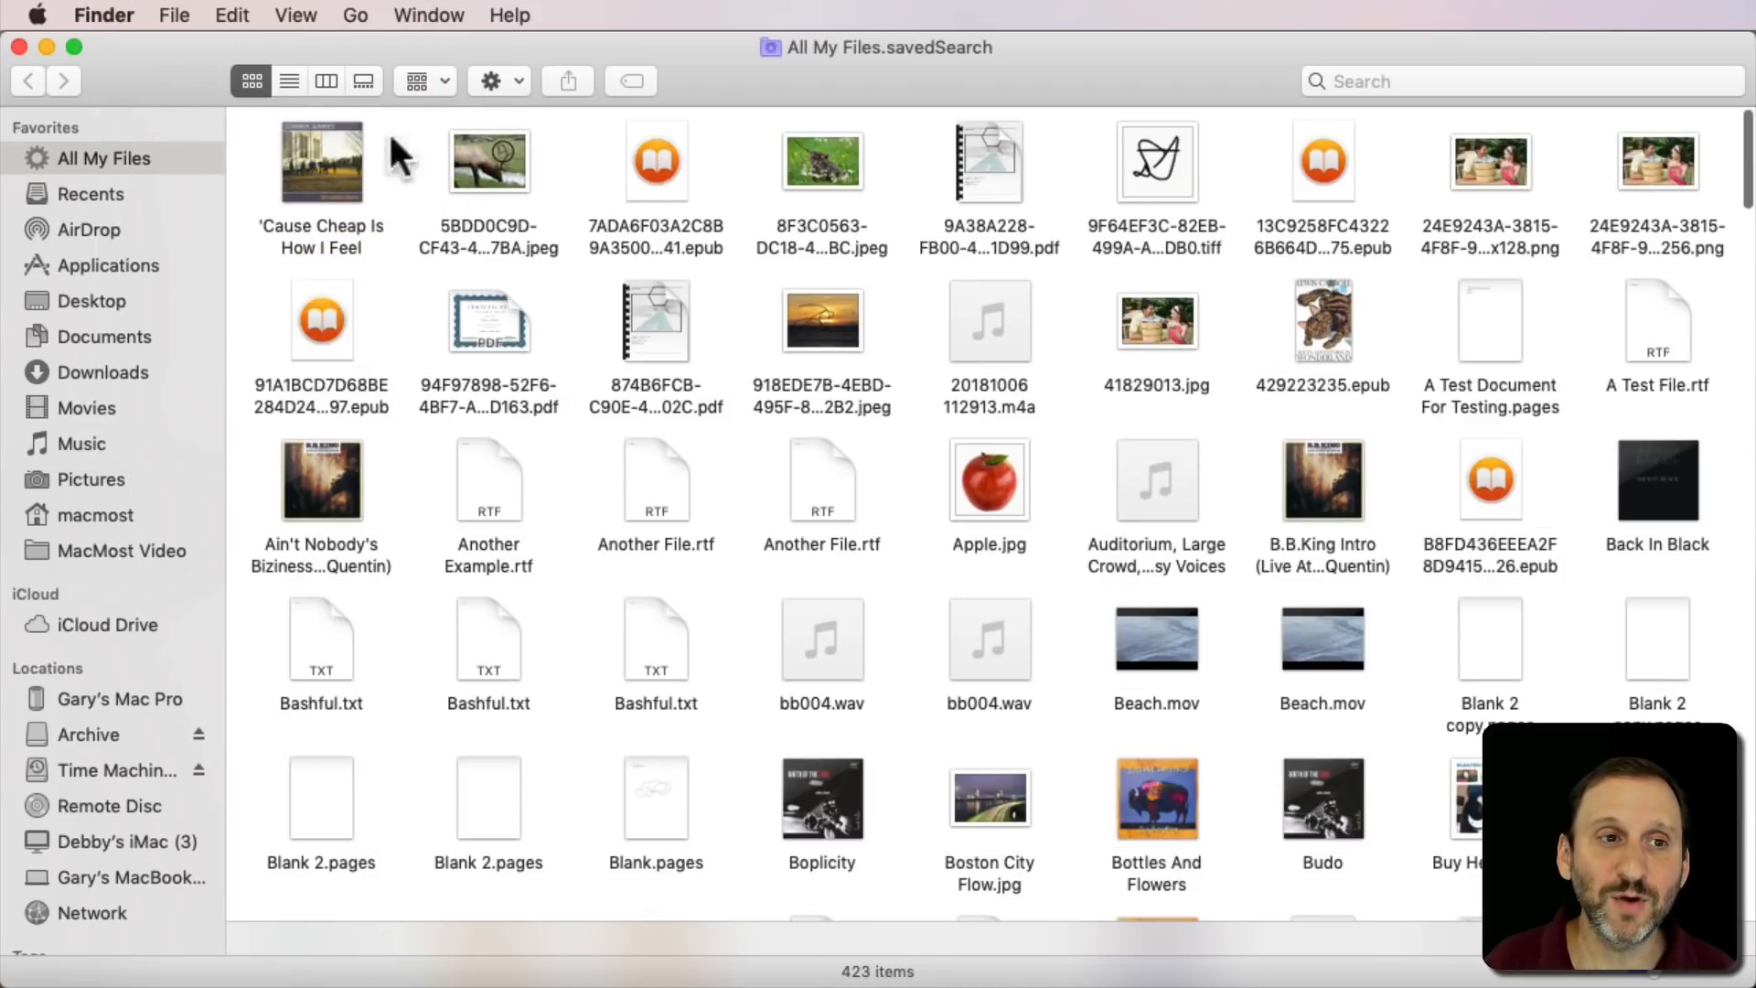
click(295, 15)
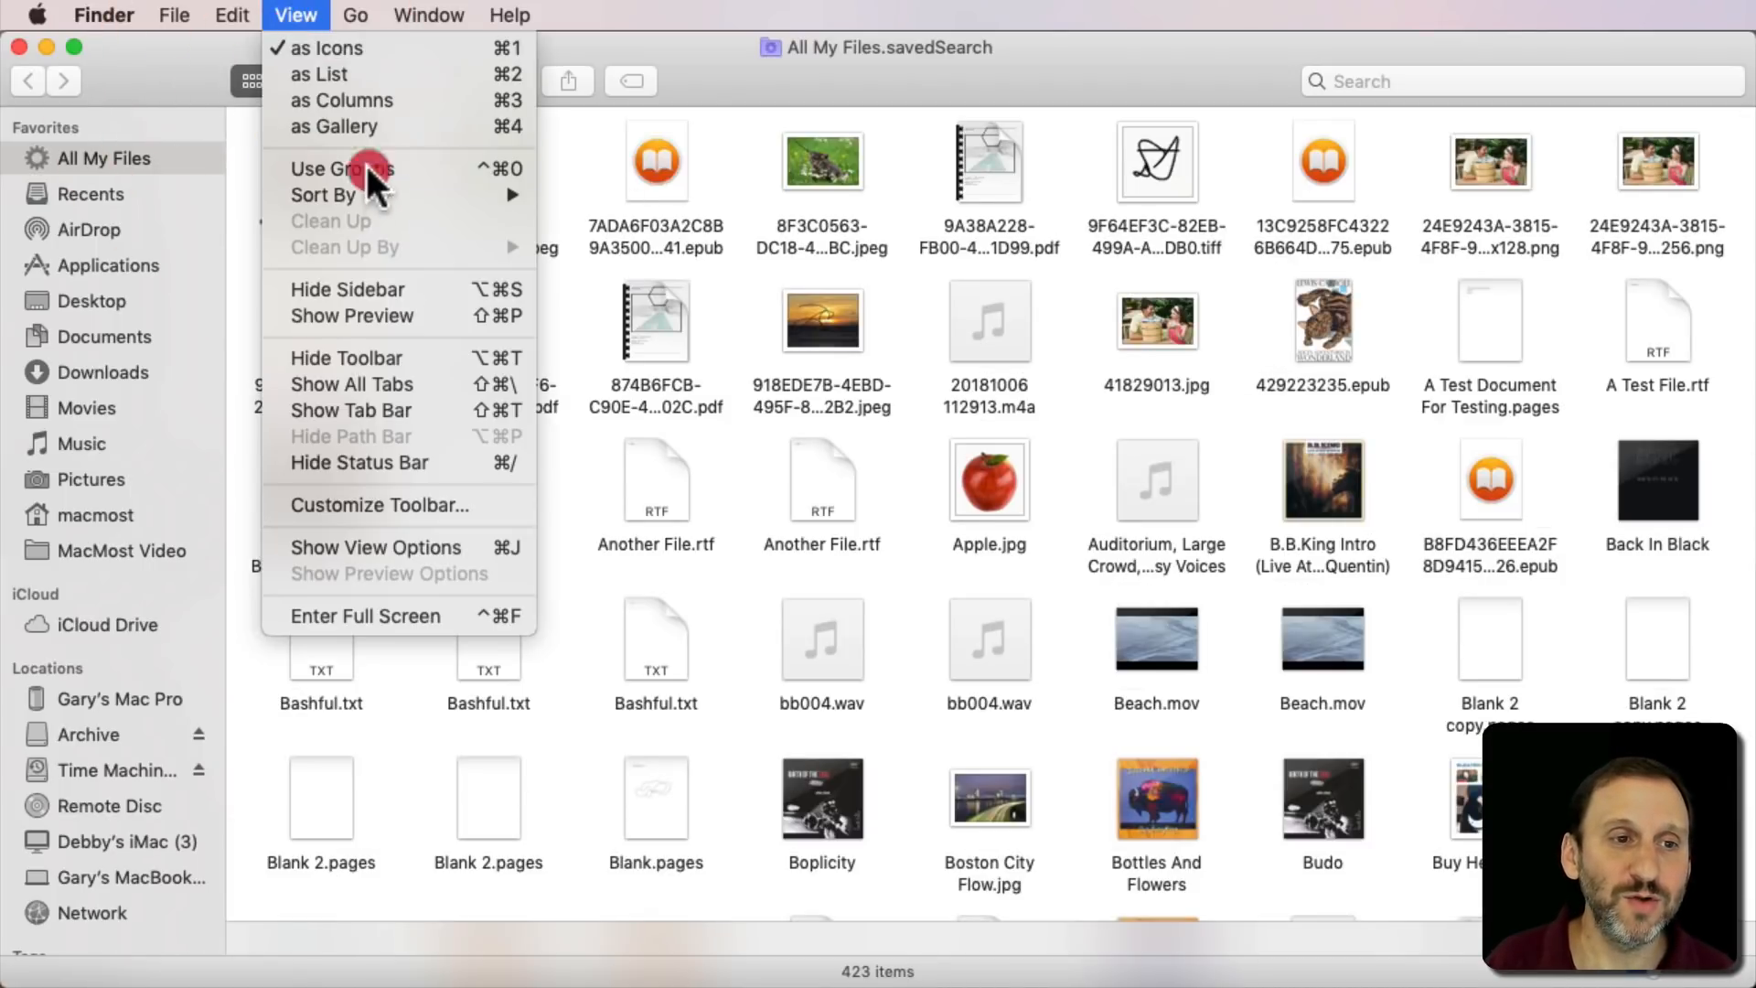
click(324, 193)
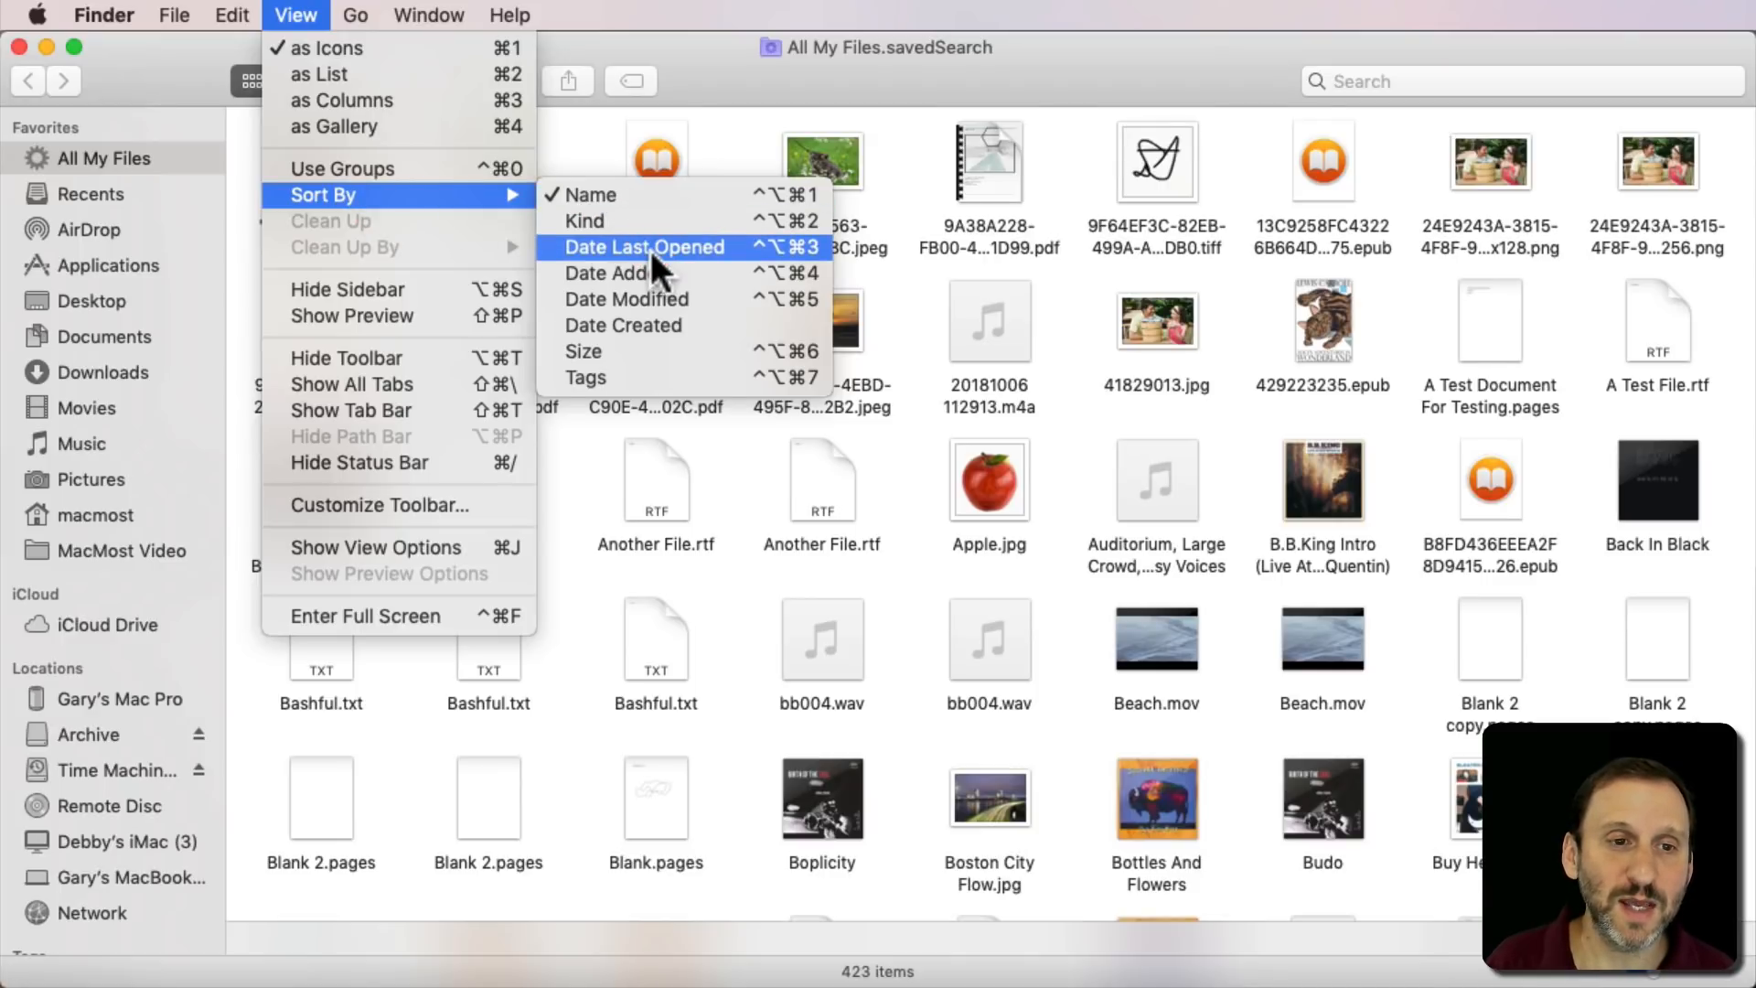
mouse_move(666, 273)
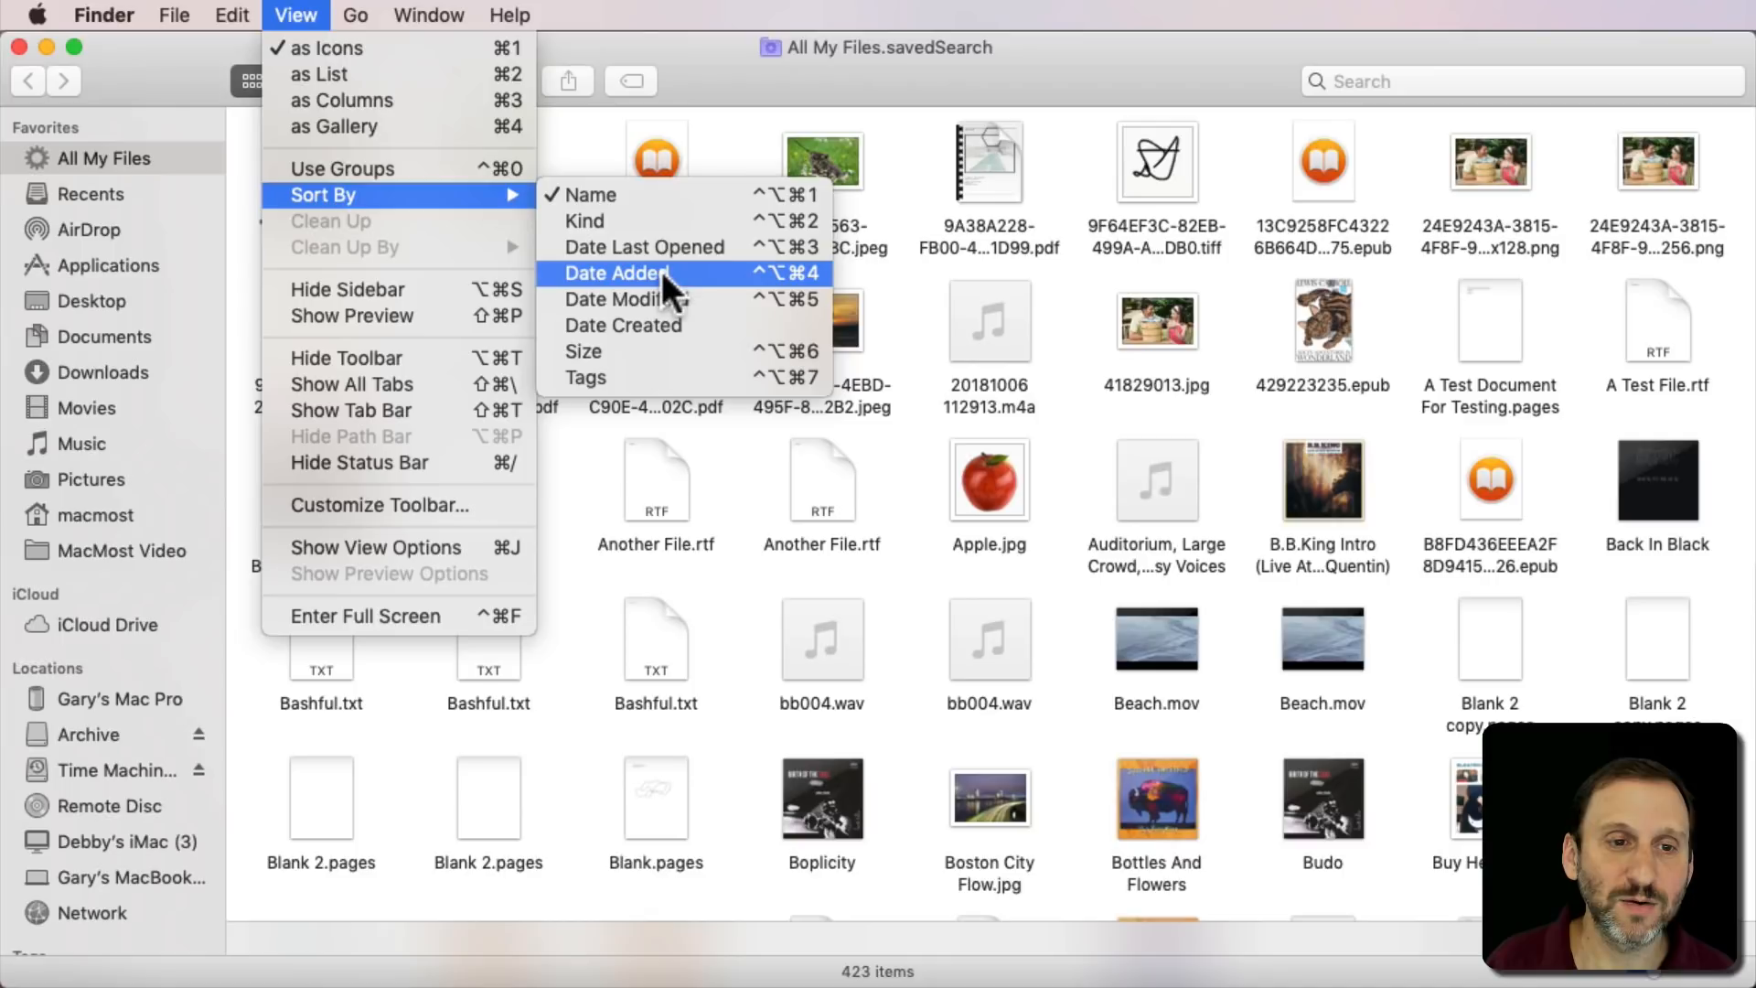
click(629, 272)
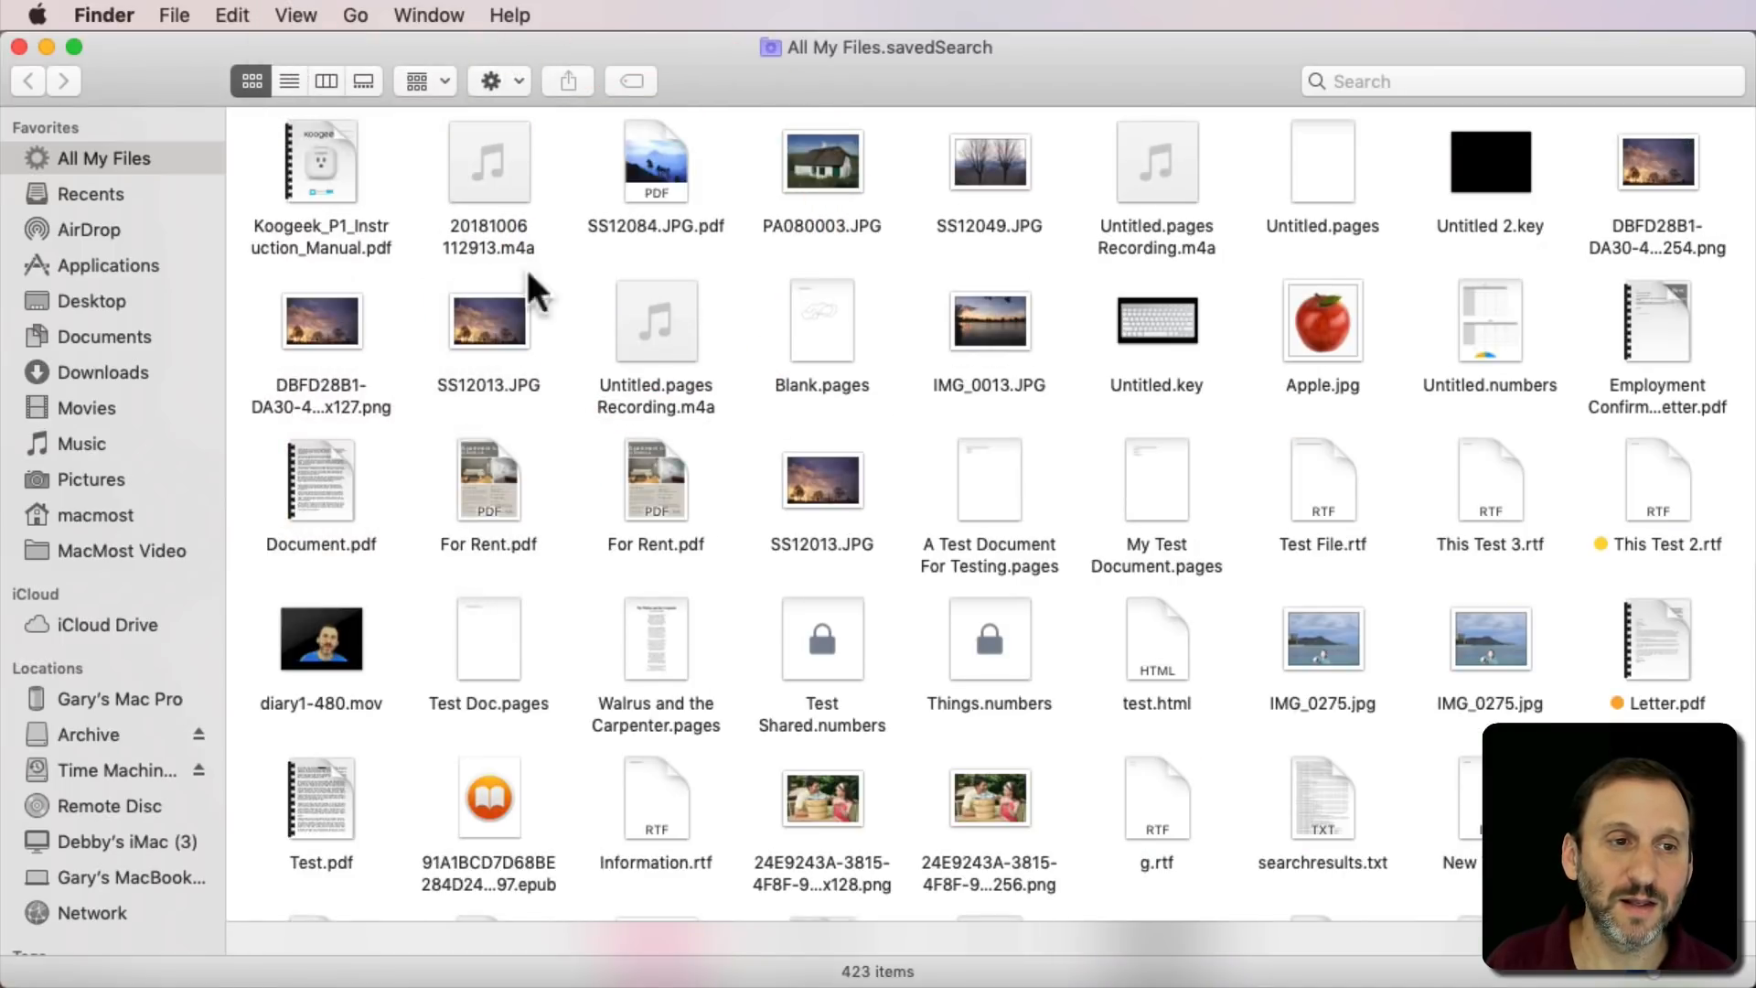
mouse_move(970, 510)
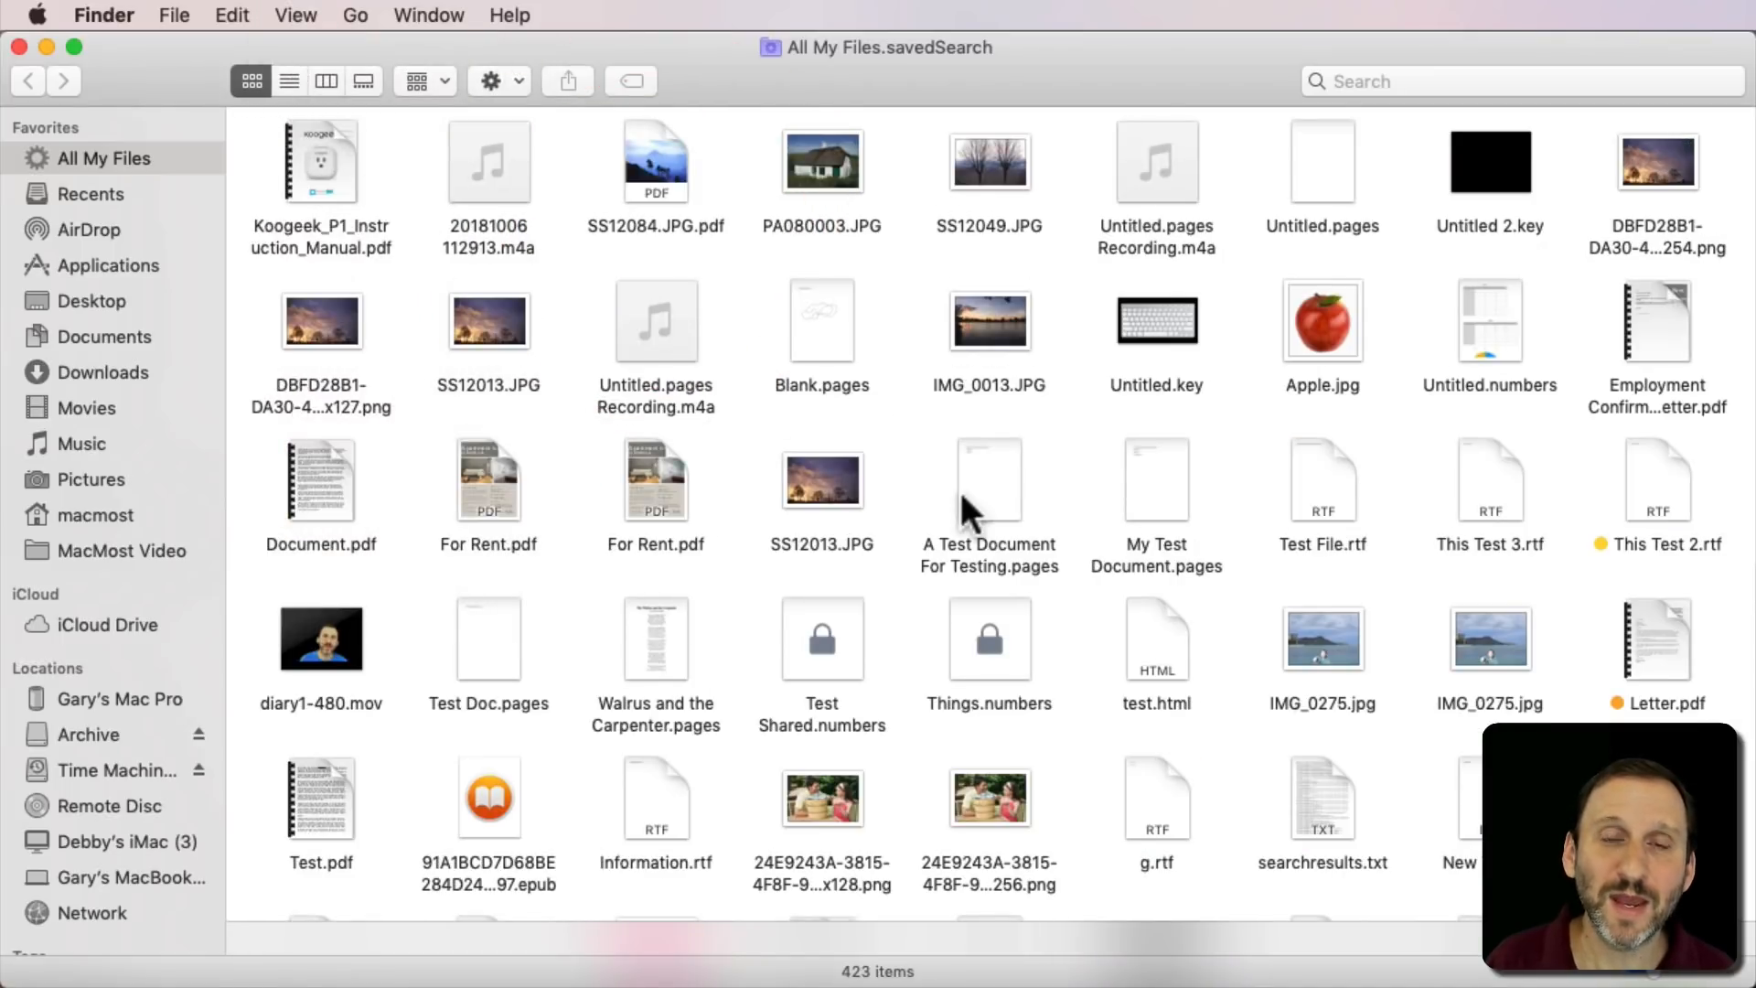
mouse_move(587, 146)
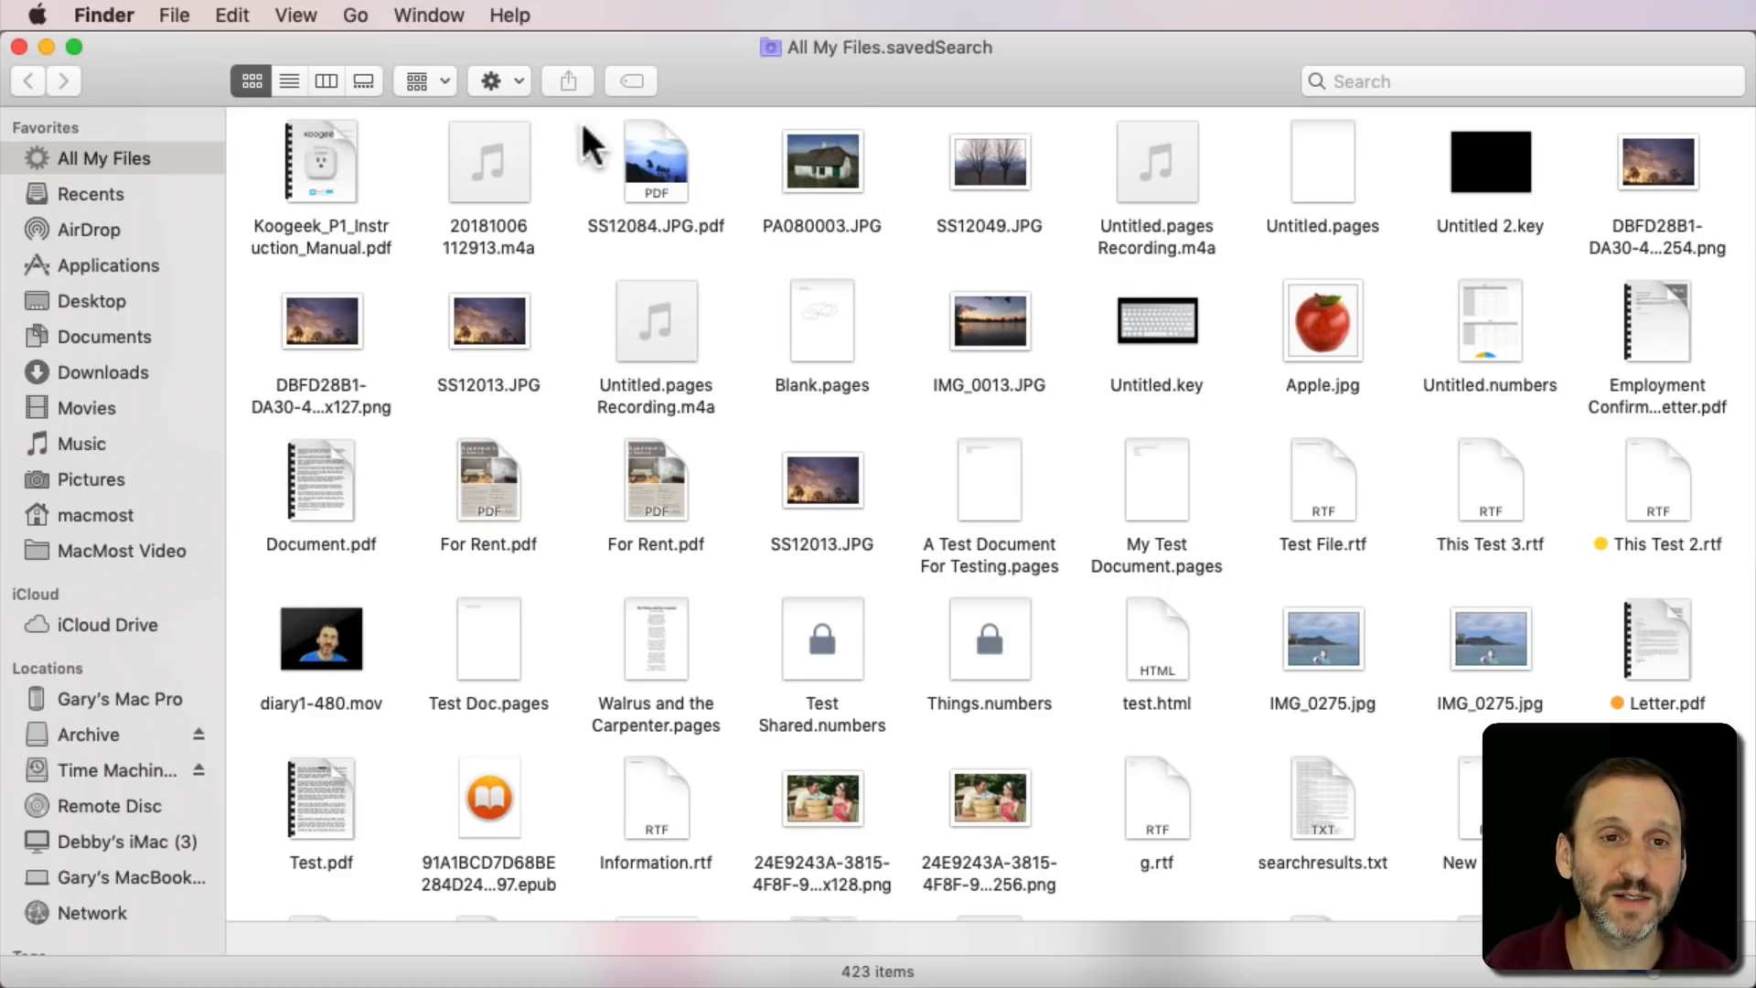
mouse_move(141, 206)
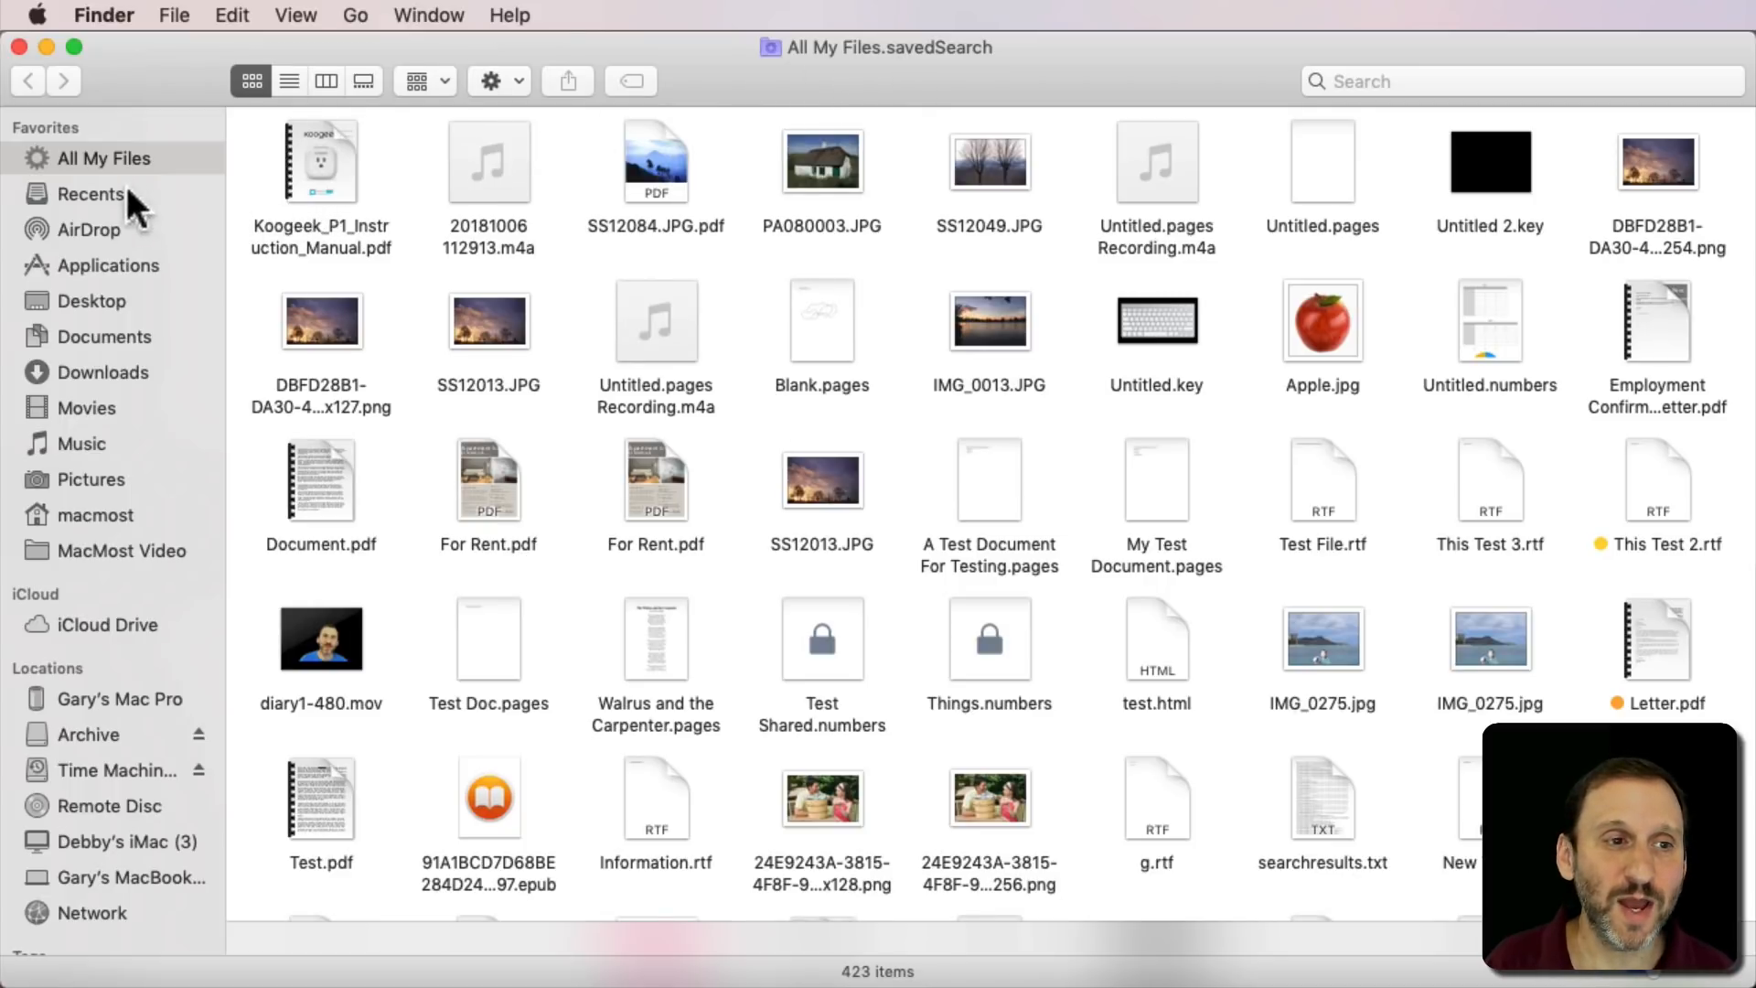
click(91, 193)
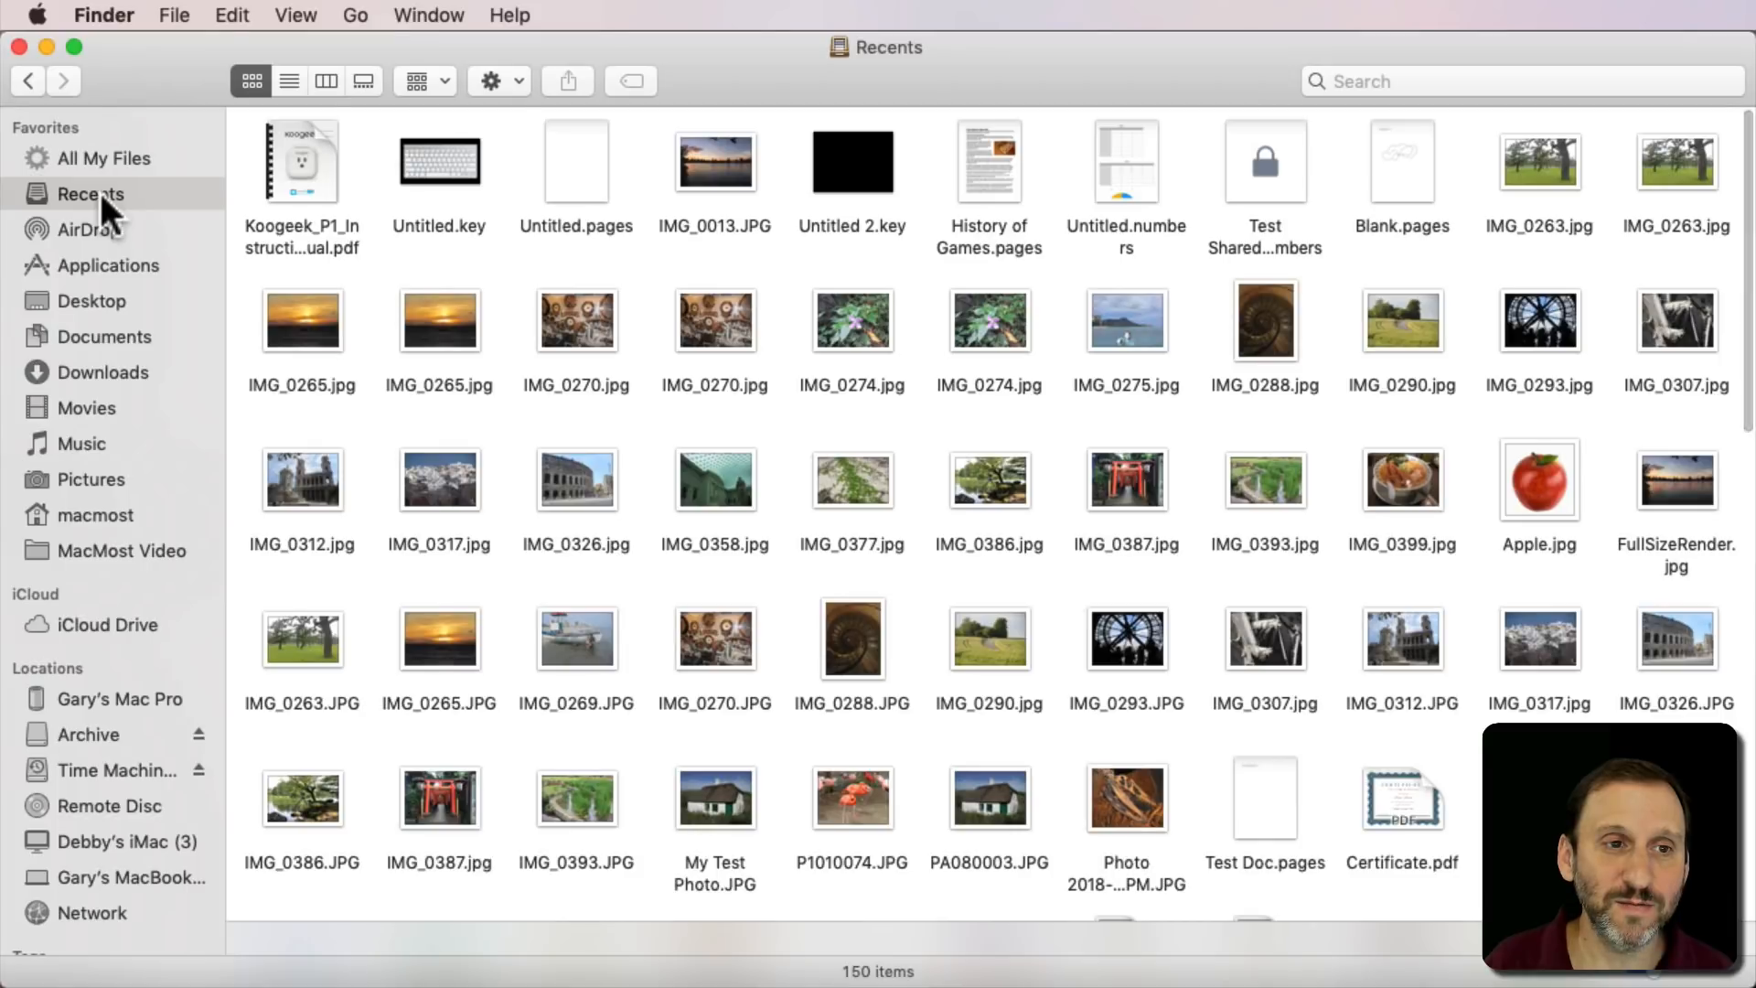
click(106, 157)
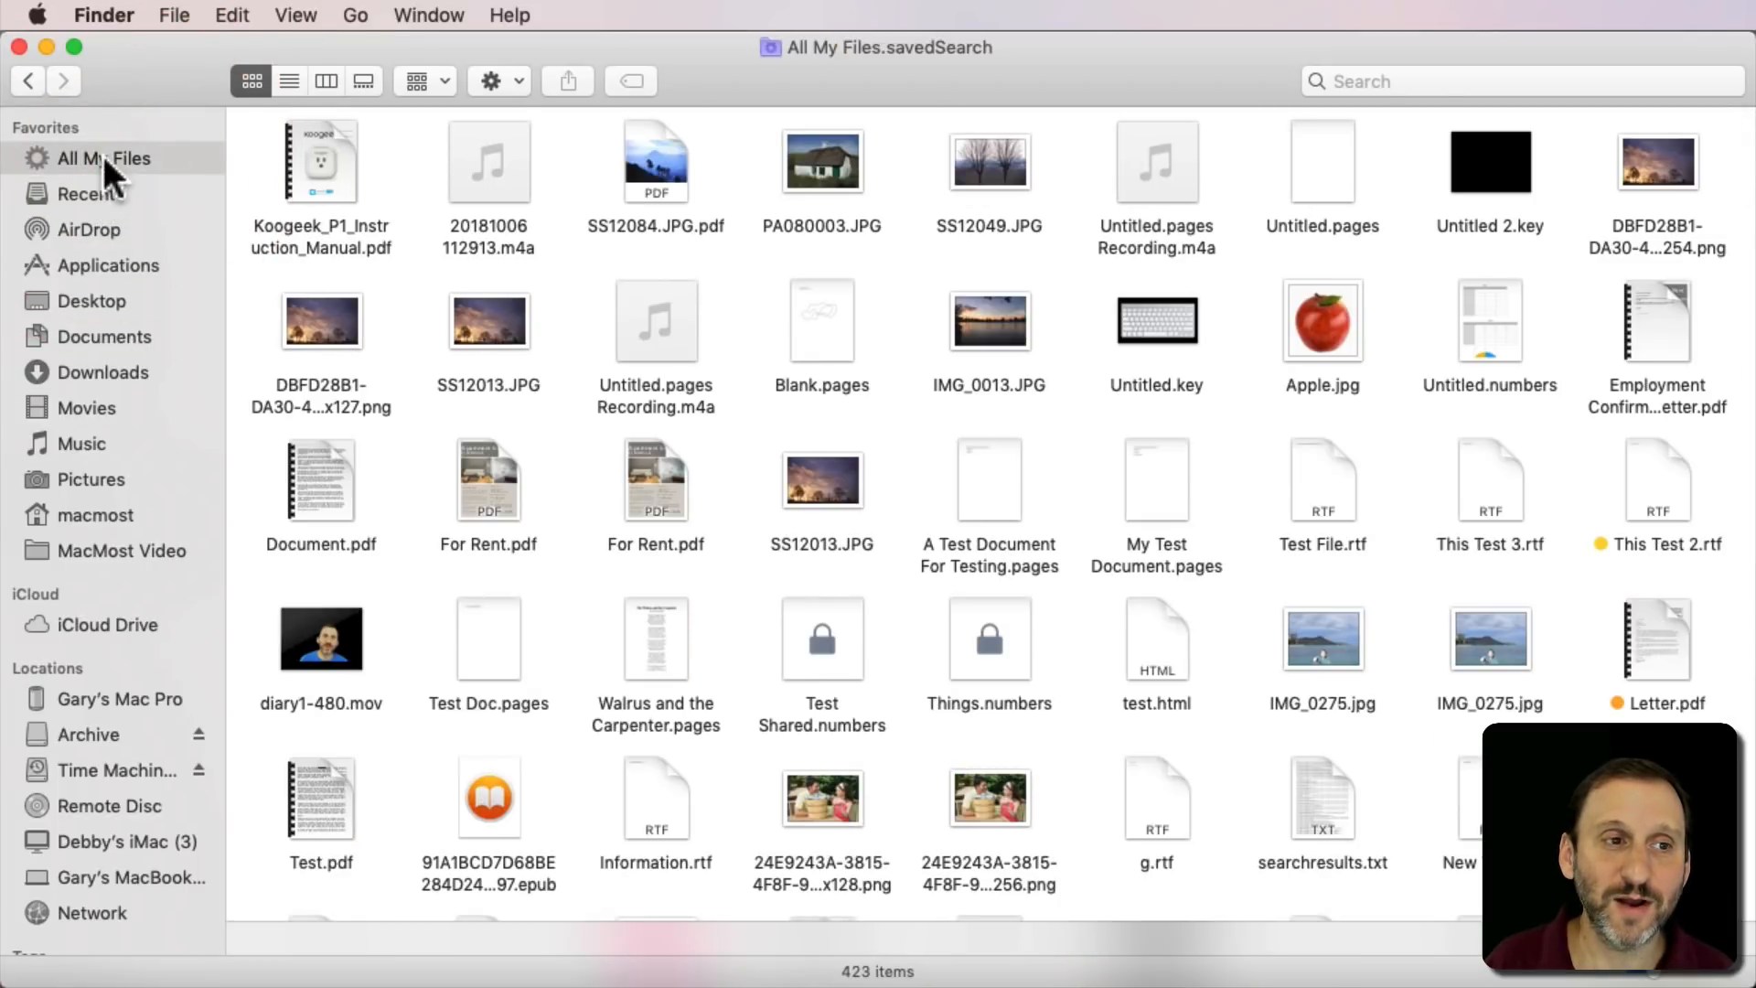
- In Finder Preferences > Sidebar, uncheck and recheck Recents so it sits above All My Files
click(103, 15)
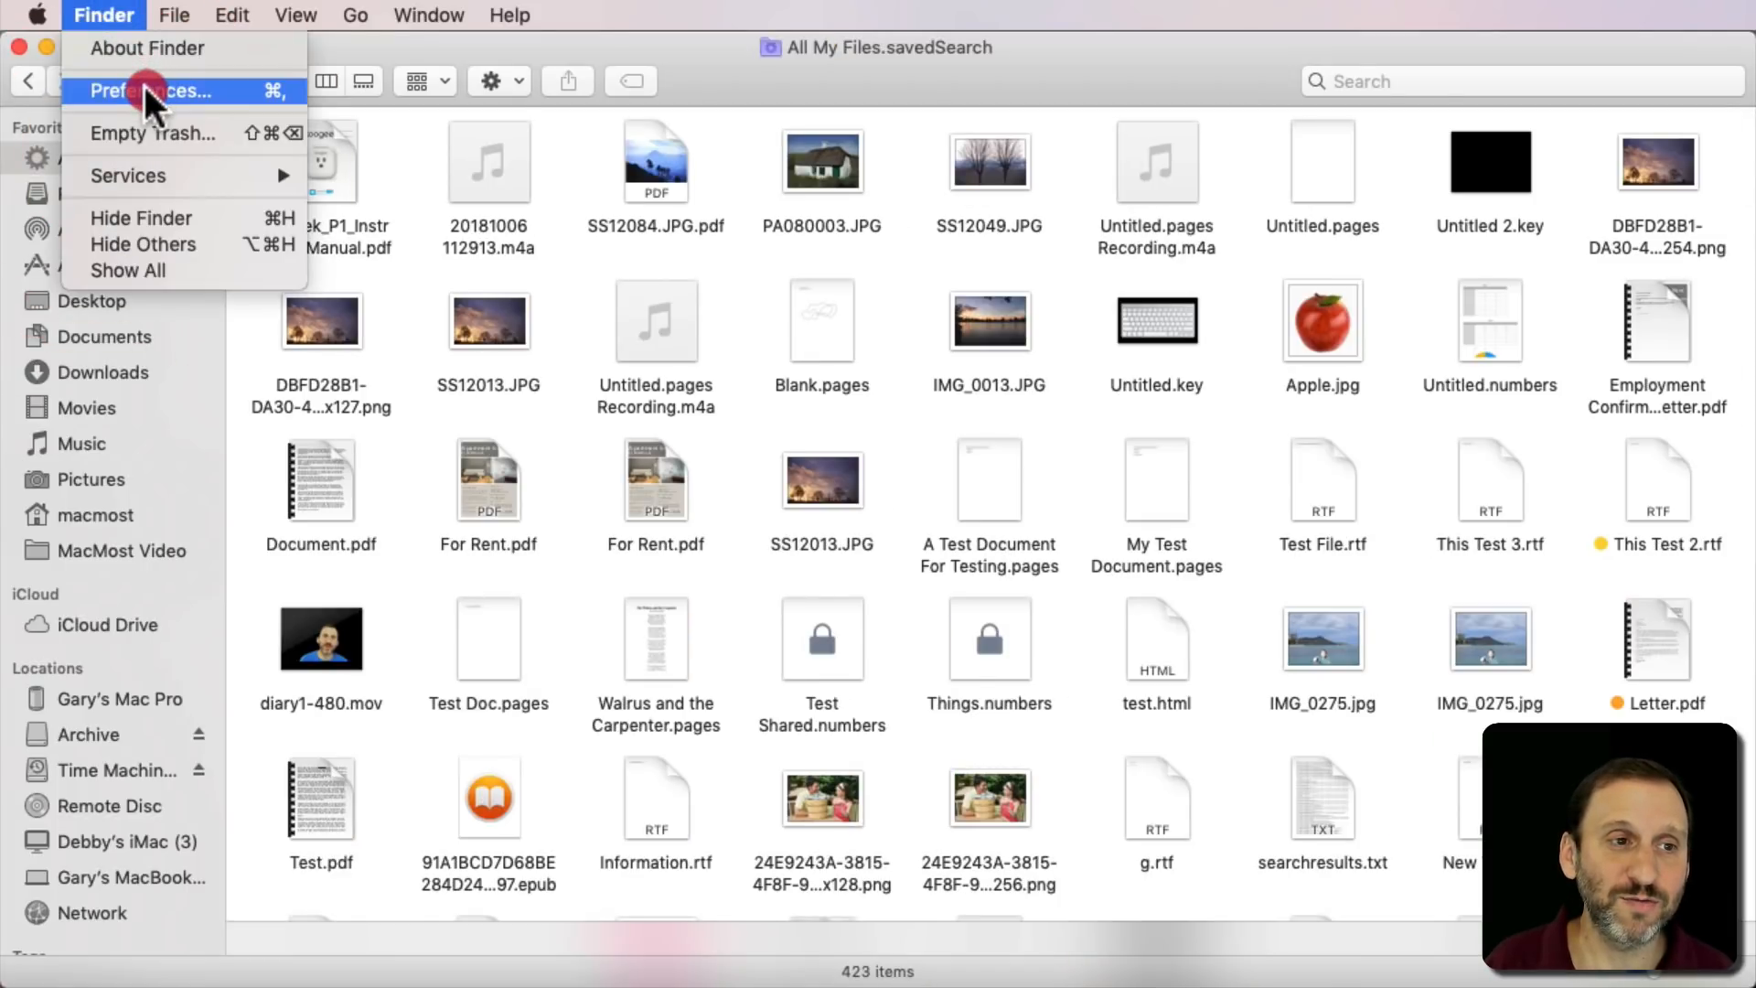
click(158, 91)
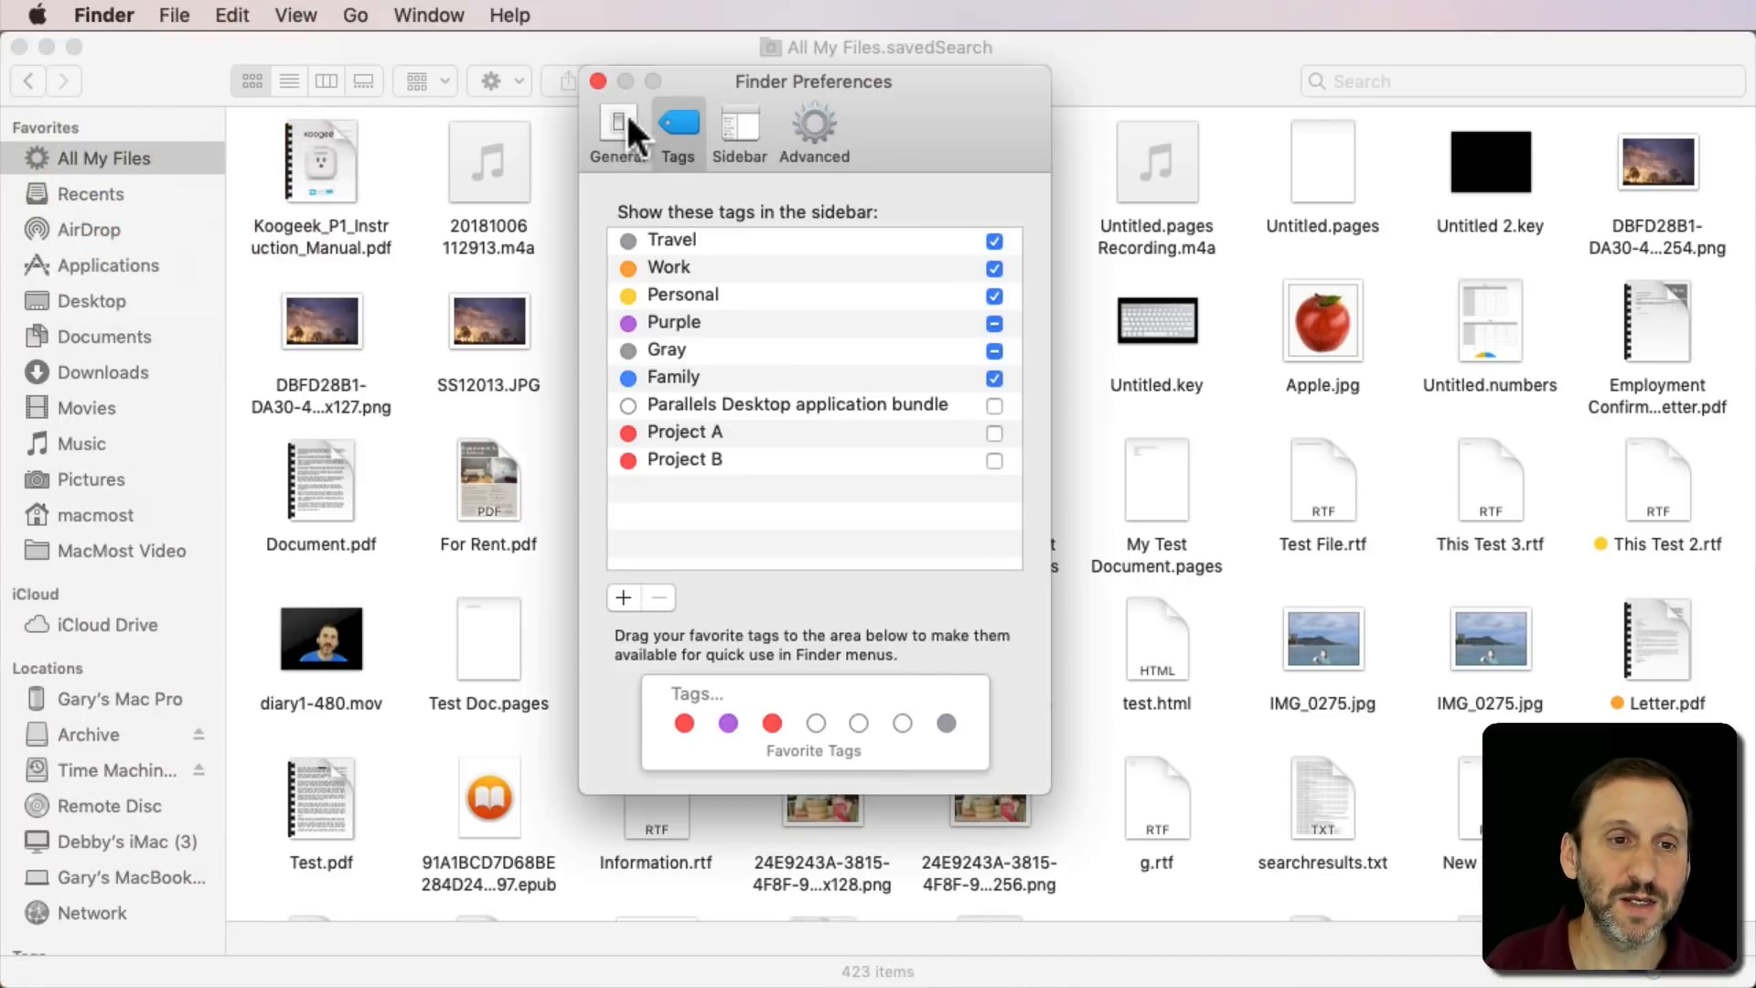
click(737, 126)
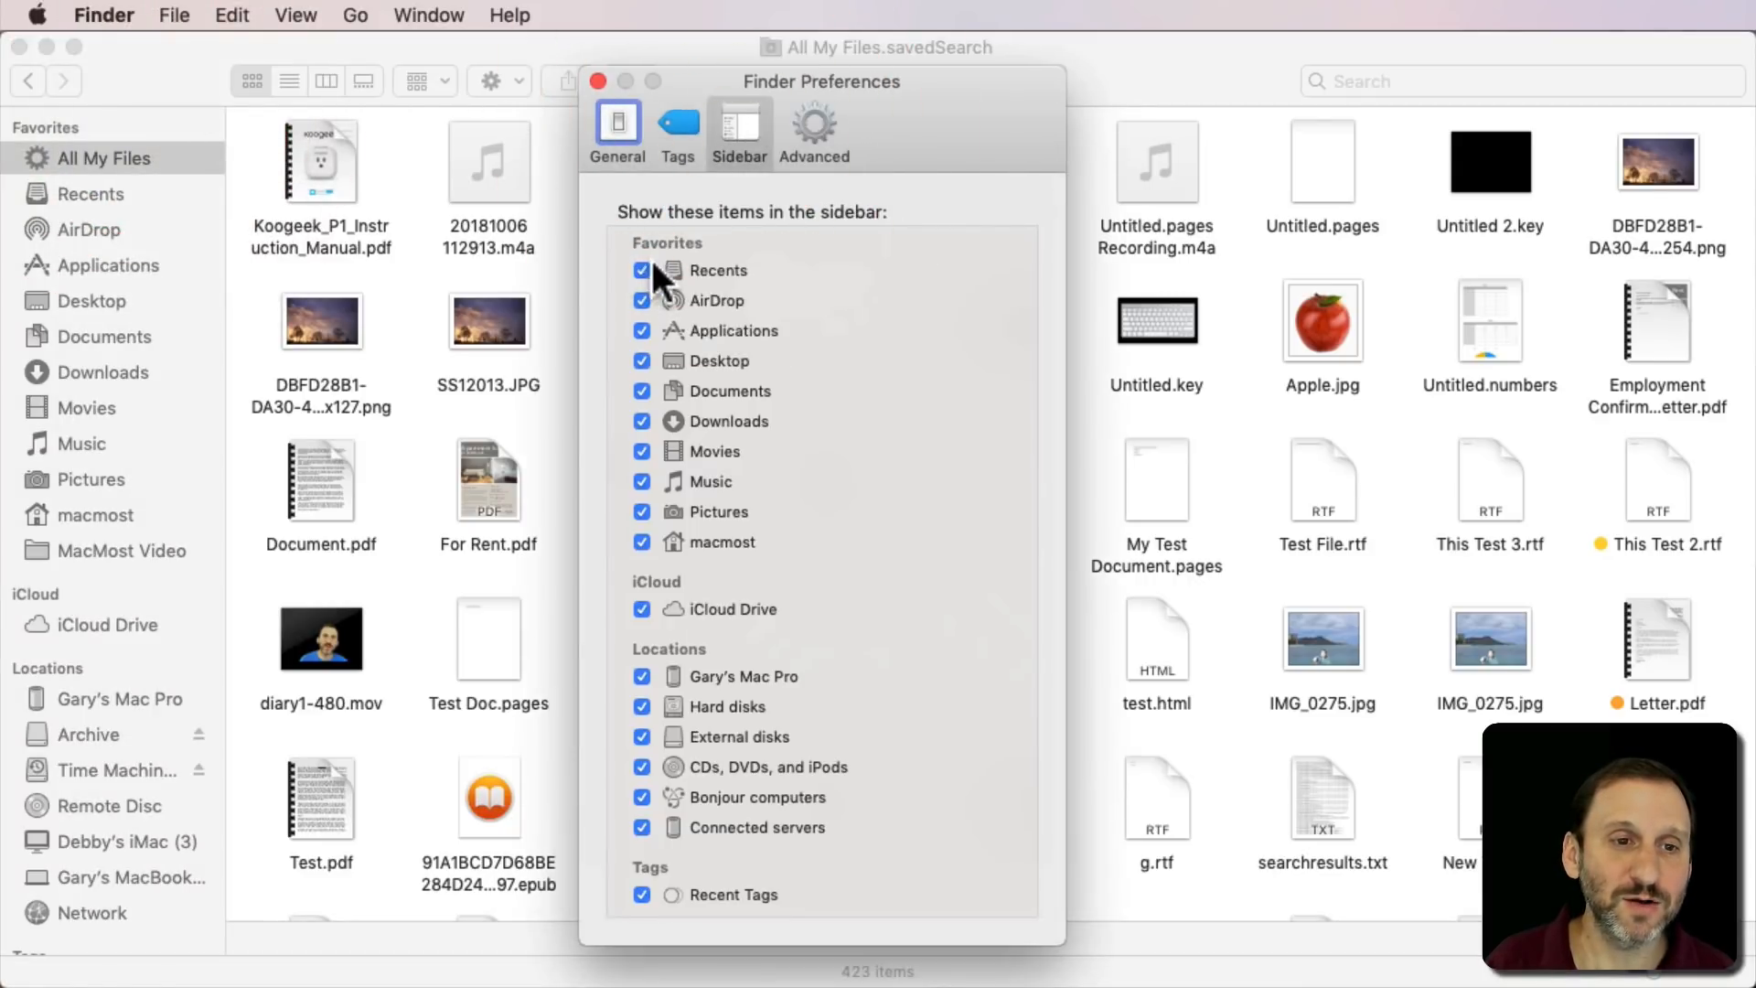
click(642, 270)
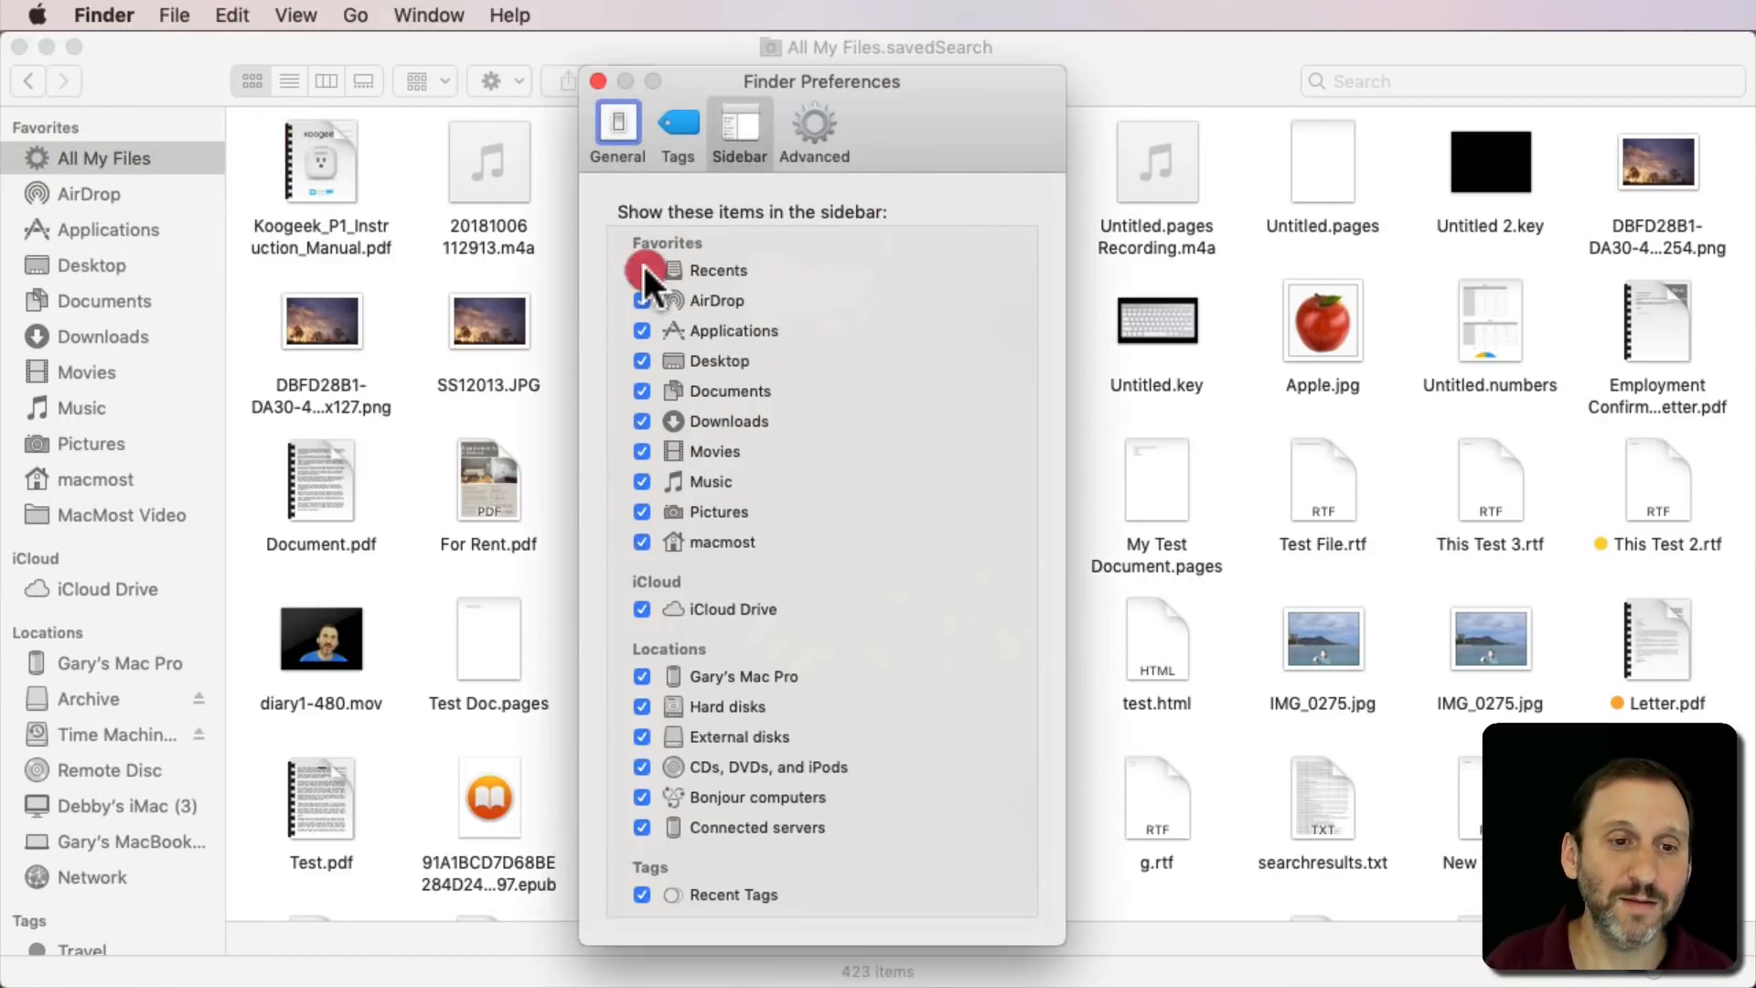
click(598, 80)
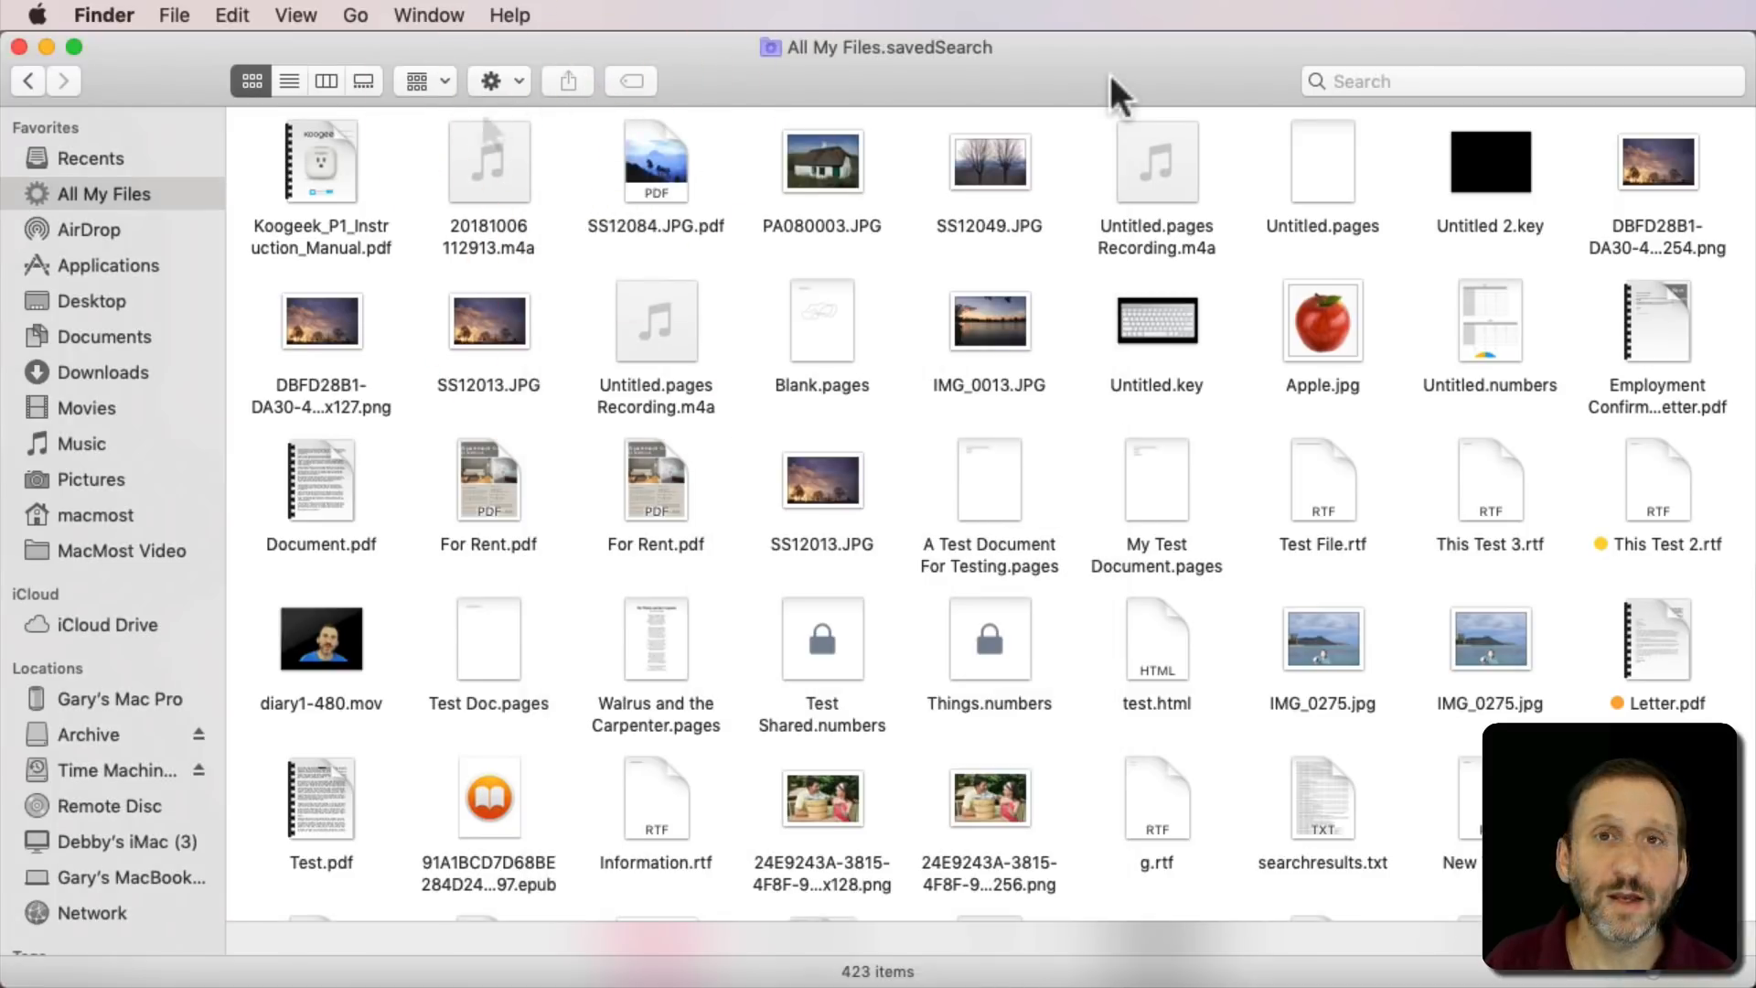
mouse_move(121, 243)
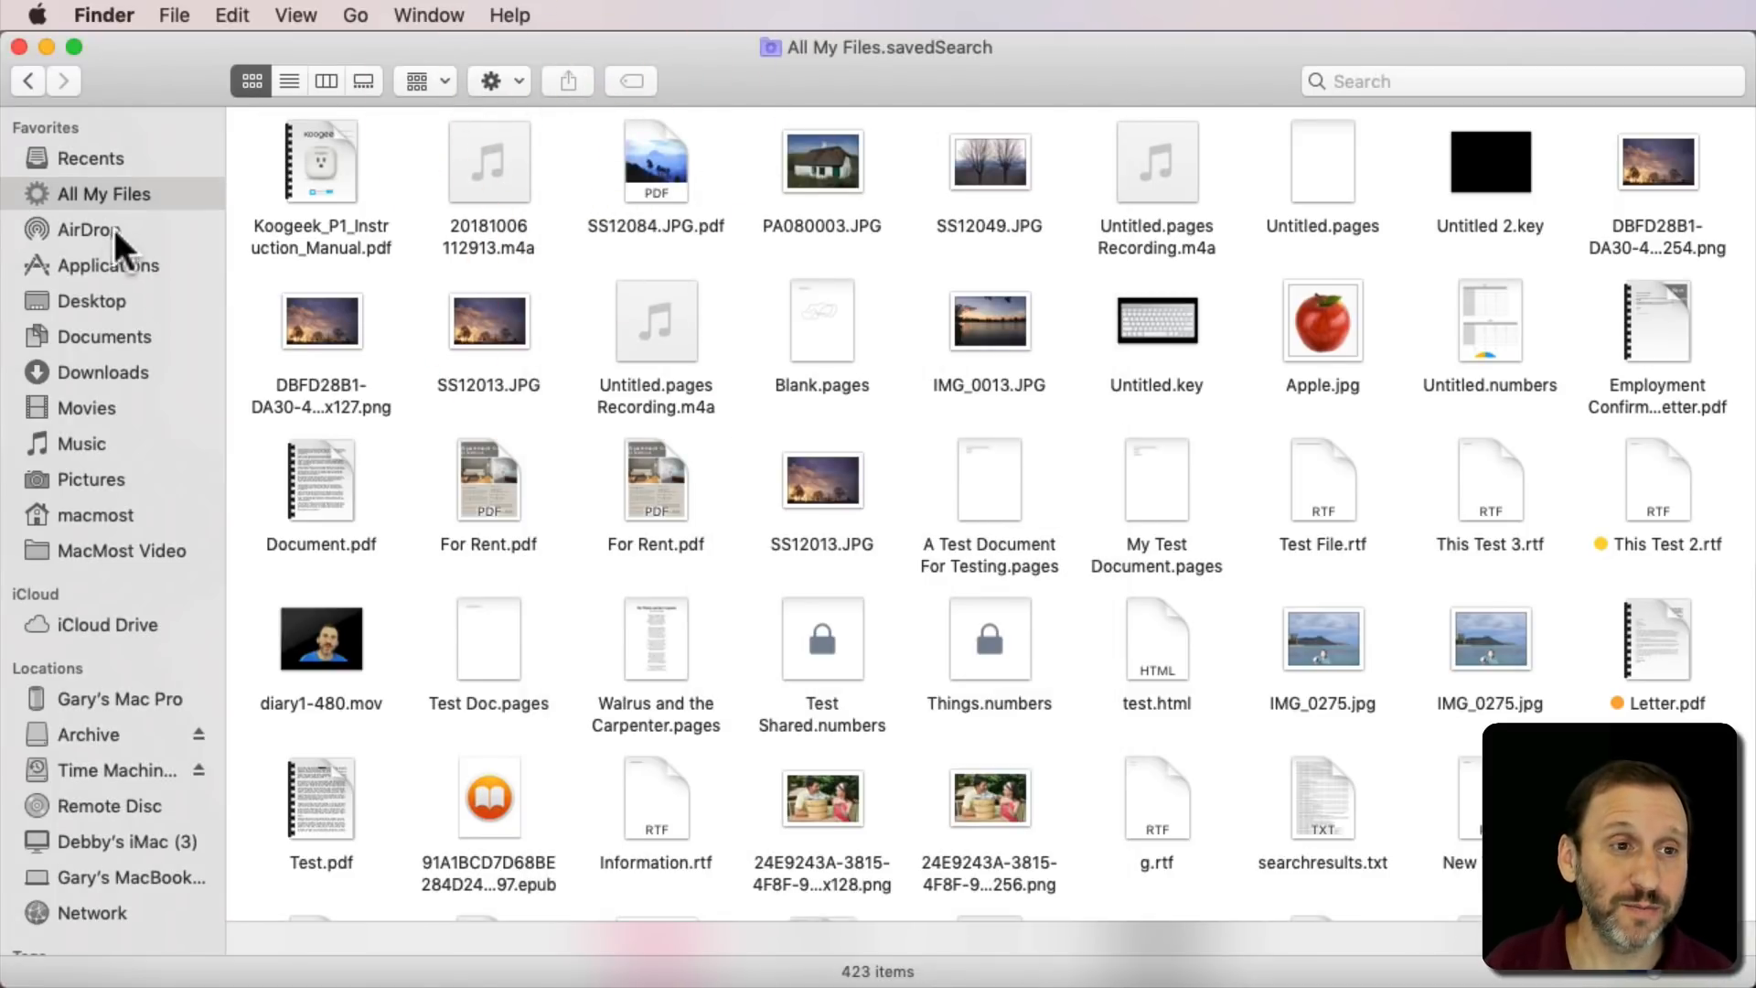
- Reveal the saved search's criteria and add an any-match condition group
click(490, 81)
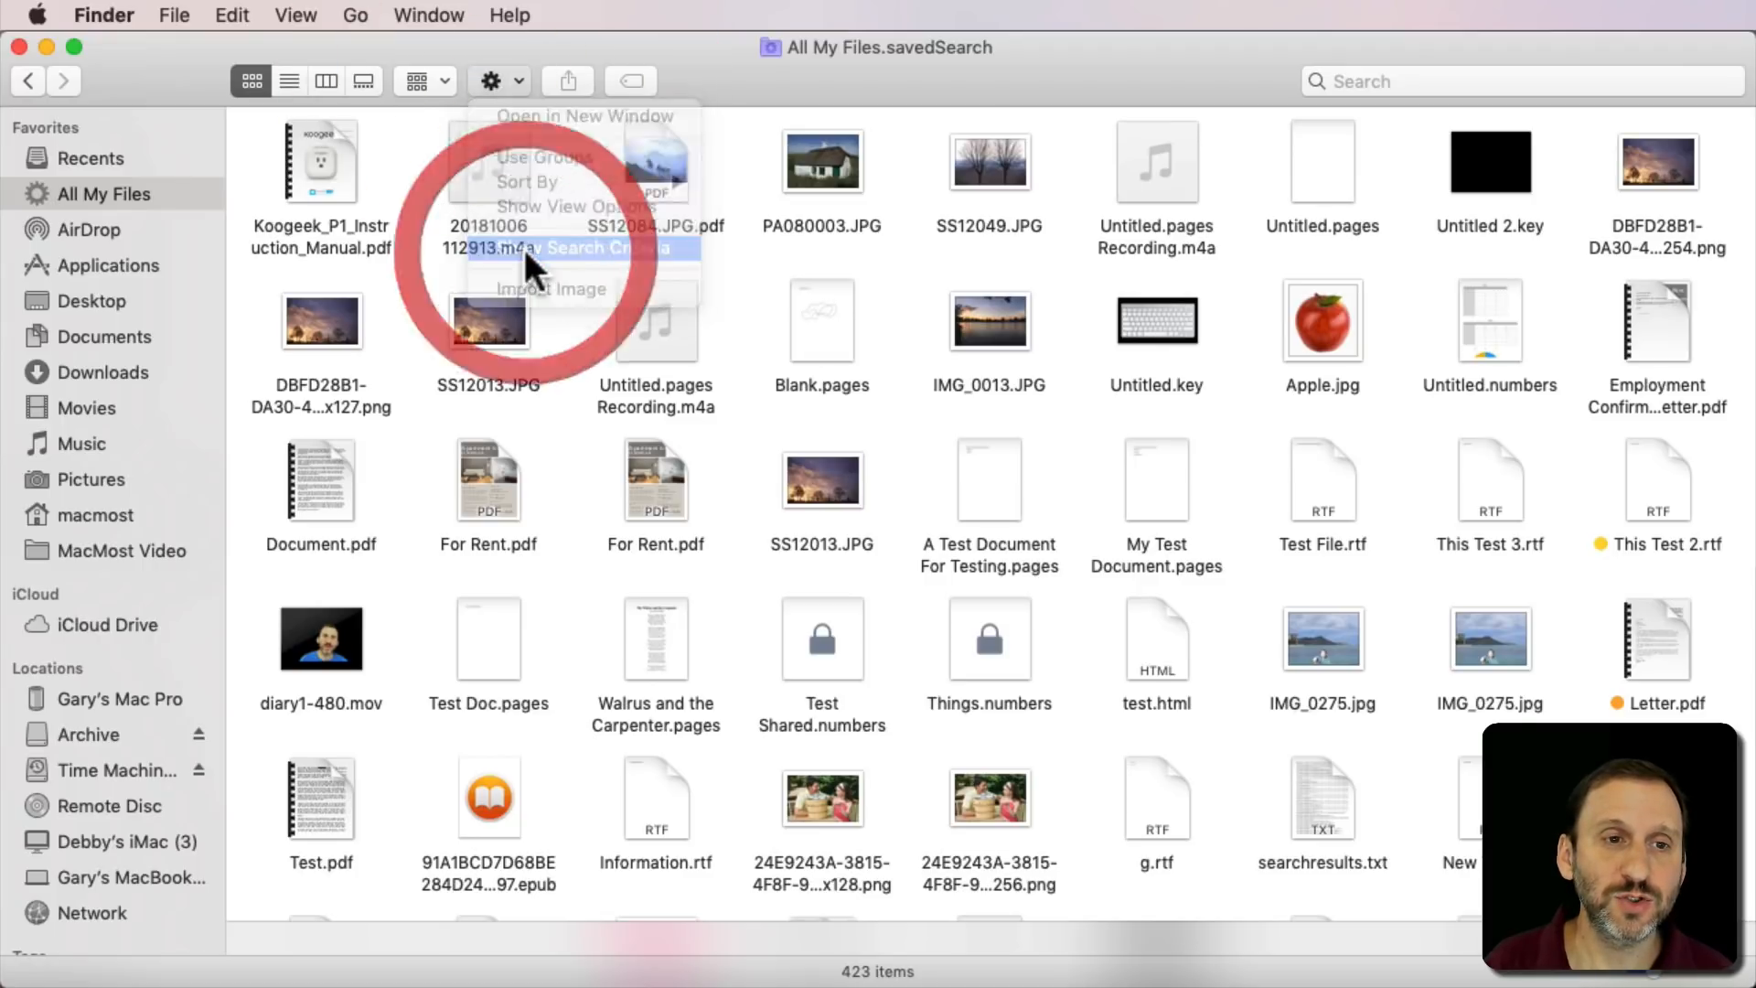
click(574, 246)
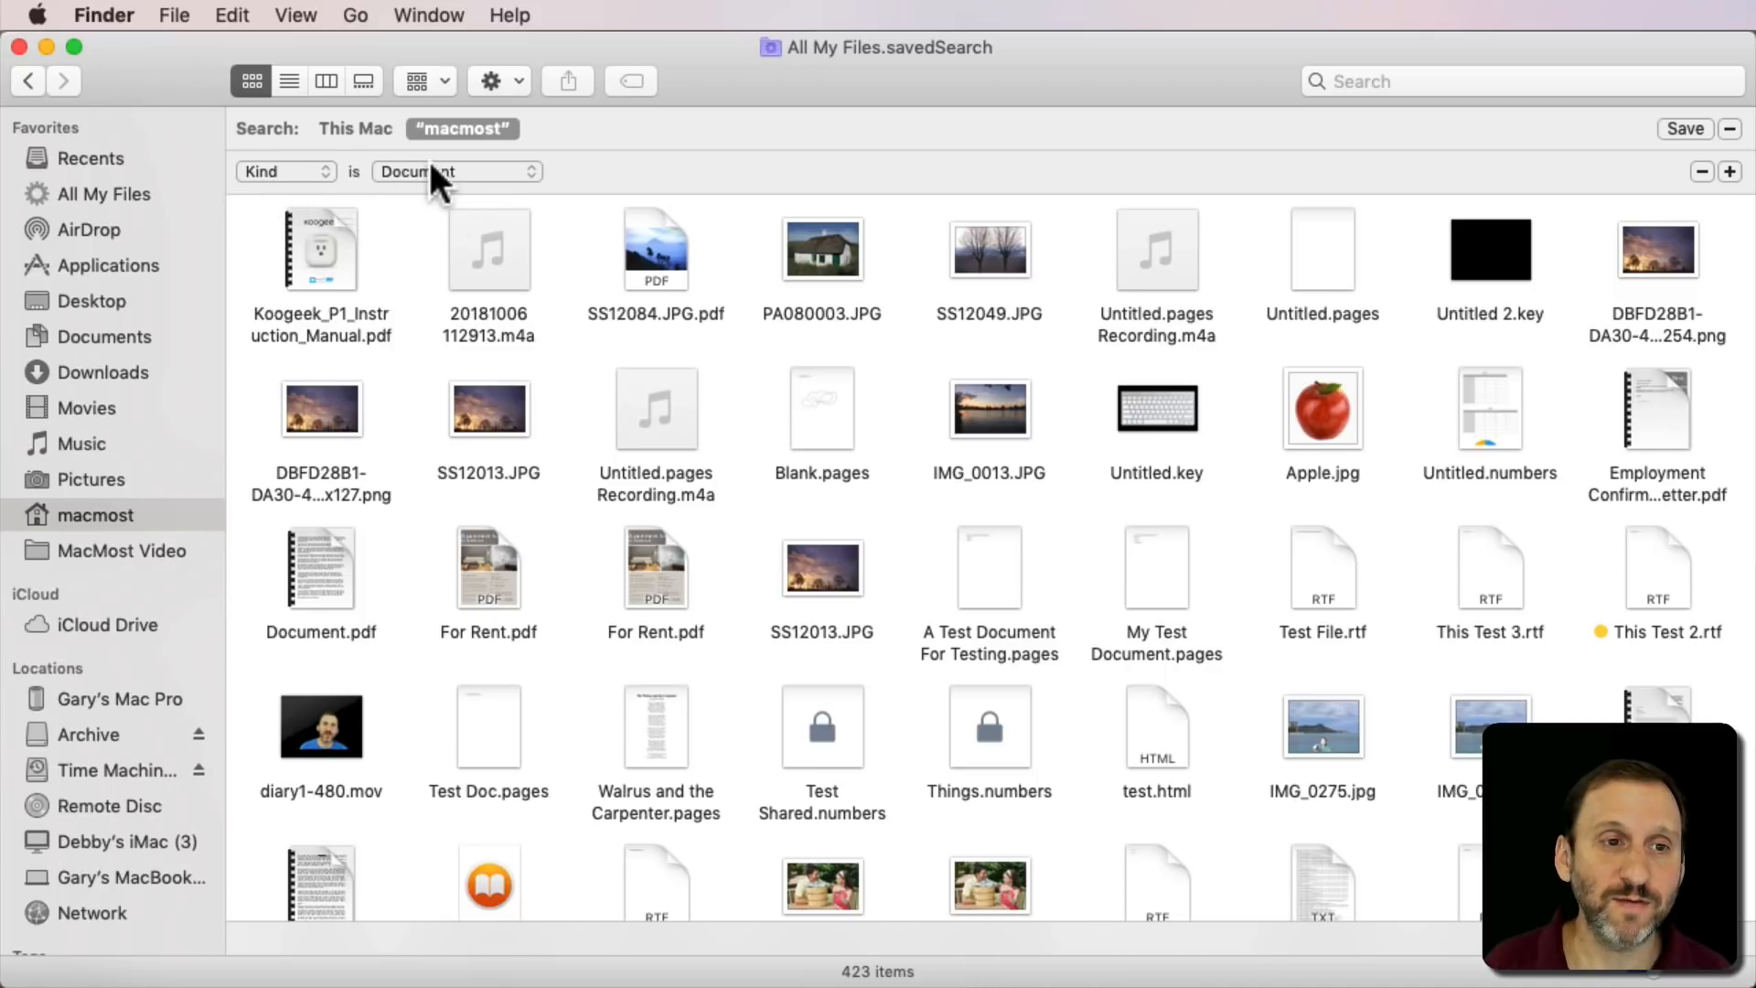
mouse_move(1728, 181)
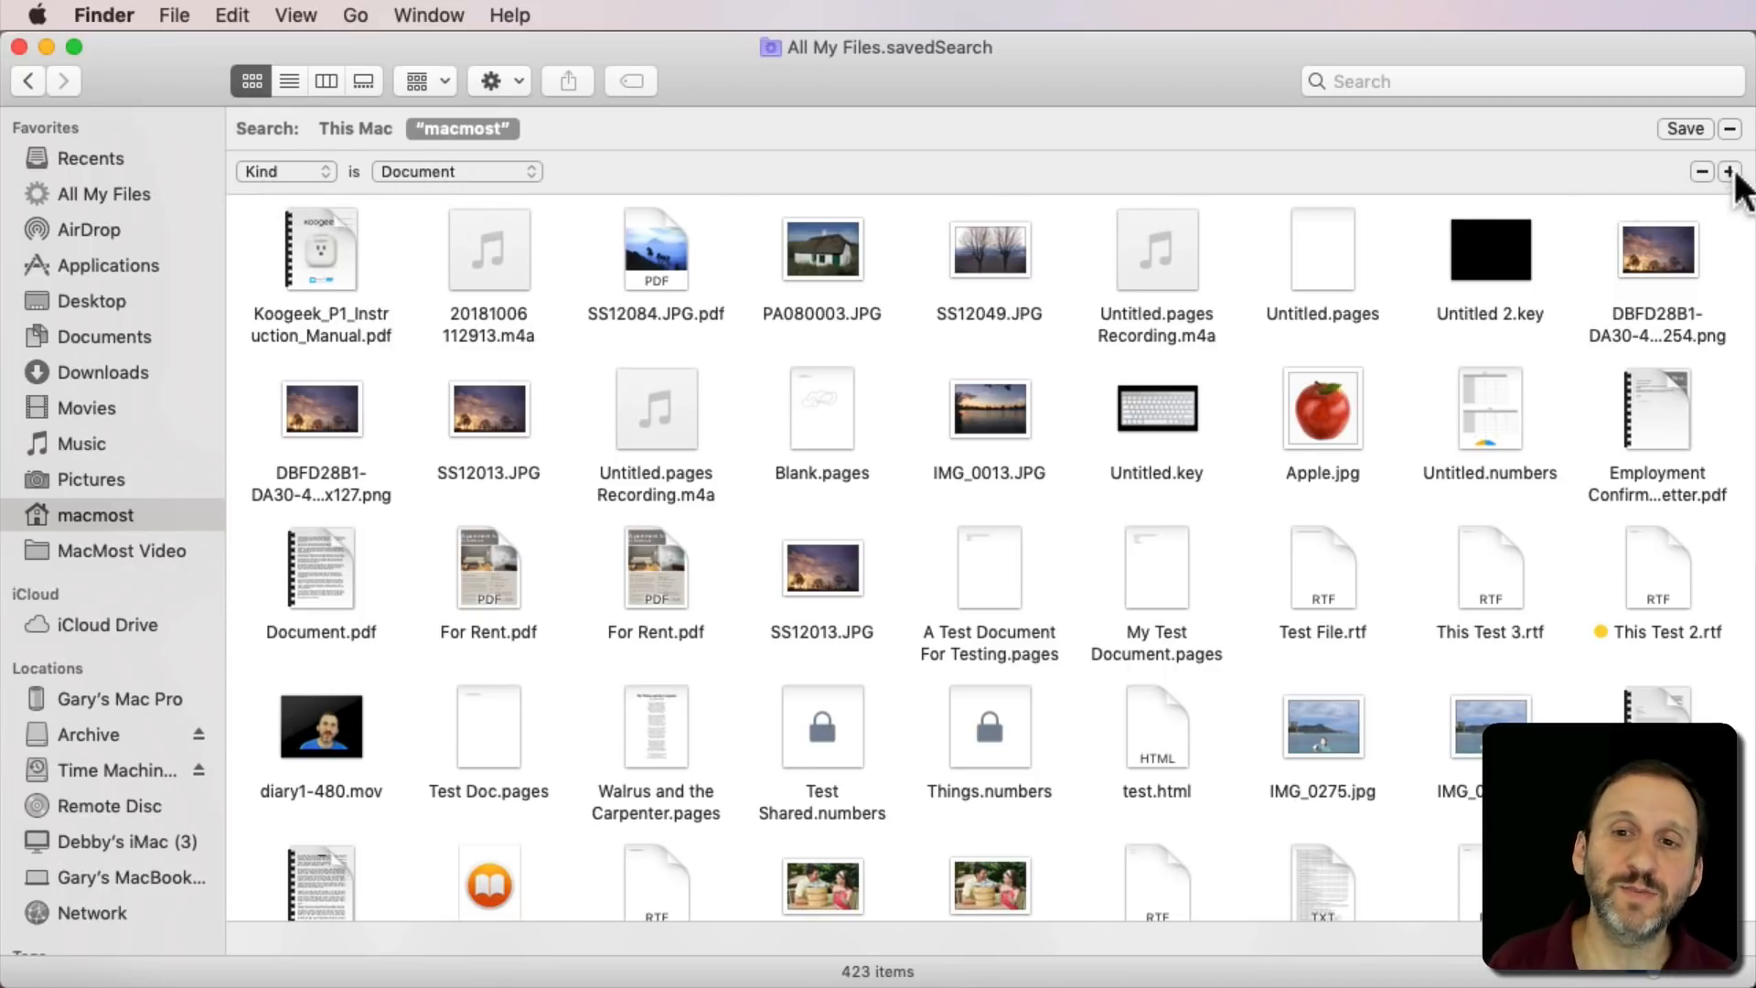
click(1728, 172)
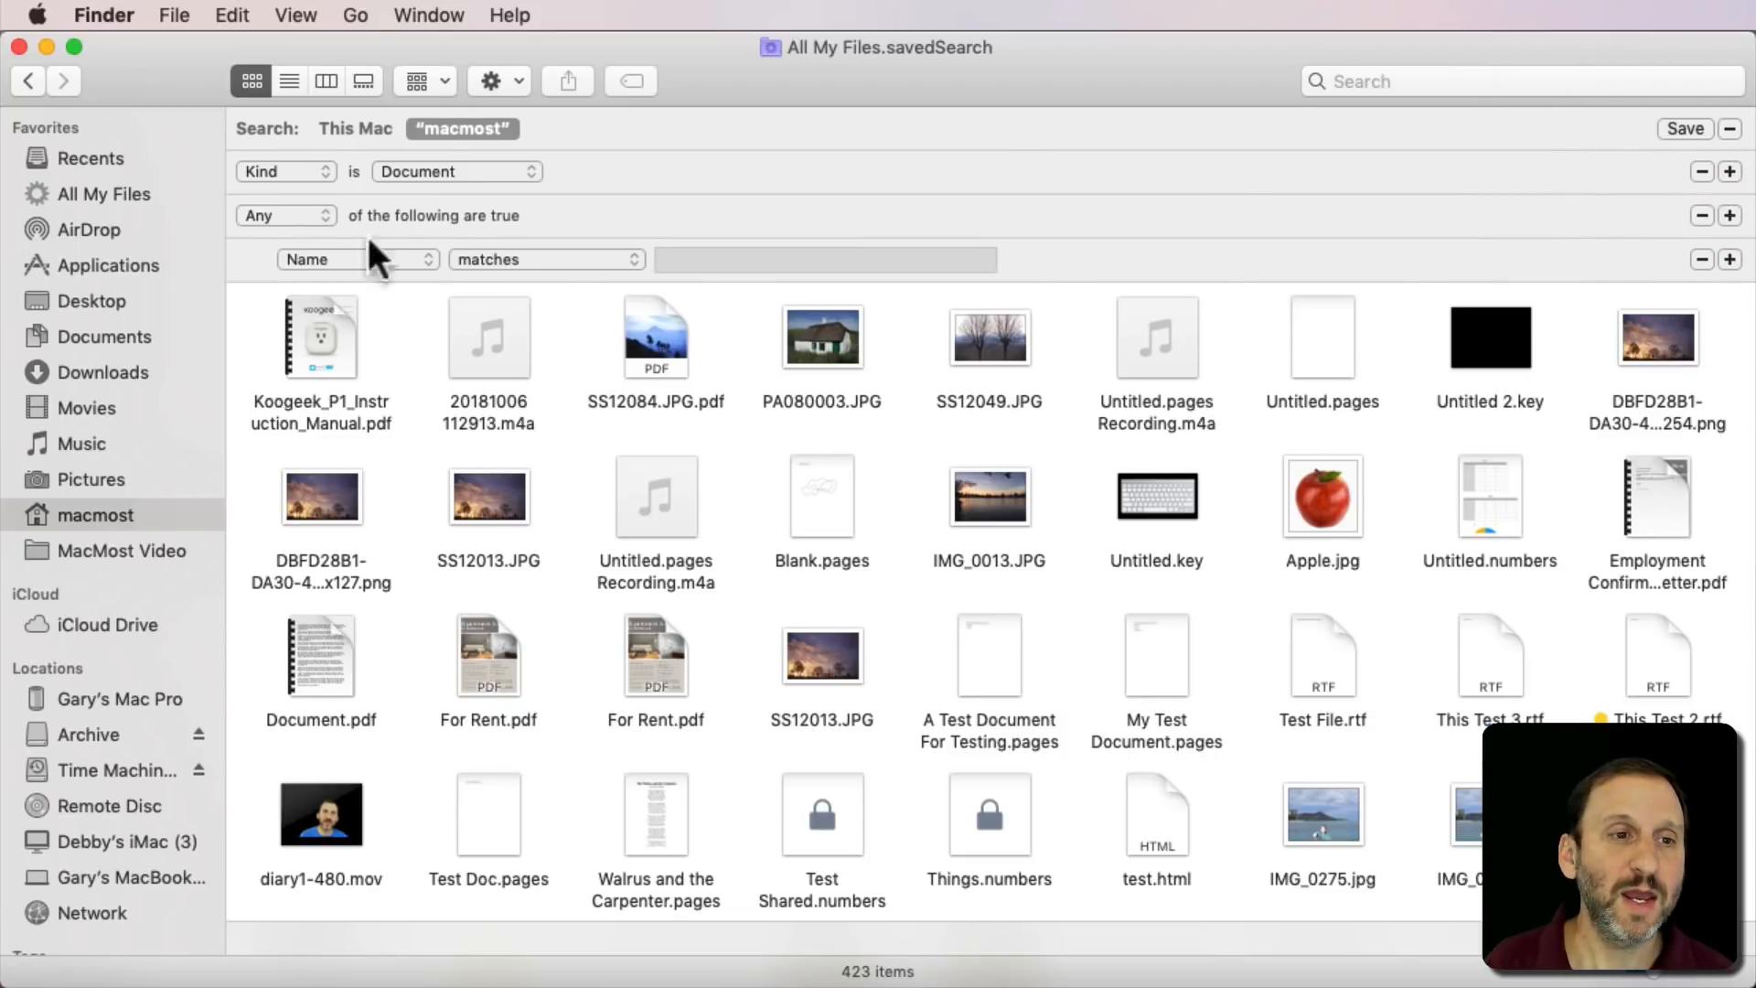
mouse_move(426, 269)
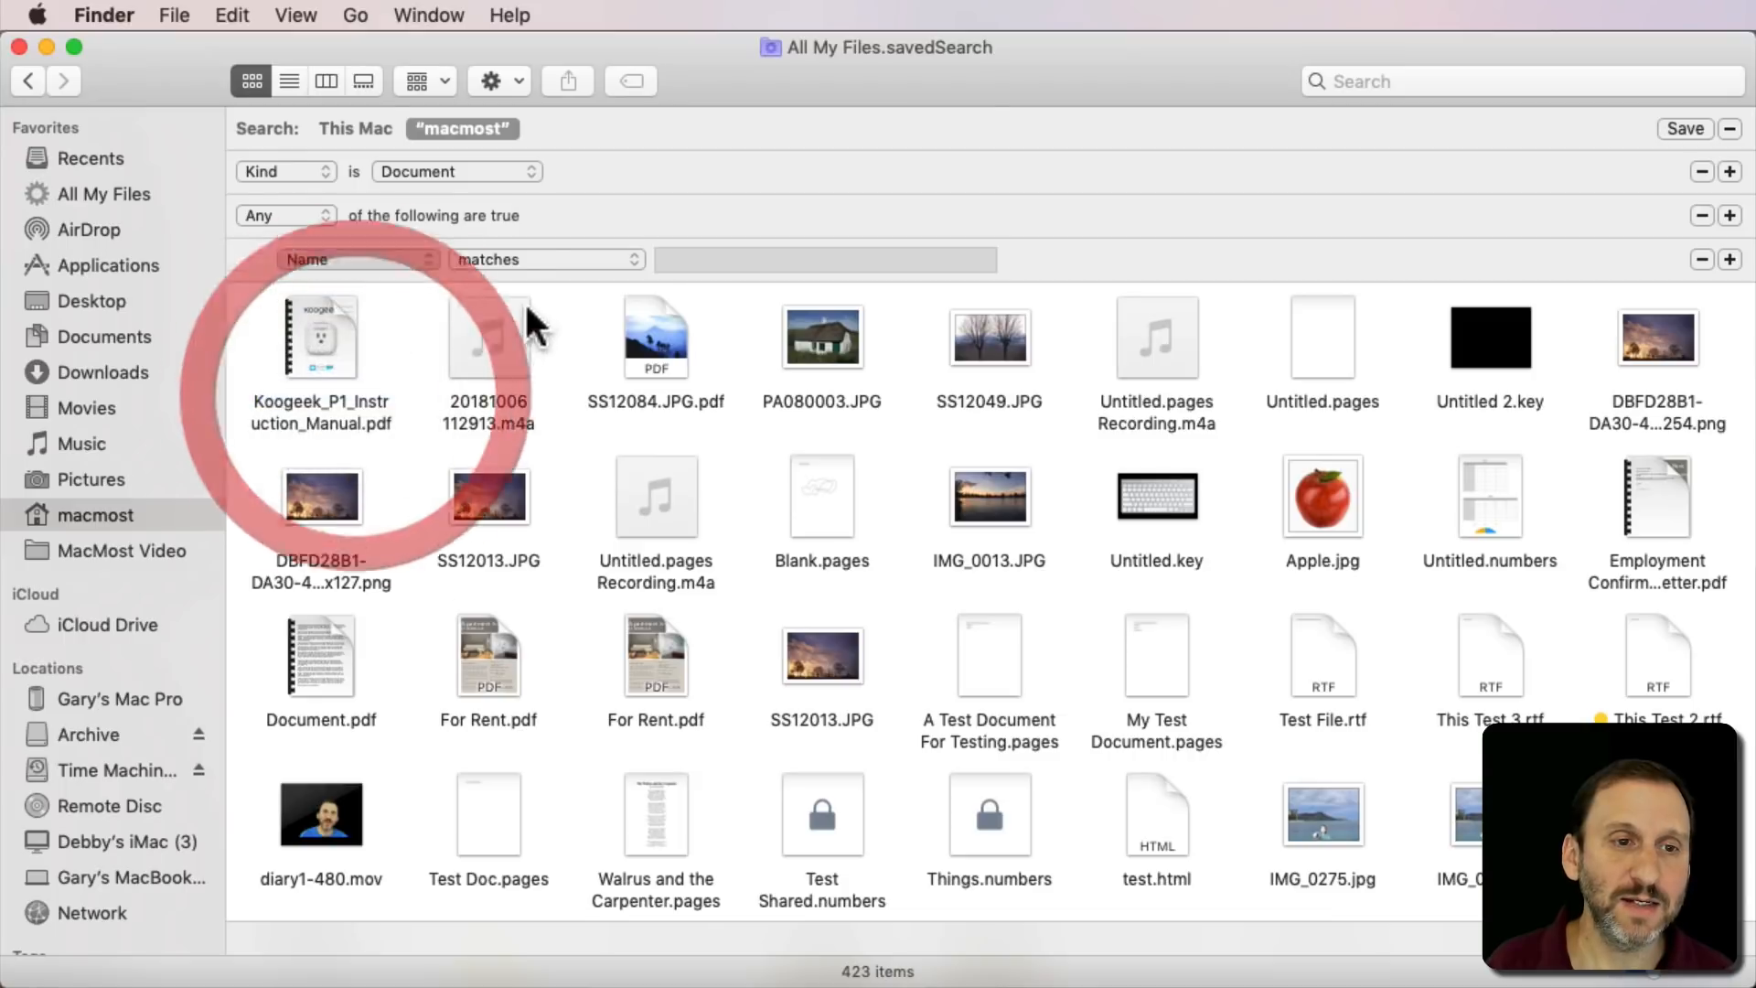
- Set the group's Kind conditions to Image and Text, giving 276 items
click(357, 258)
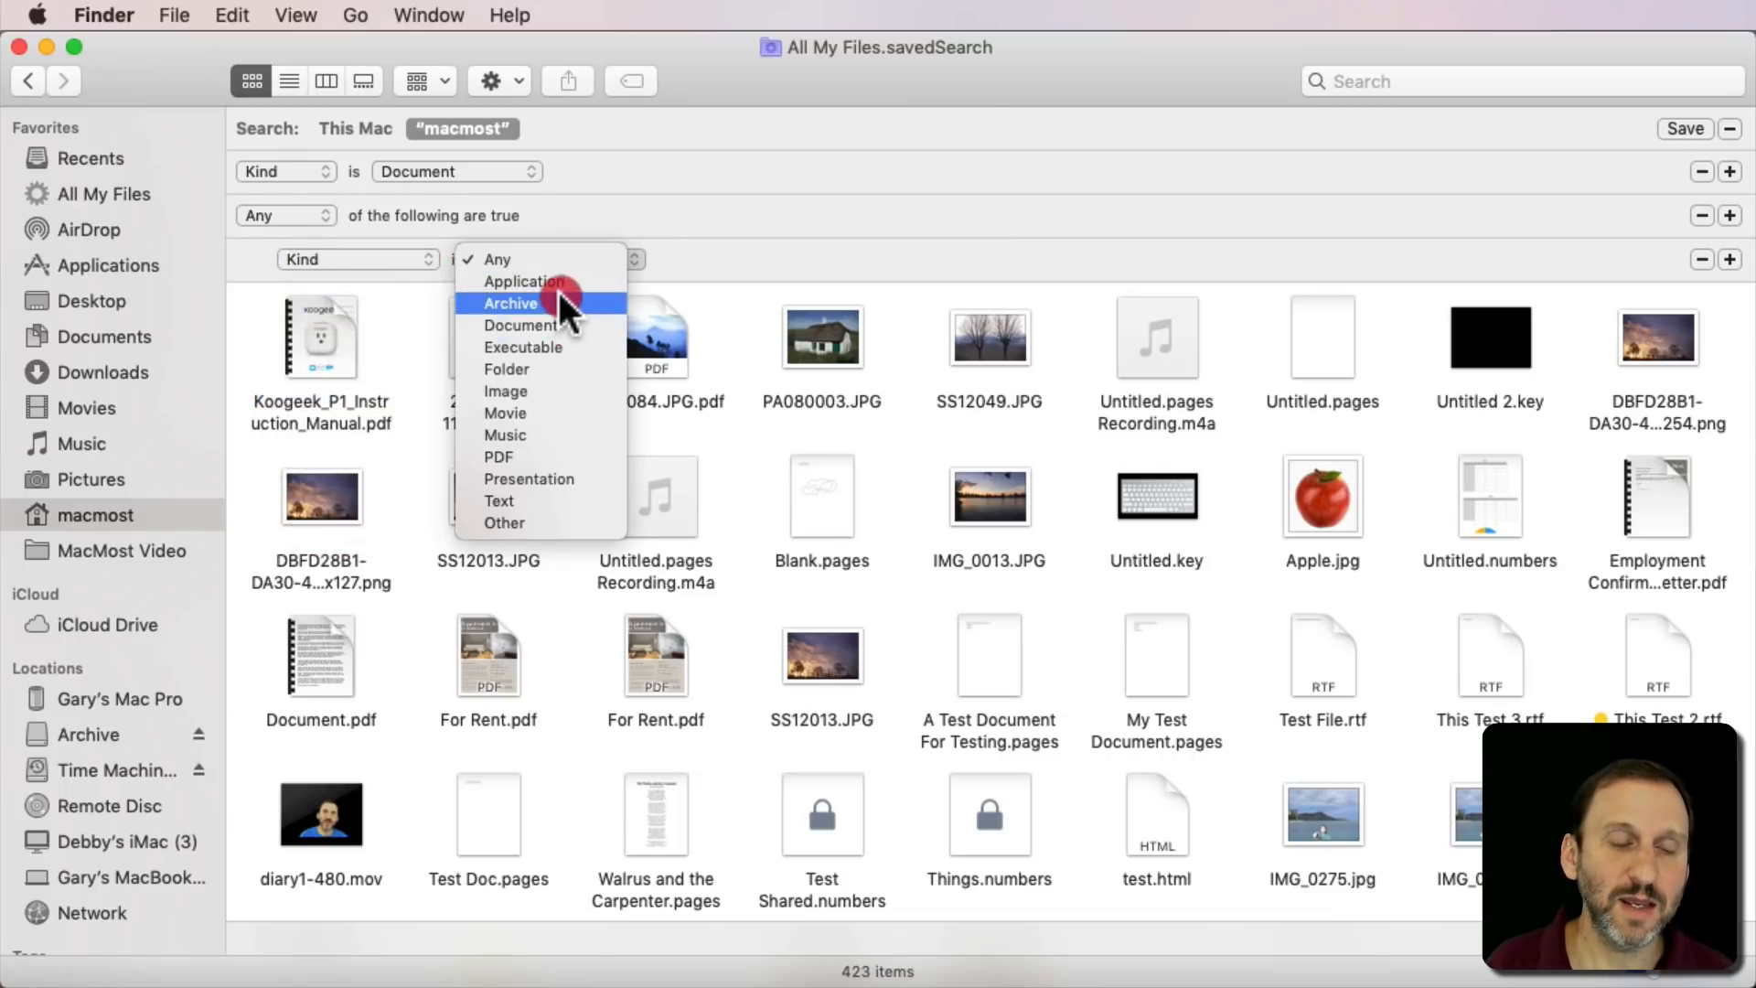
mouse_move(554, 413)
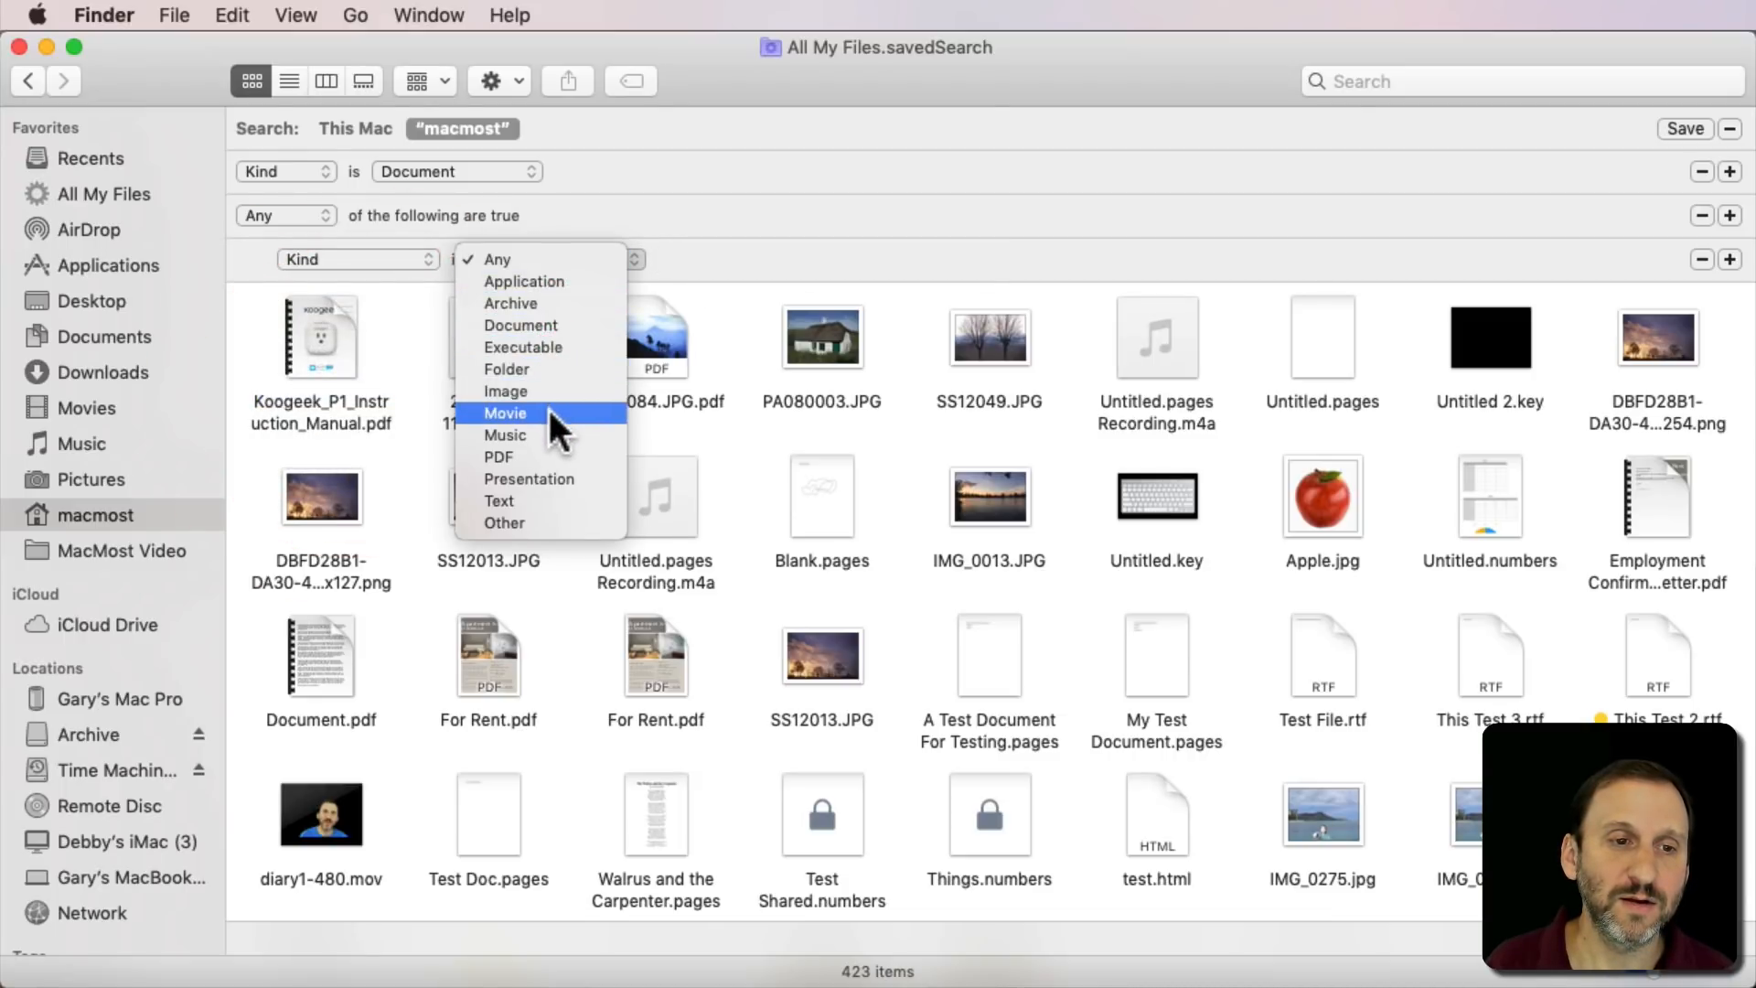
click(504, 391)
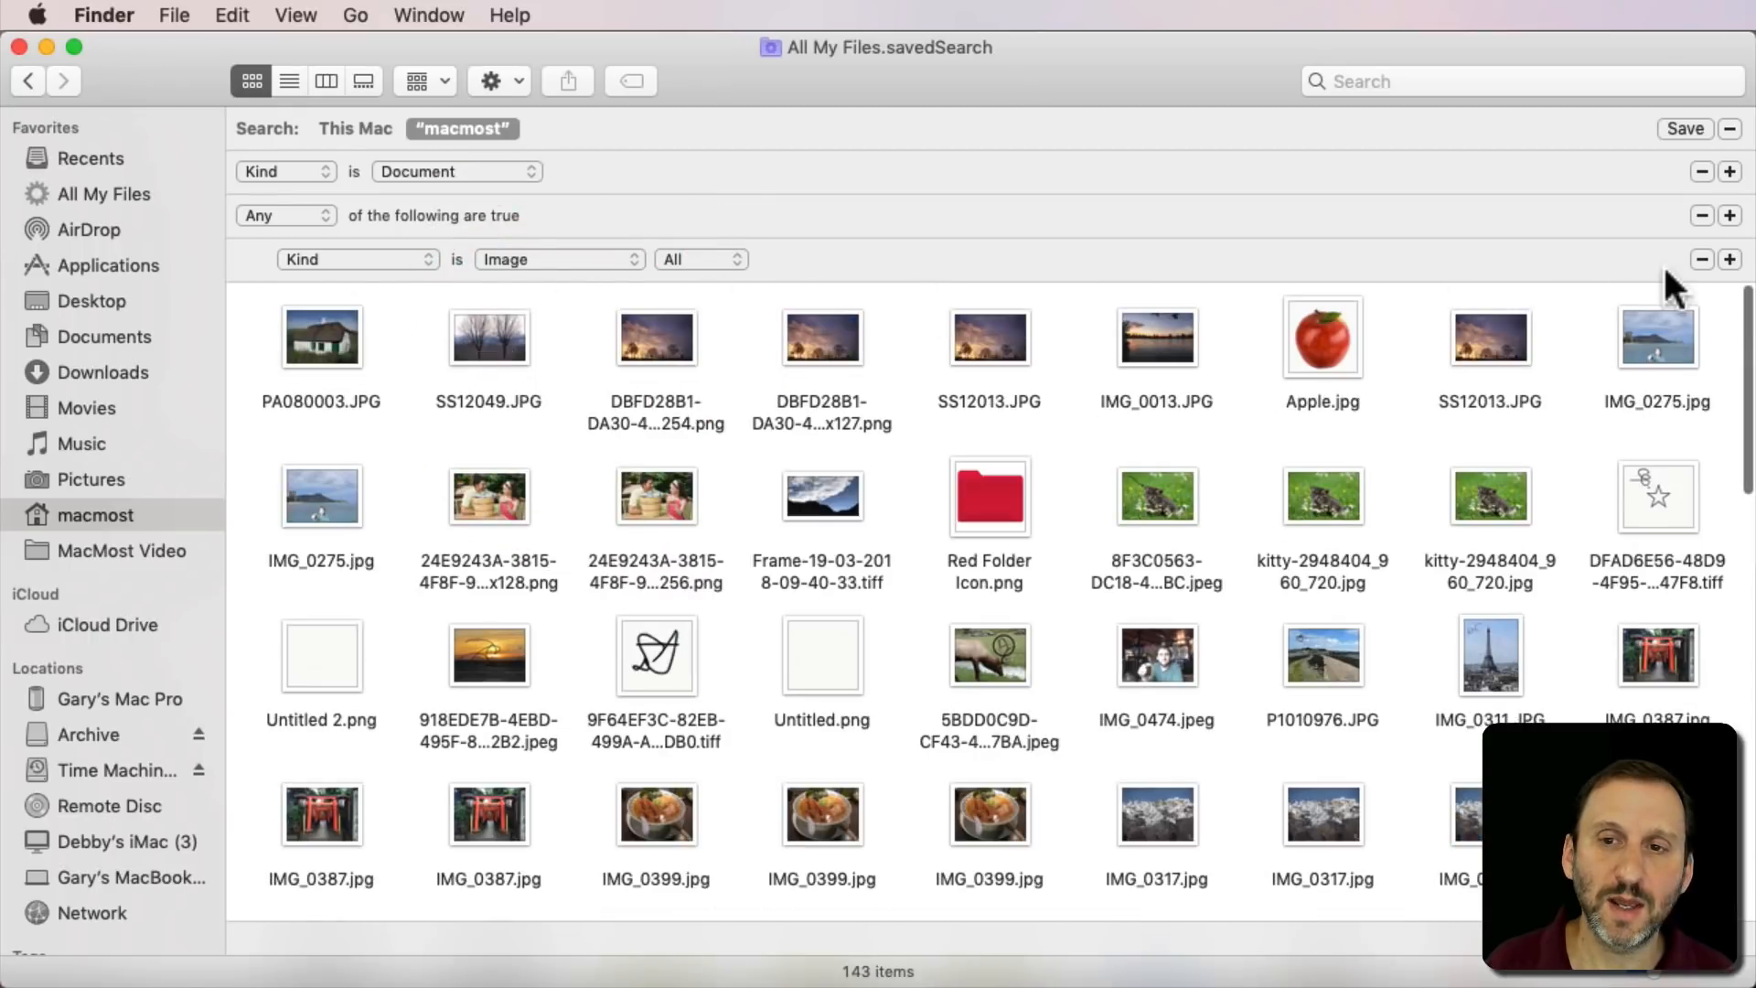
click(358, 258)
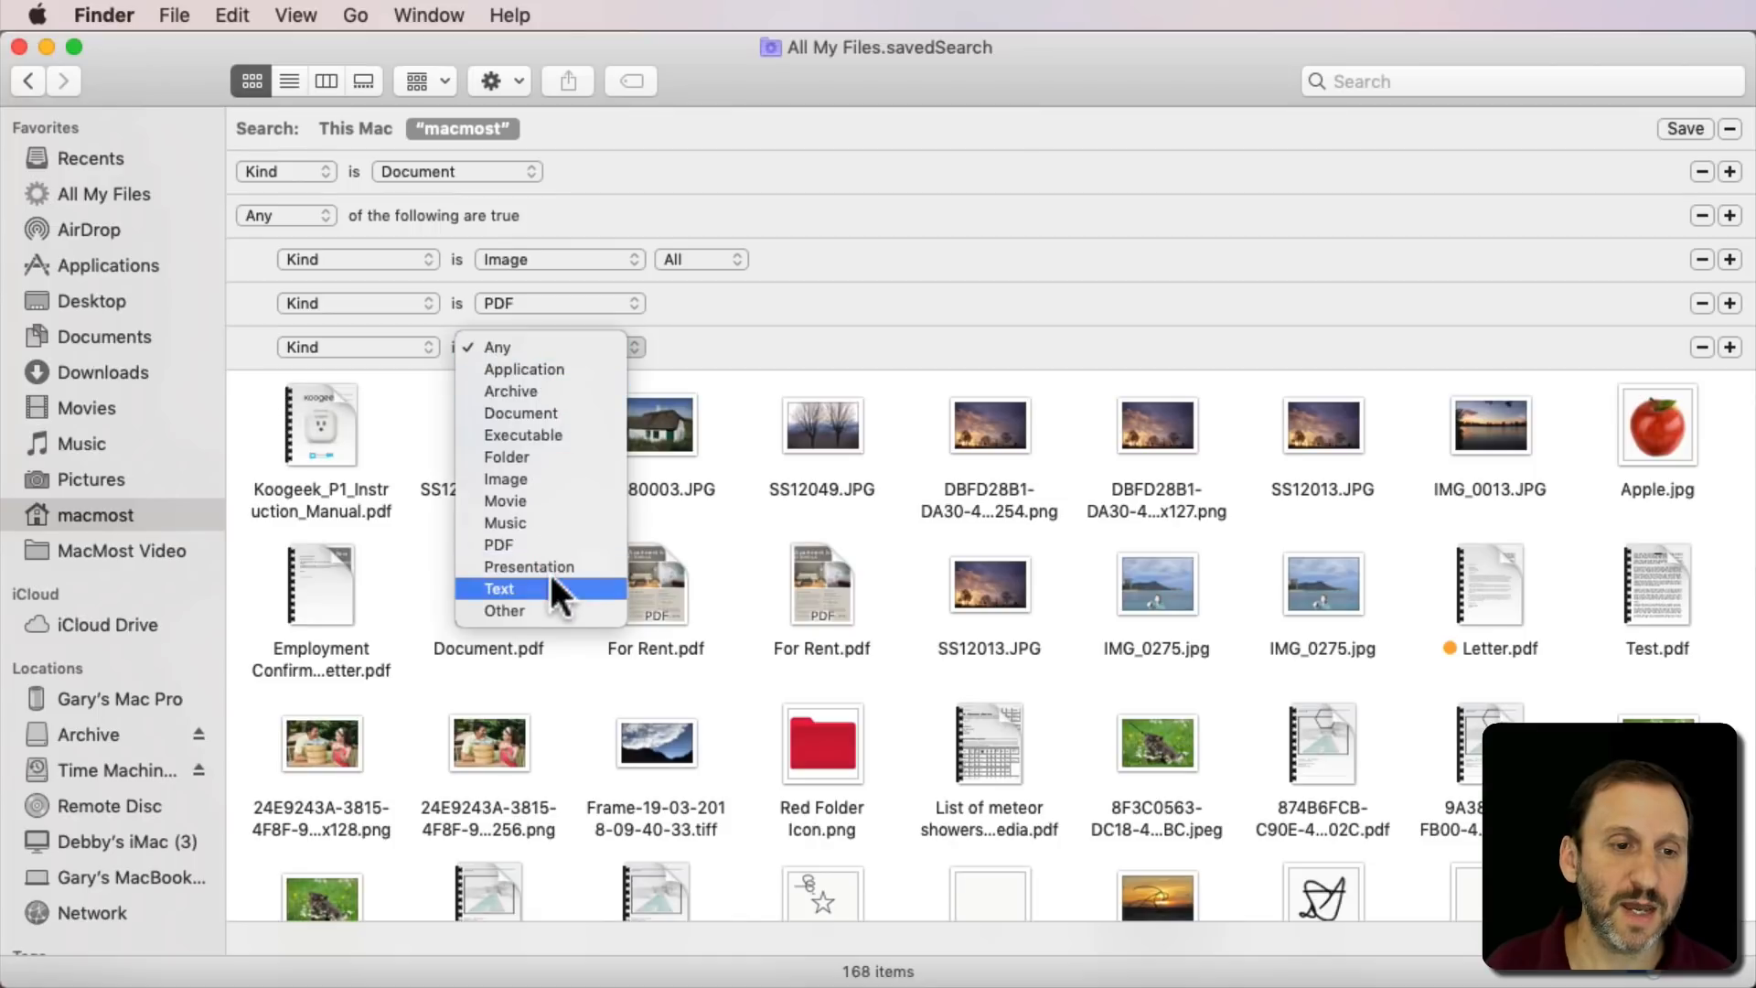
click(500, 587)
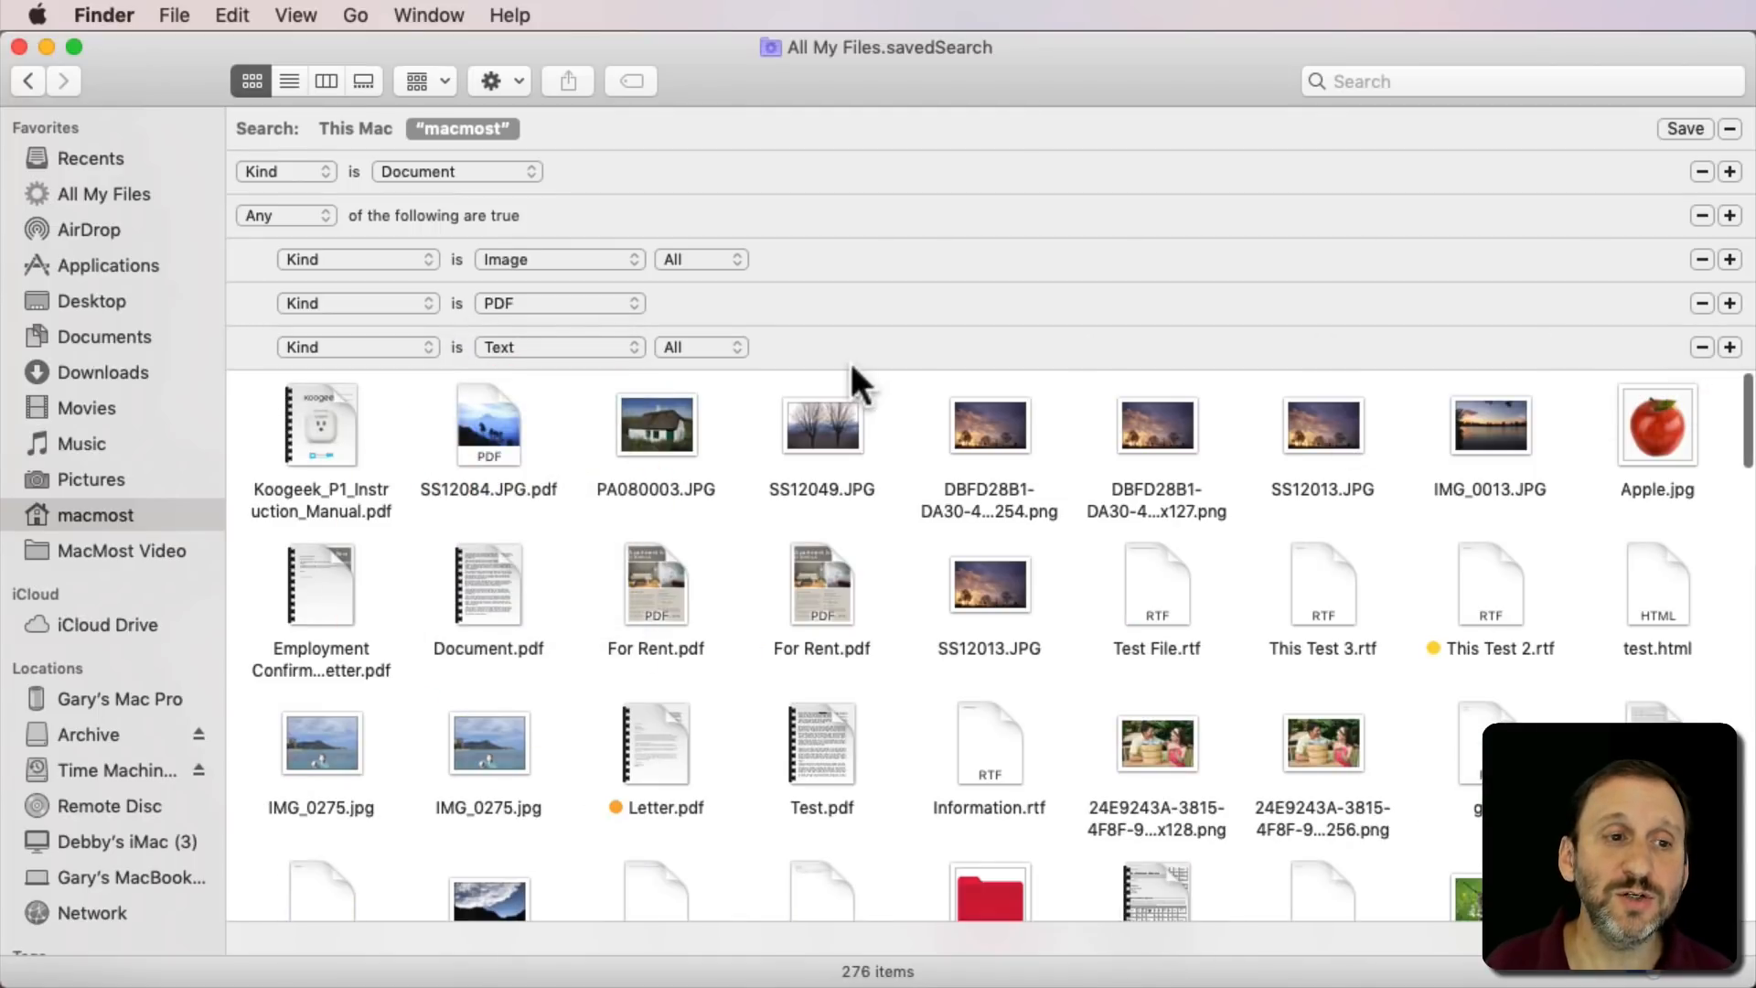
mouse_move(443, 286)
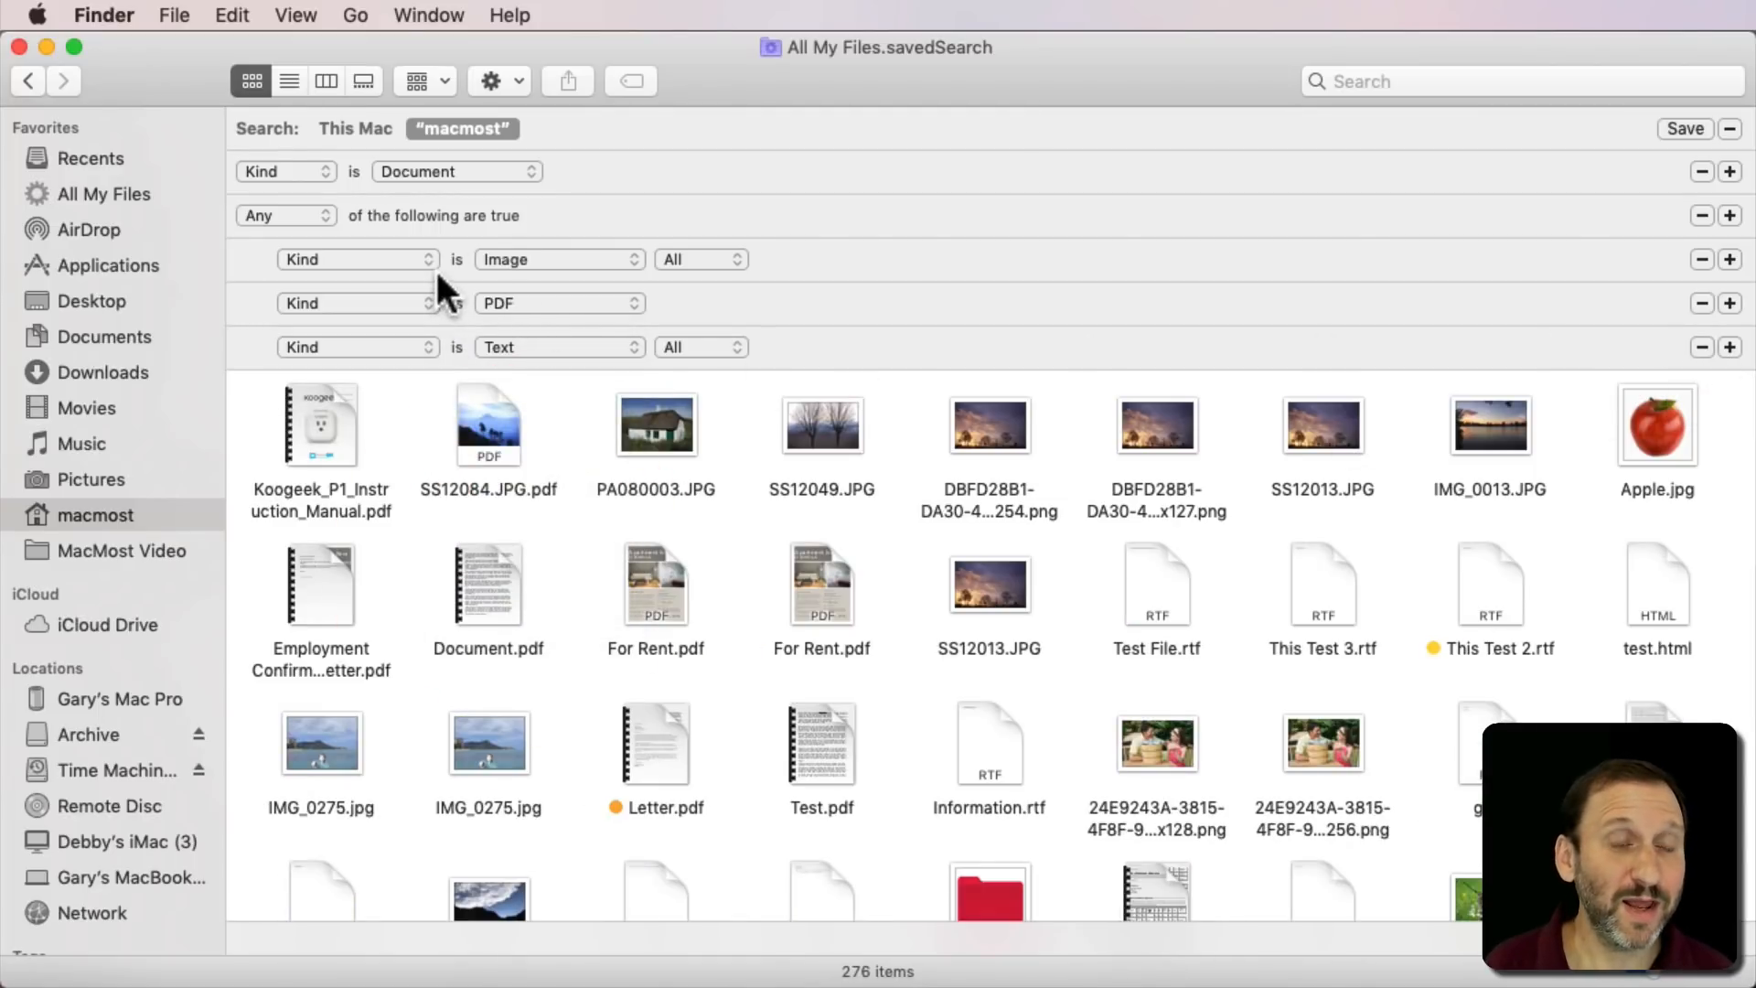
mouse_move(504, 236)
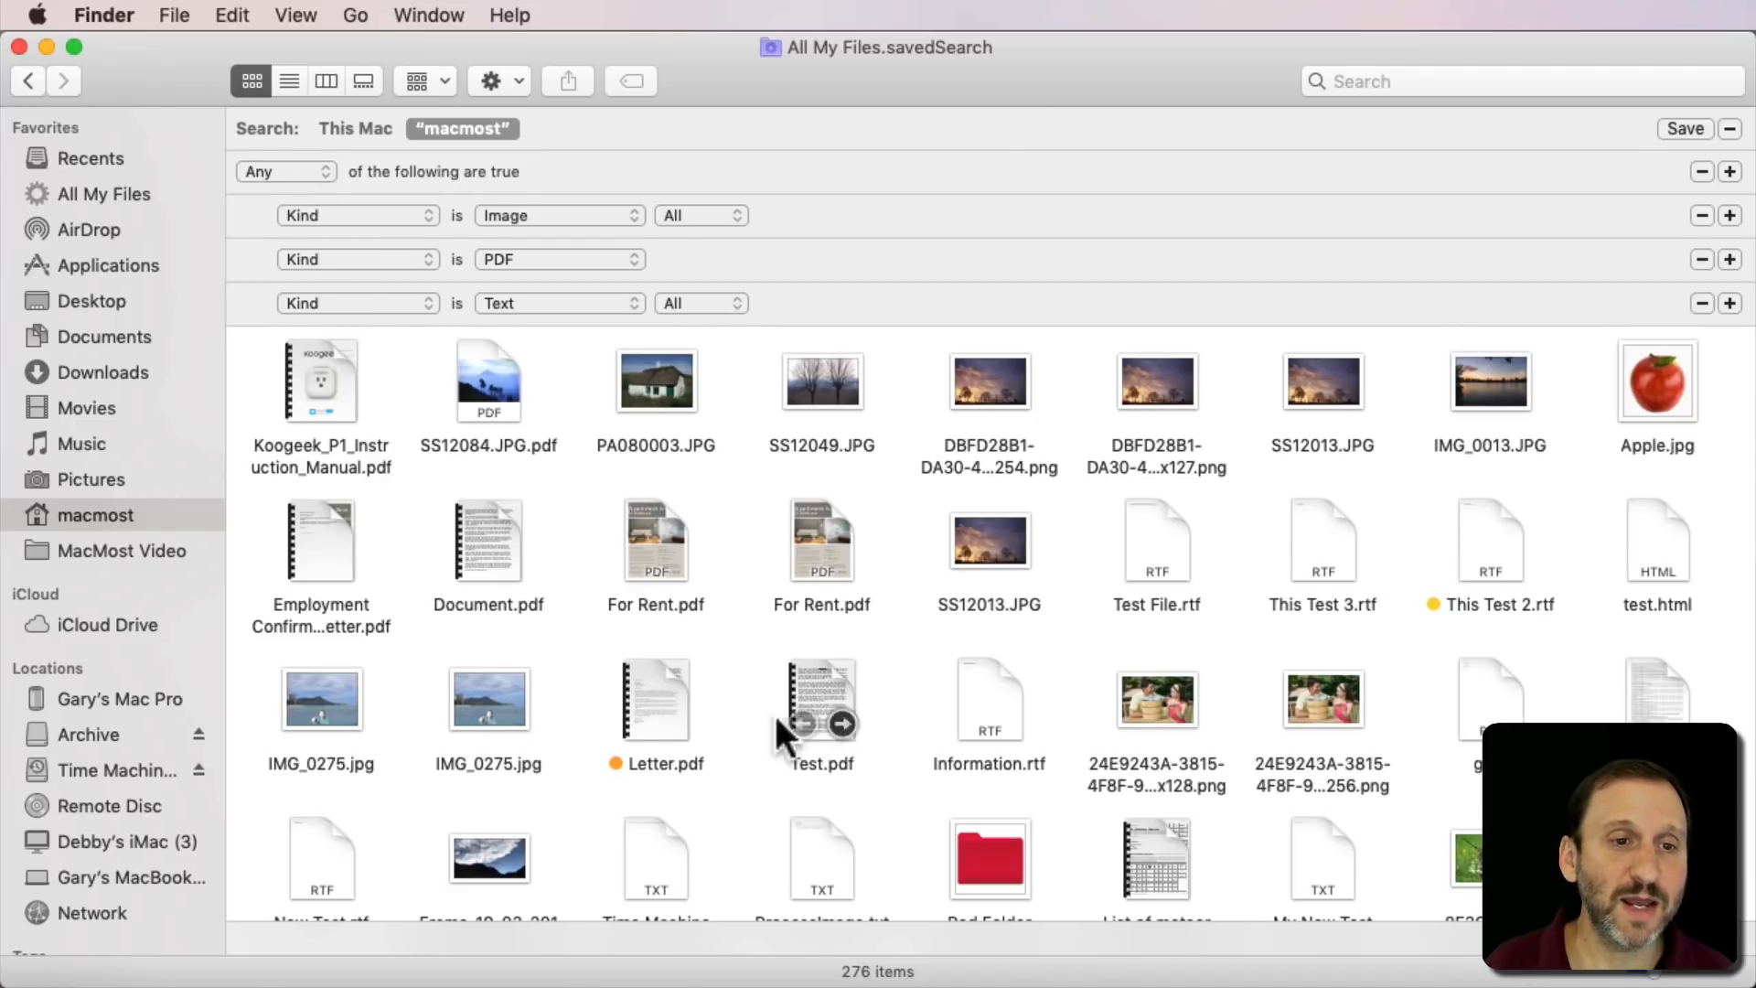
mouse_move(715, 827)
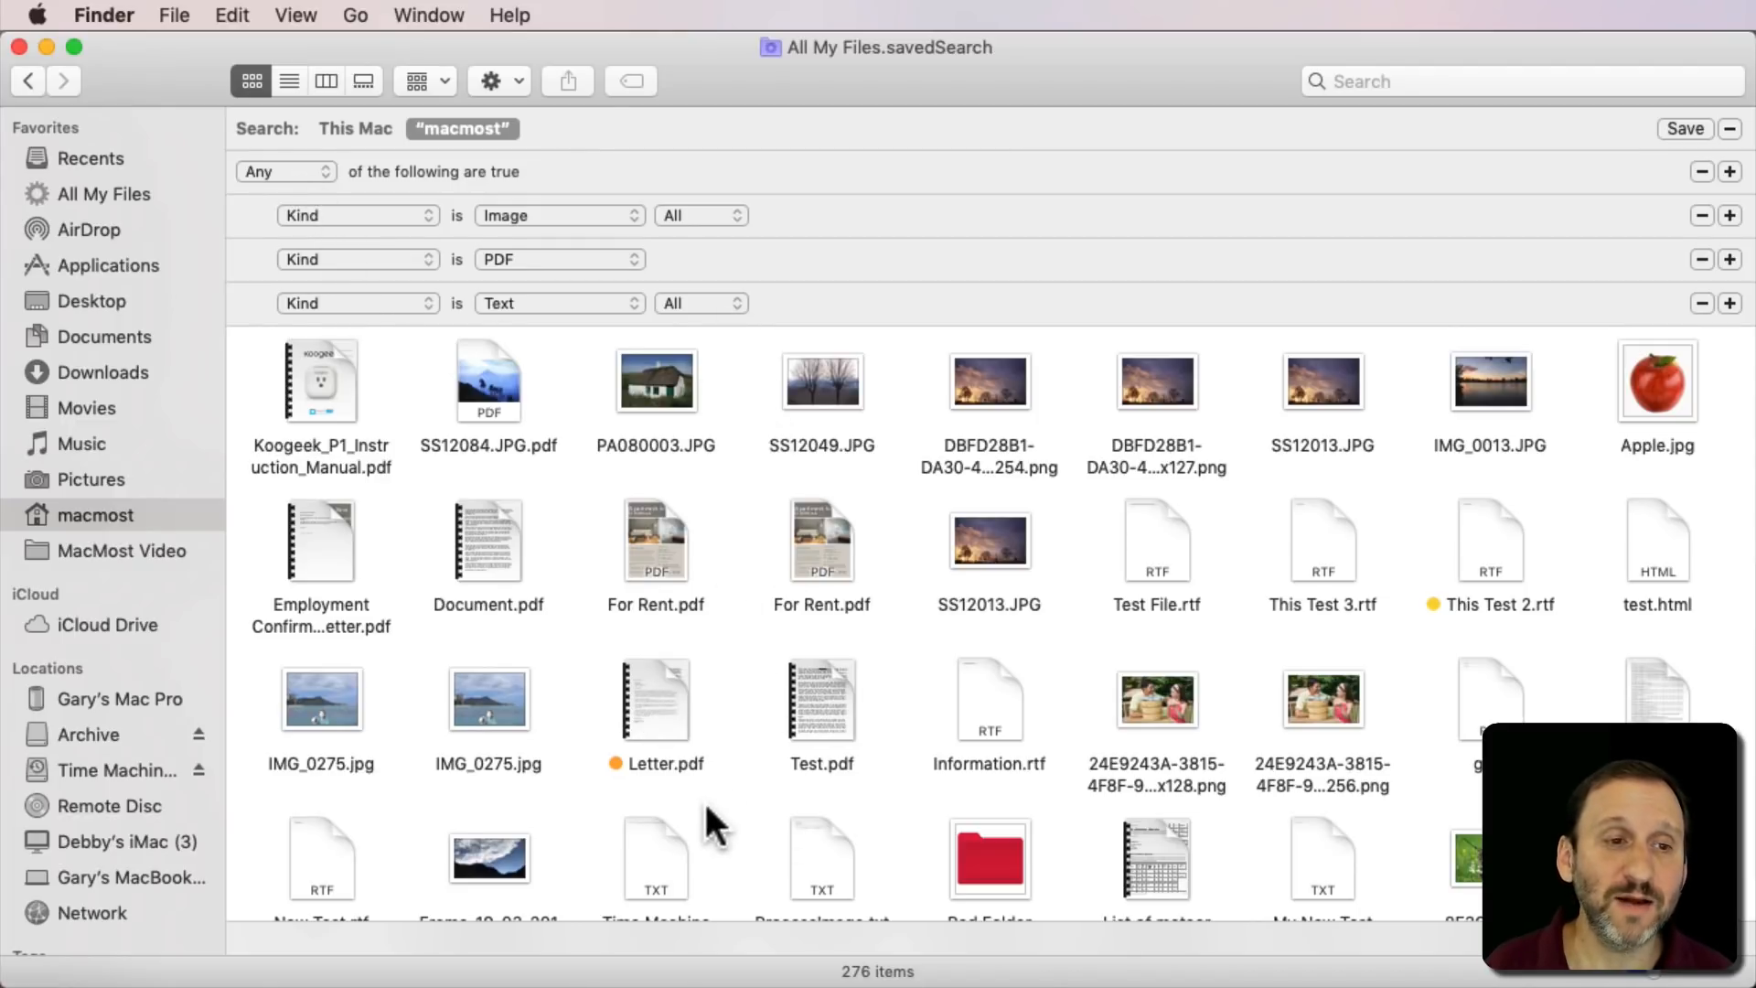
mouse_move(1428, 296)
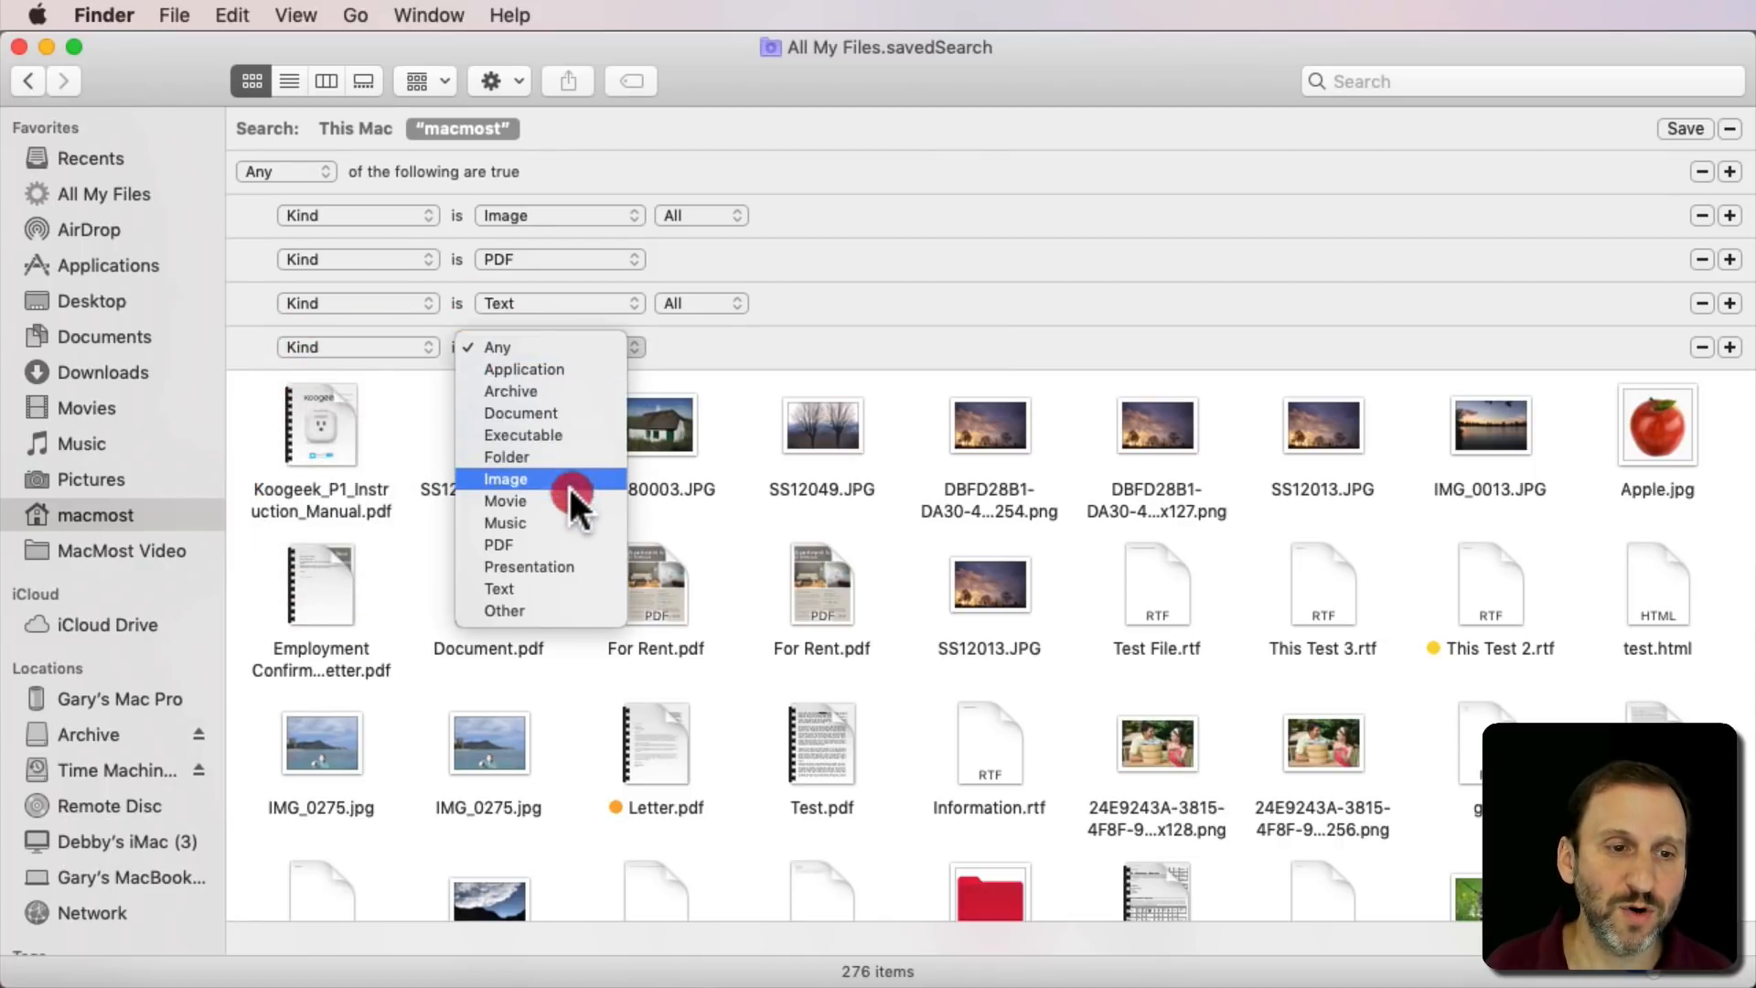
- Set the added Kind condition to Movie, bringing the search to 286 items
click(505, 501)
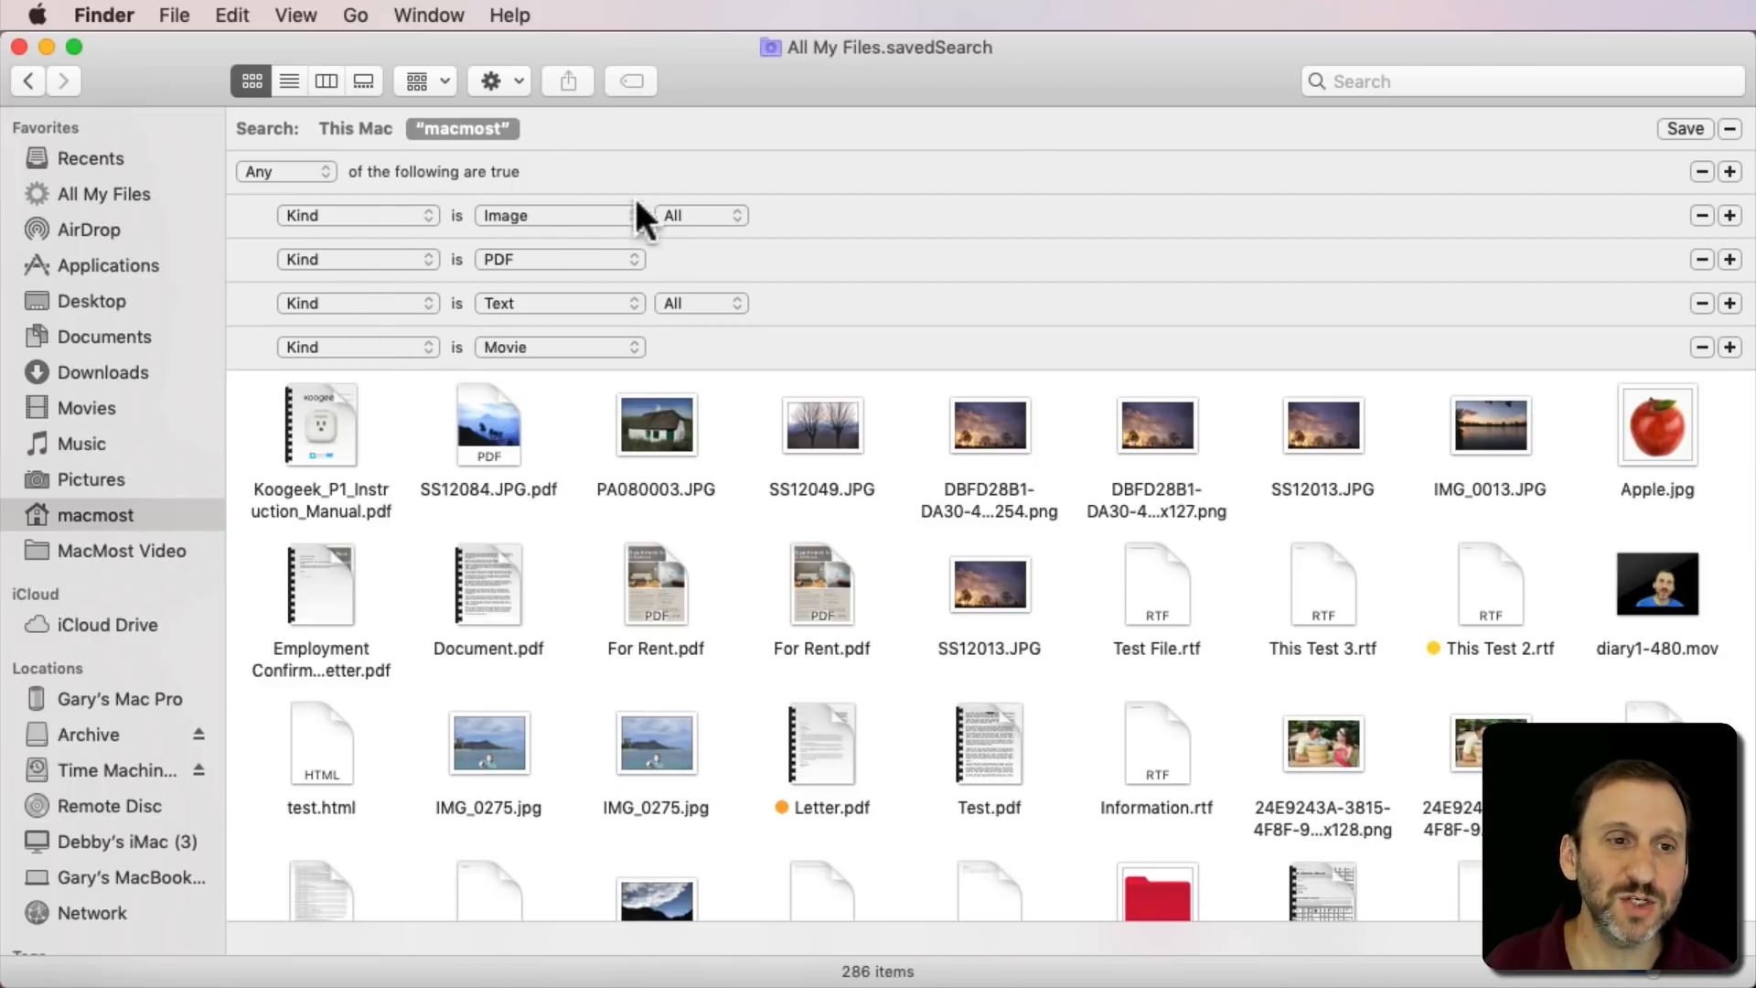
mouse_move(527, 269)
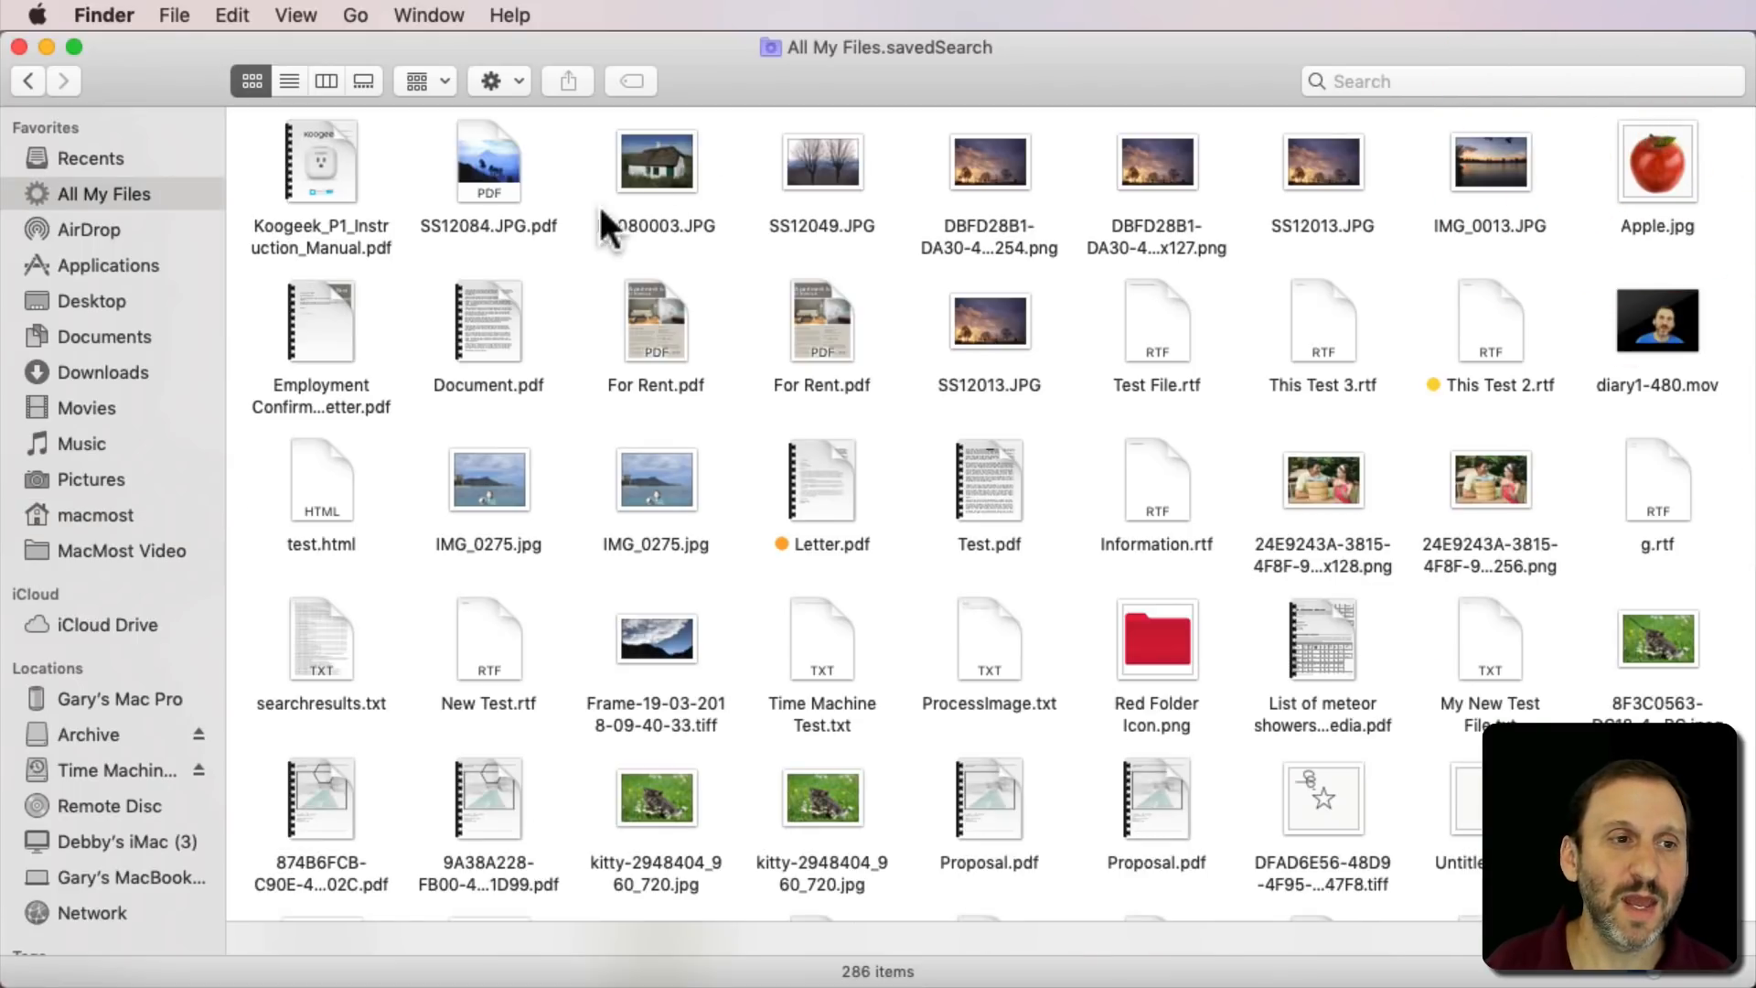
mouse_move(243, 313)
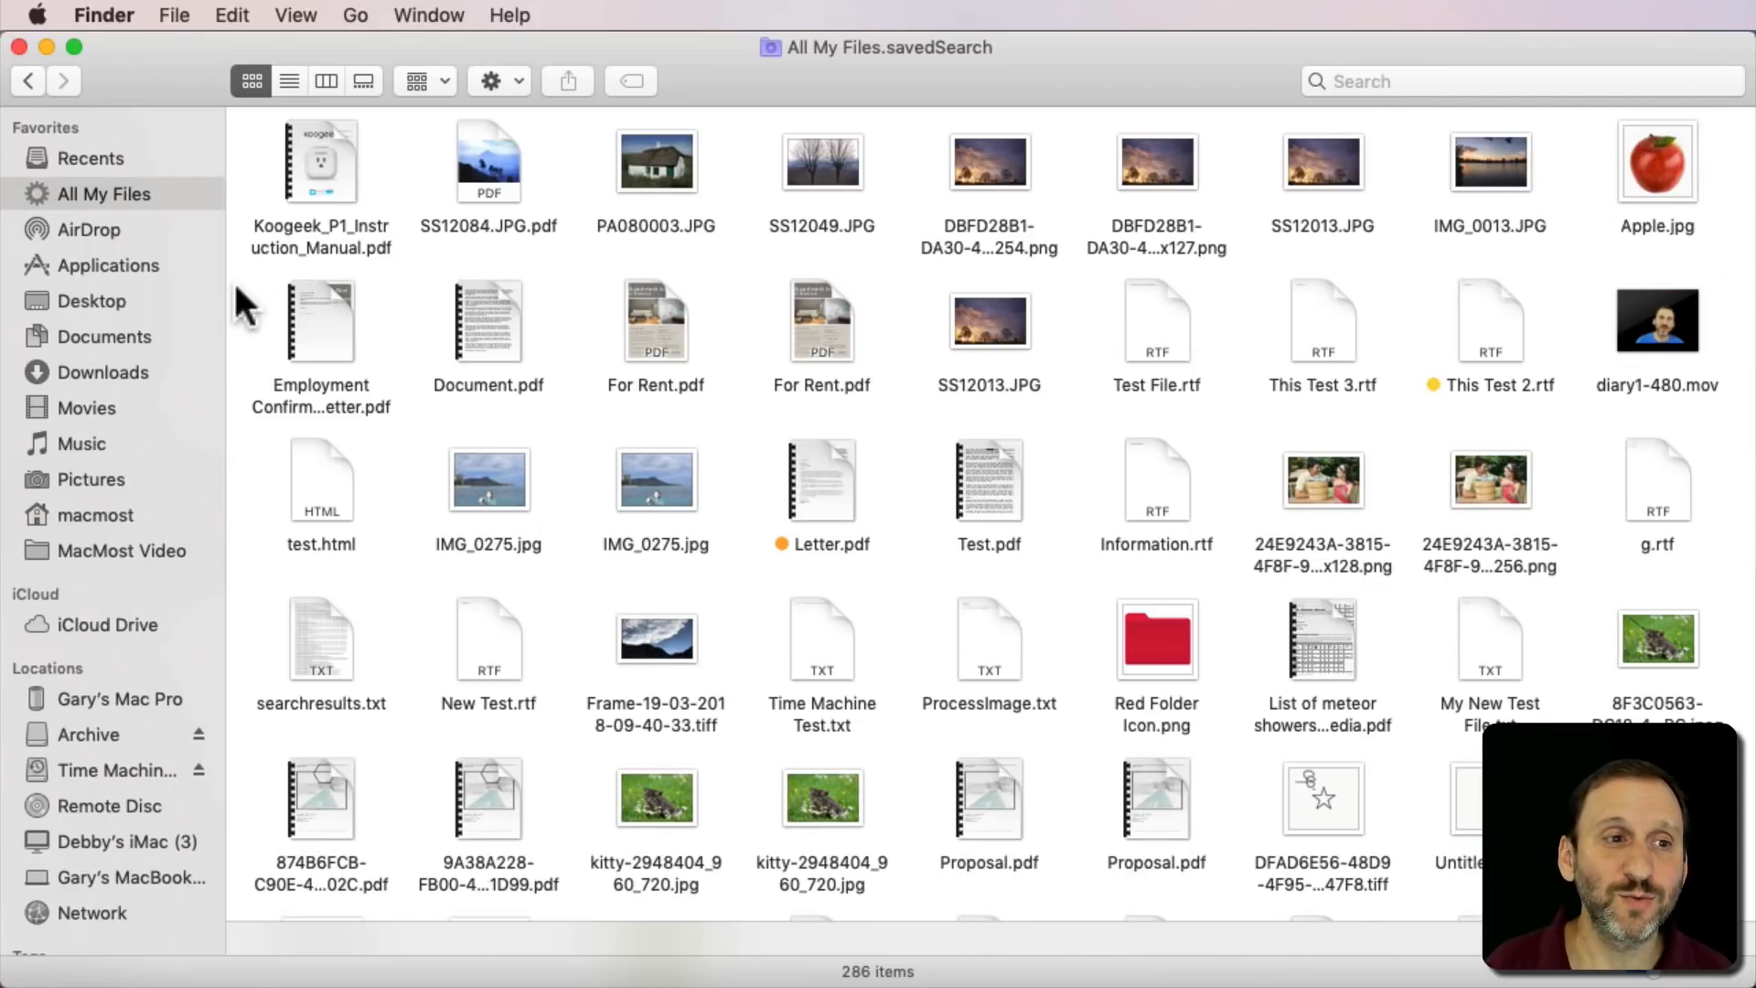
mouse_move(1177, 505)
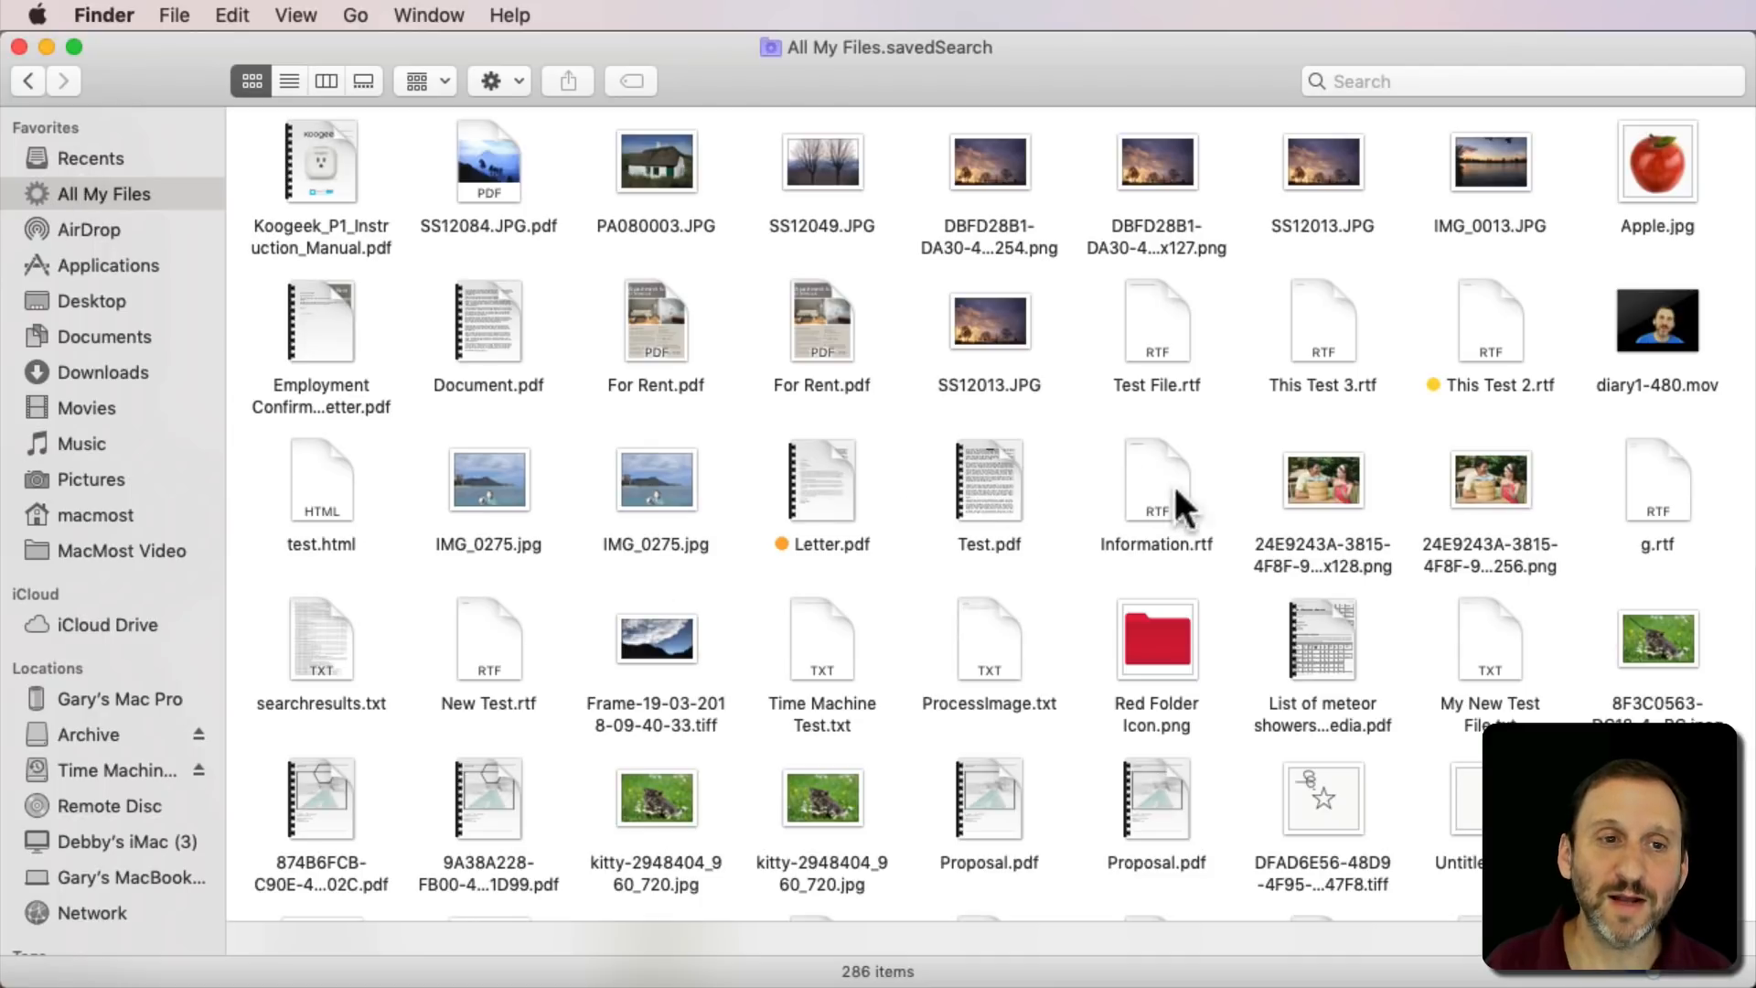
mouse_move(580, 408)
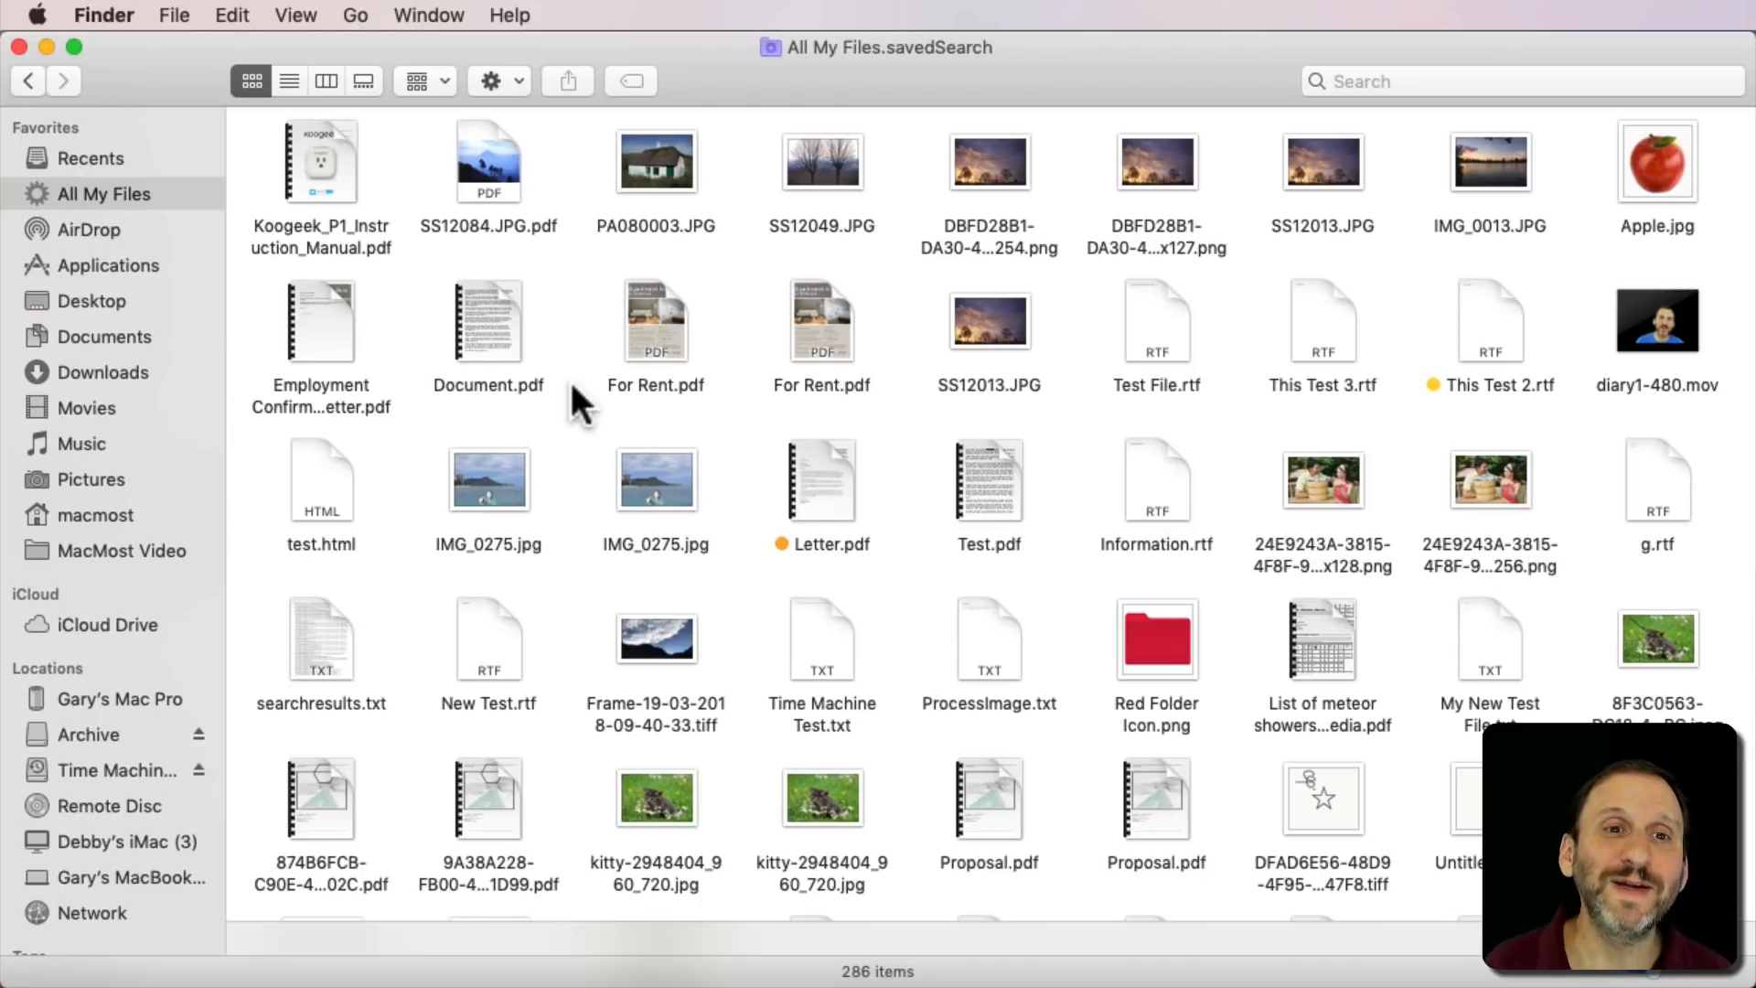
mouse_move(437, 408)
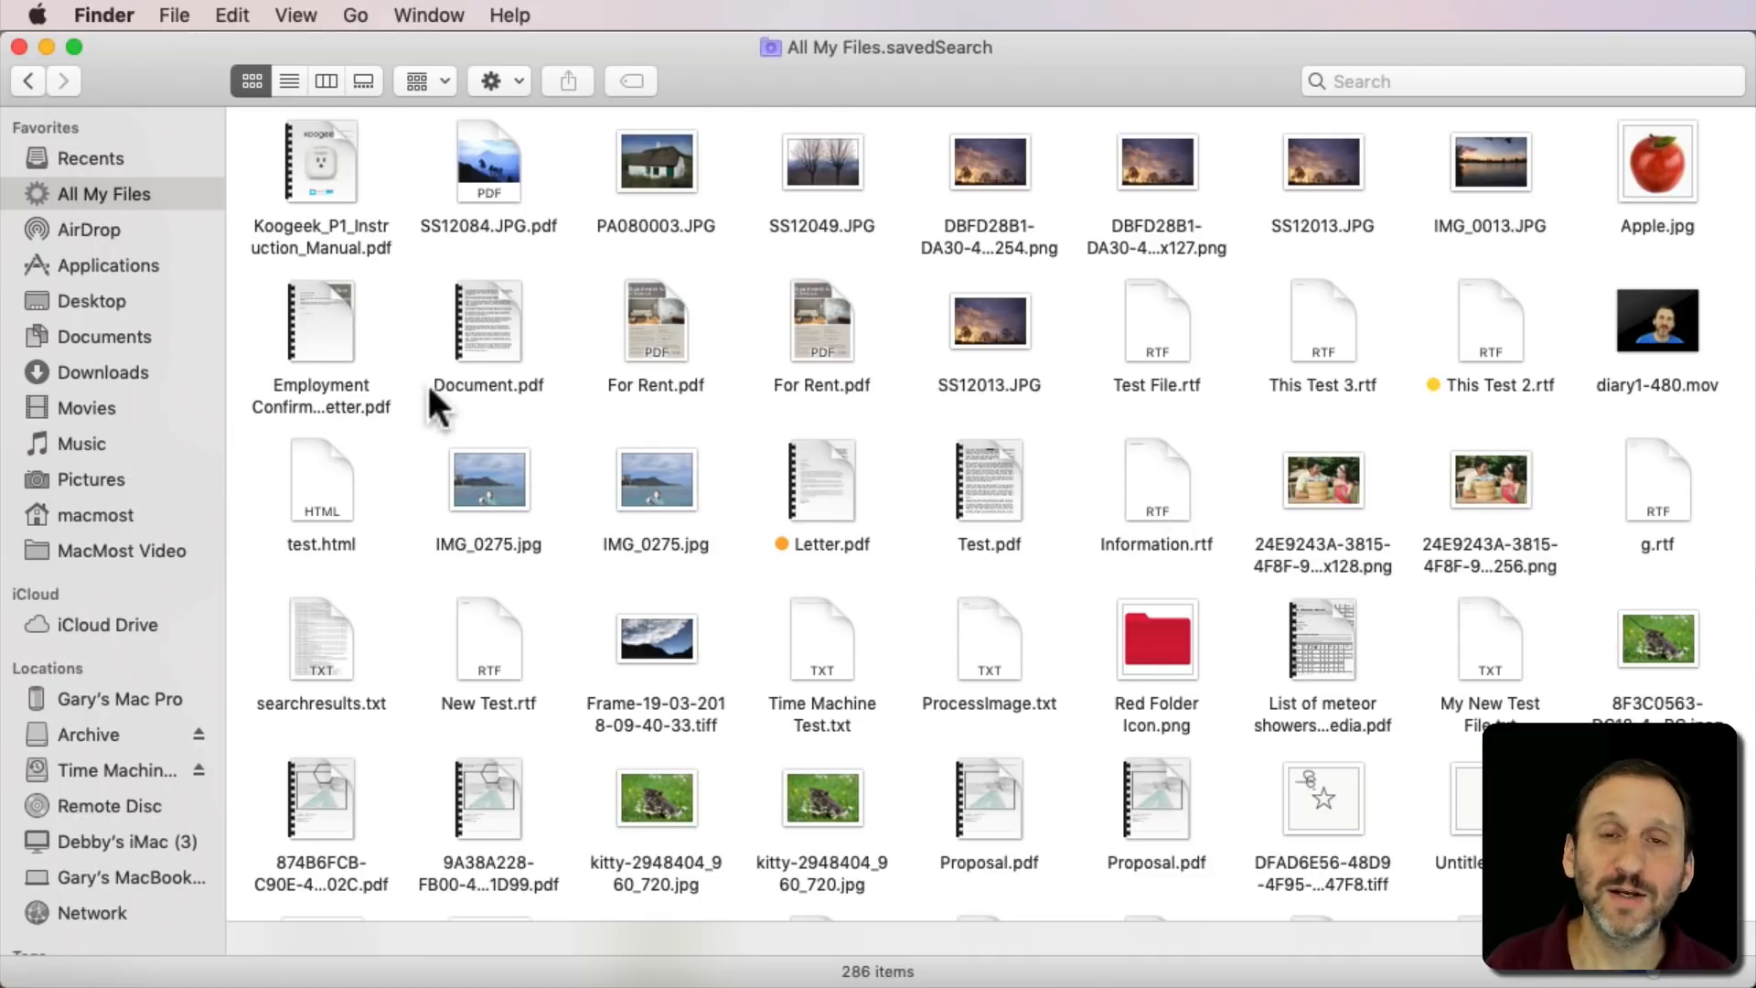